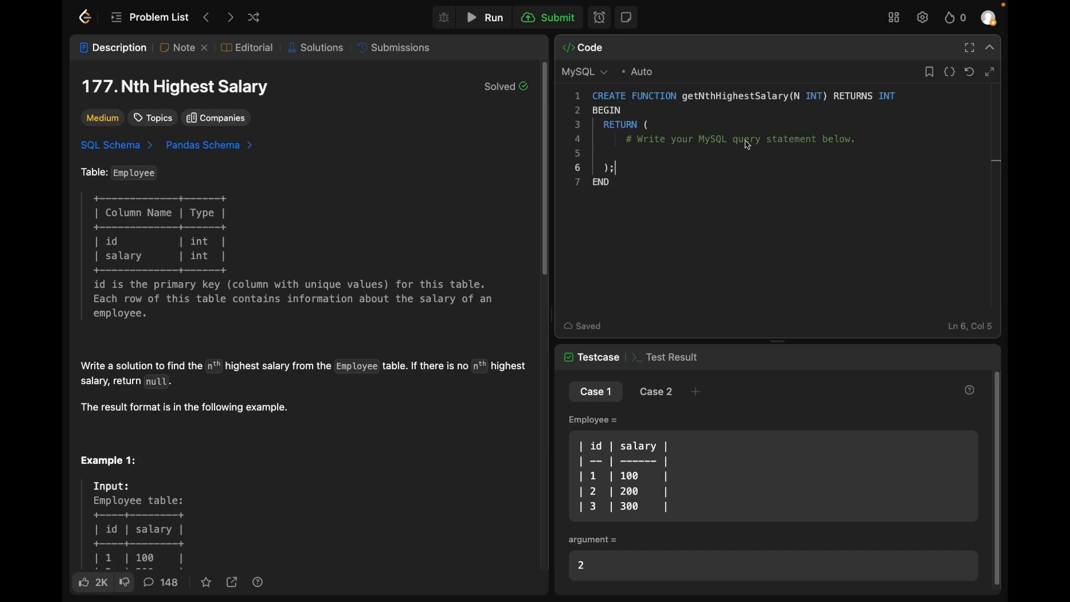
mouse_move(680, 163)
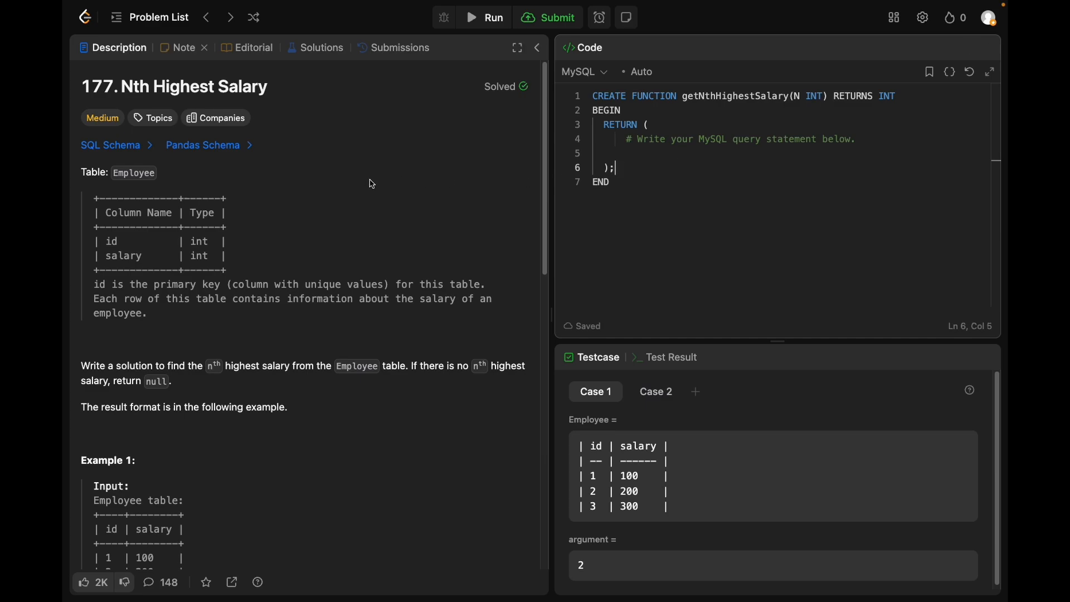
Step: Add a few blank lines beneath the END of the MySQL function template
scroll(down, 3)
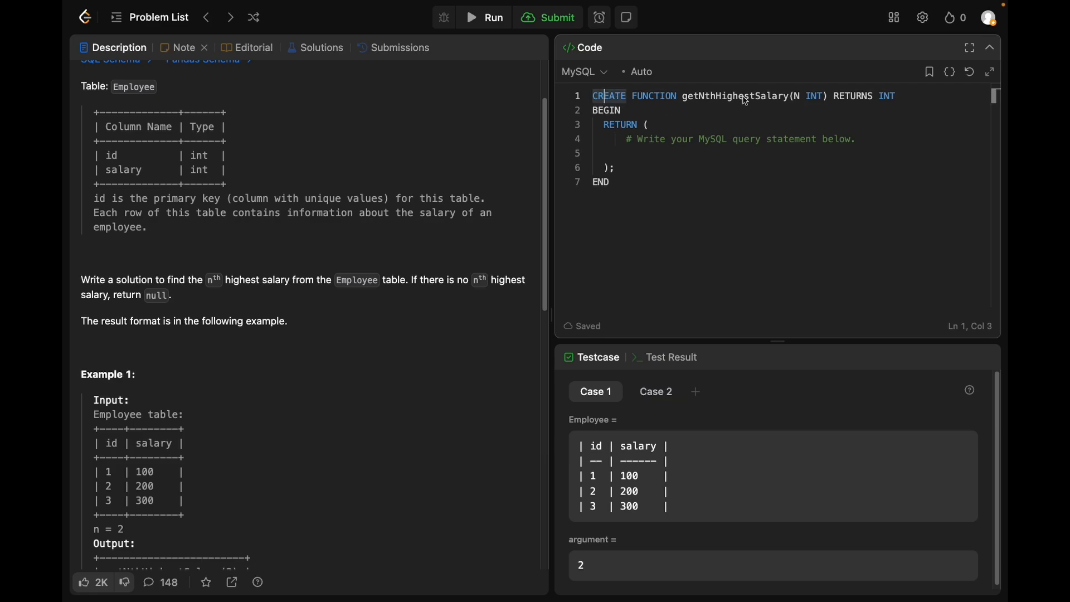
mouse_move(799, 96)
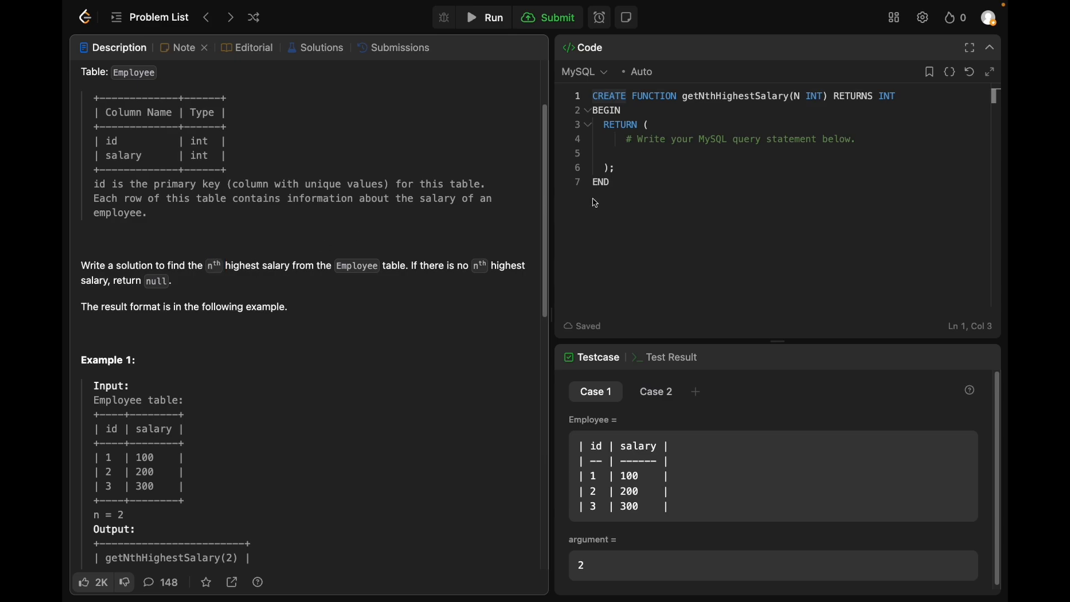
click(772, 473)
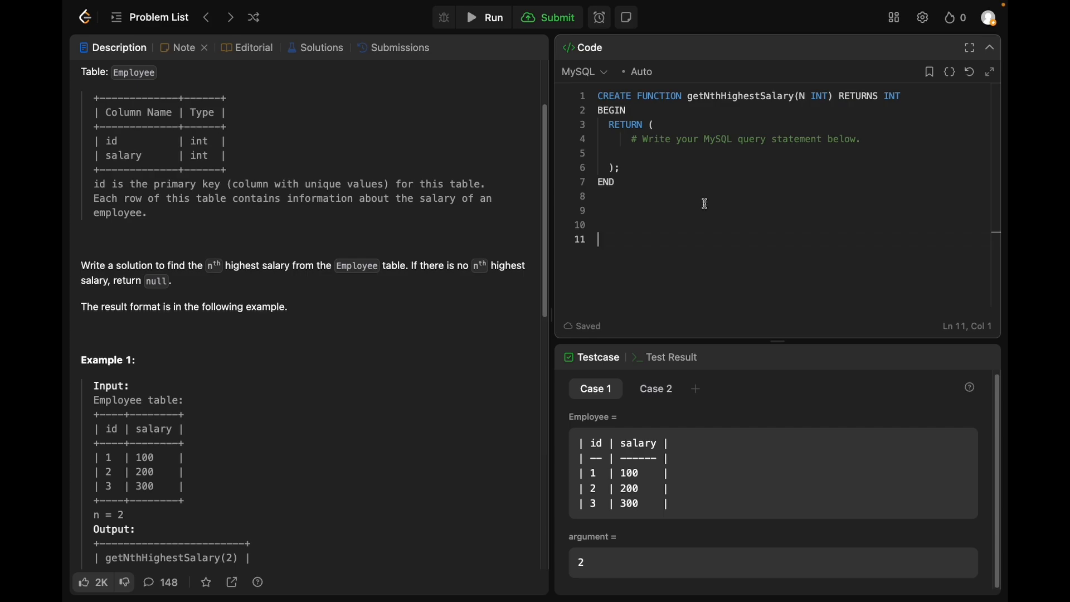
mouse_move(703, 215)
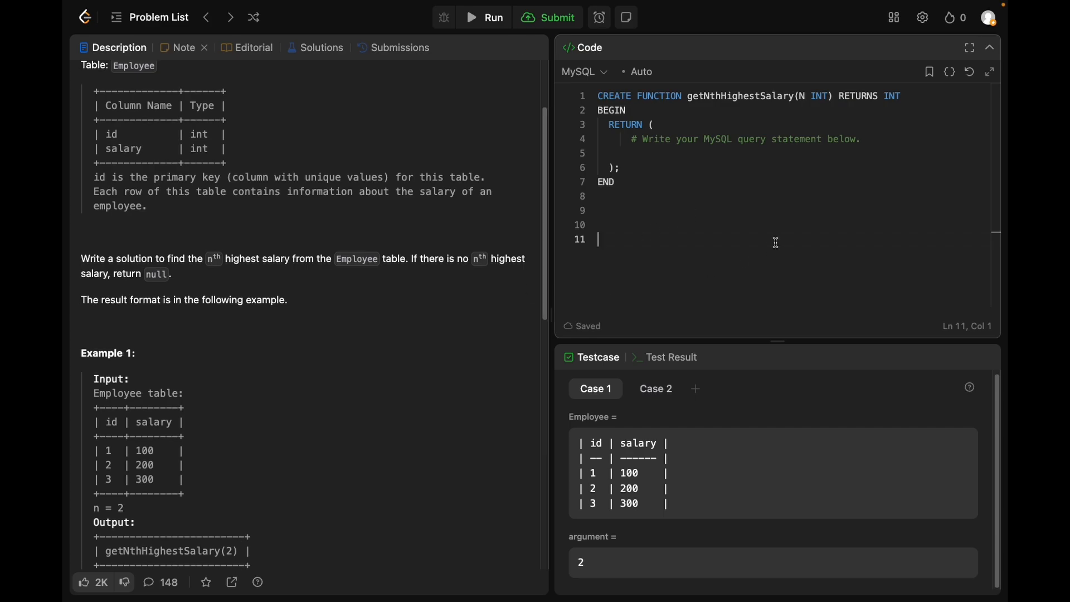
Step: Draft the inner query 'select max(salary) from Employee' below the template
text(sal)
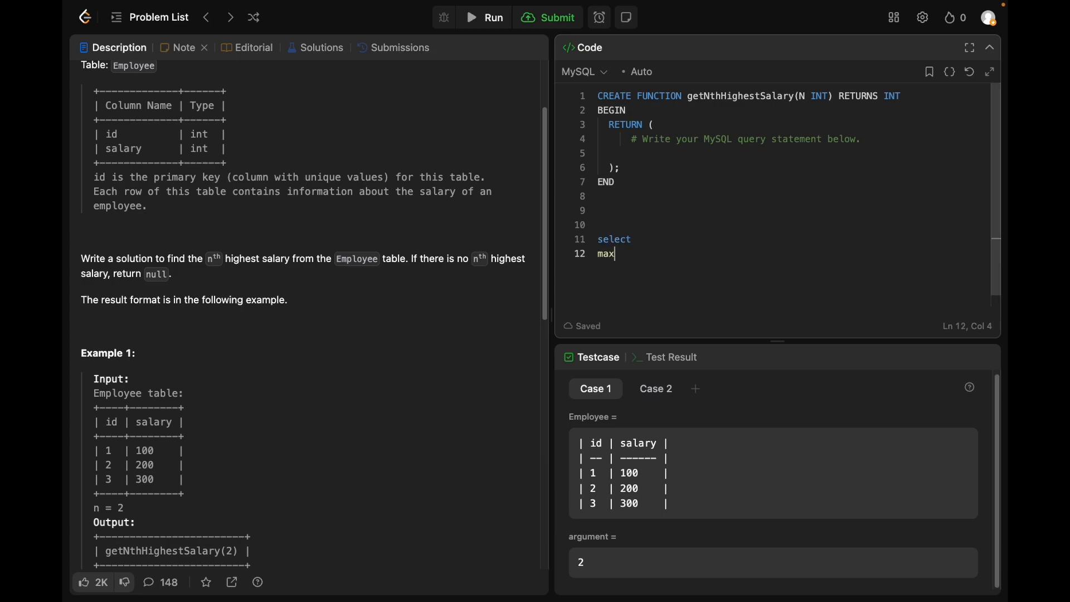
text((salary))
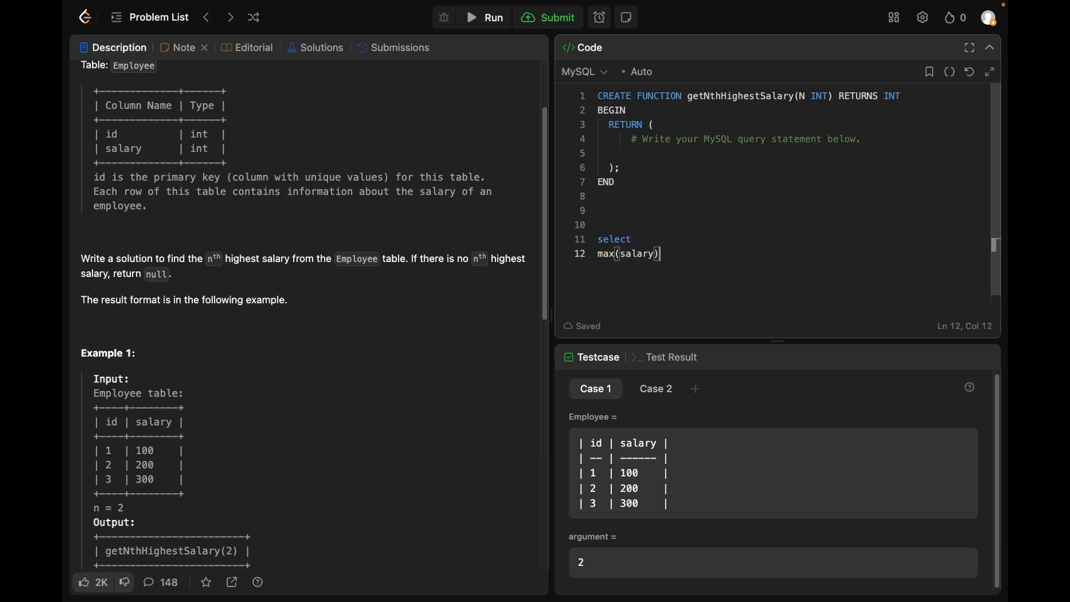
text(F)
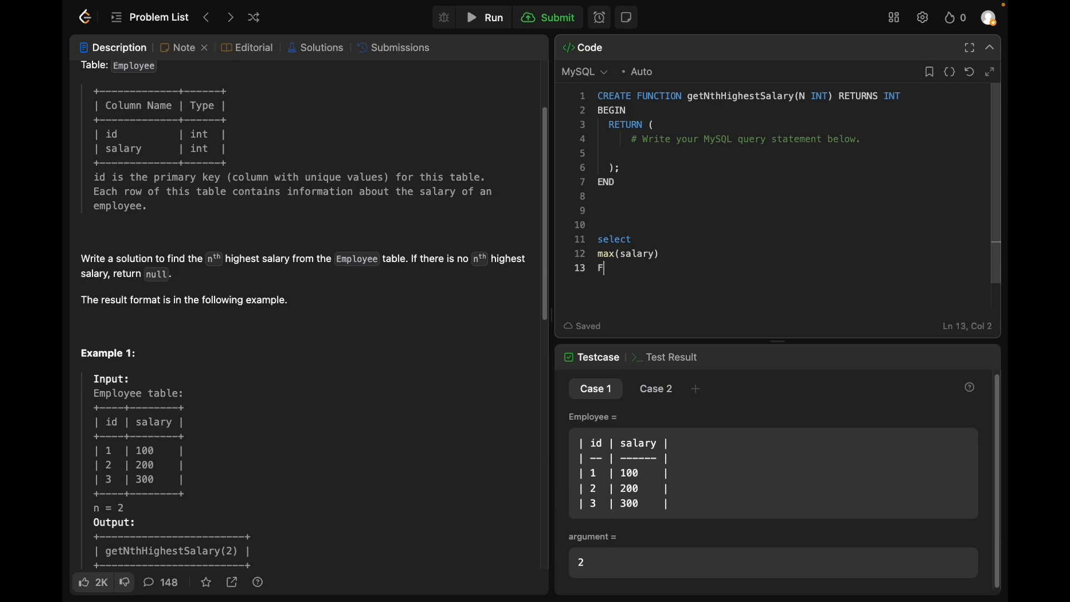
text(rom Employee)
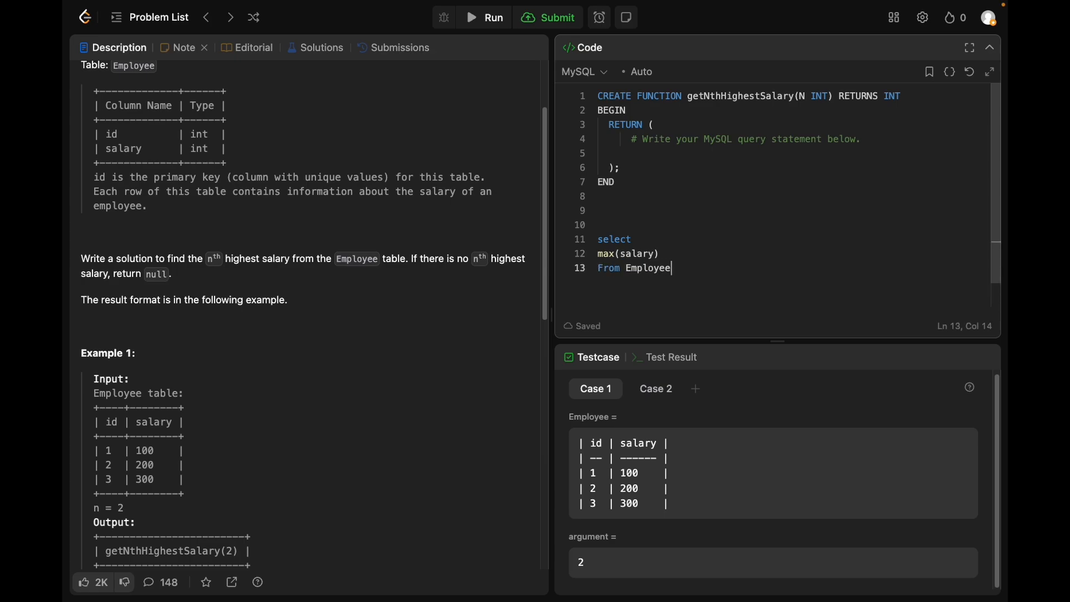
Step: Wrap it in an outer 'select max(salary) as SecondHighestSalary where salary <>' query
click(633, 210)
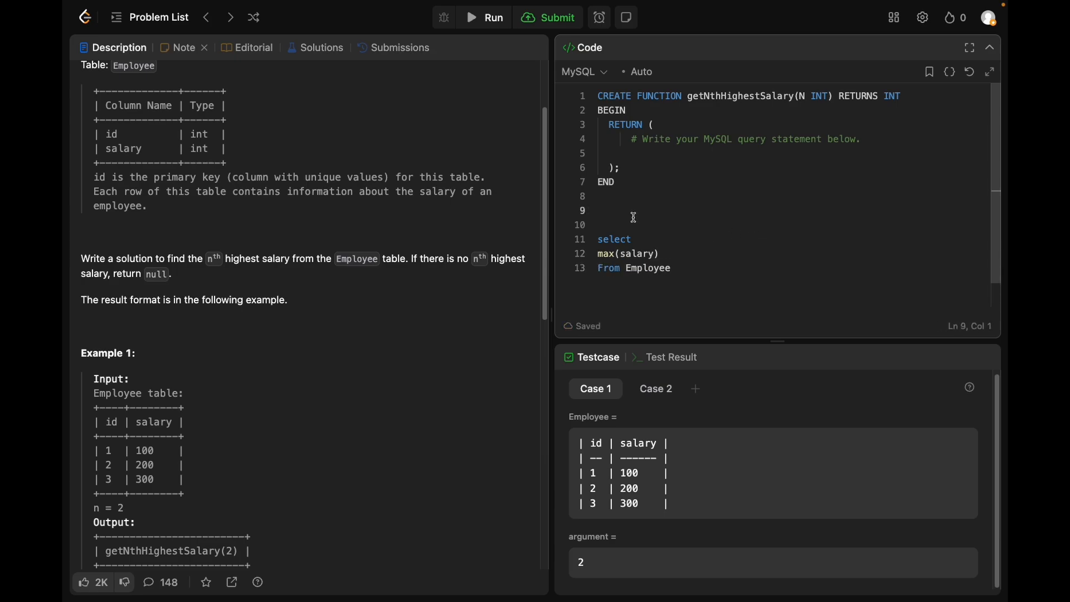
key(Enter)
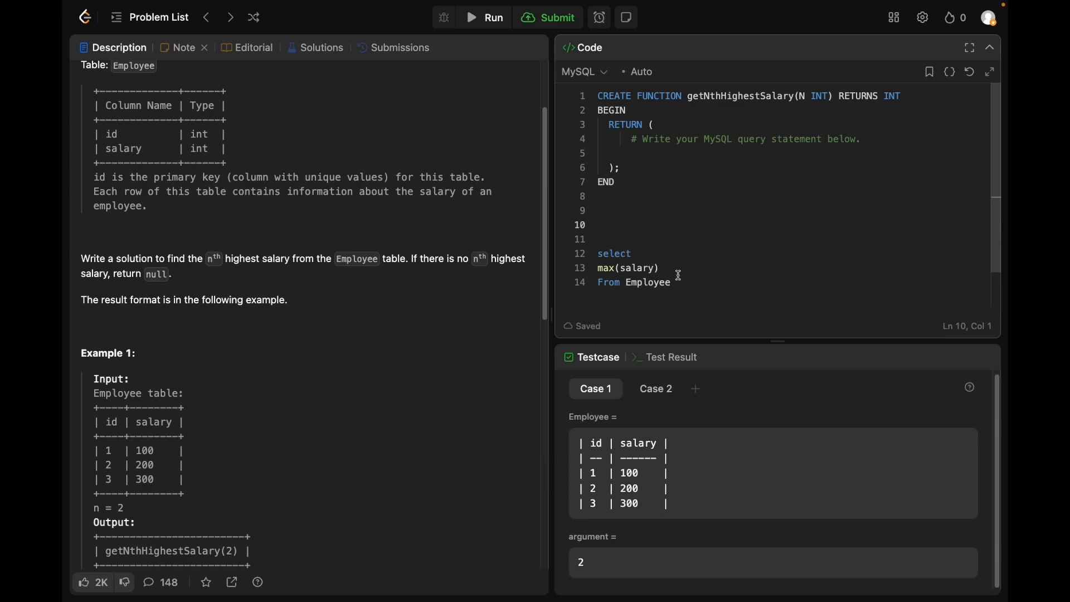
mouse_move(647, 230)
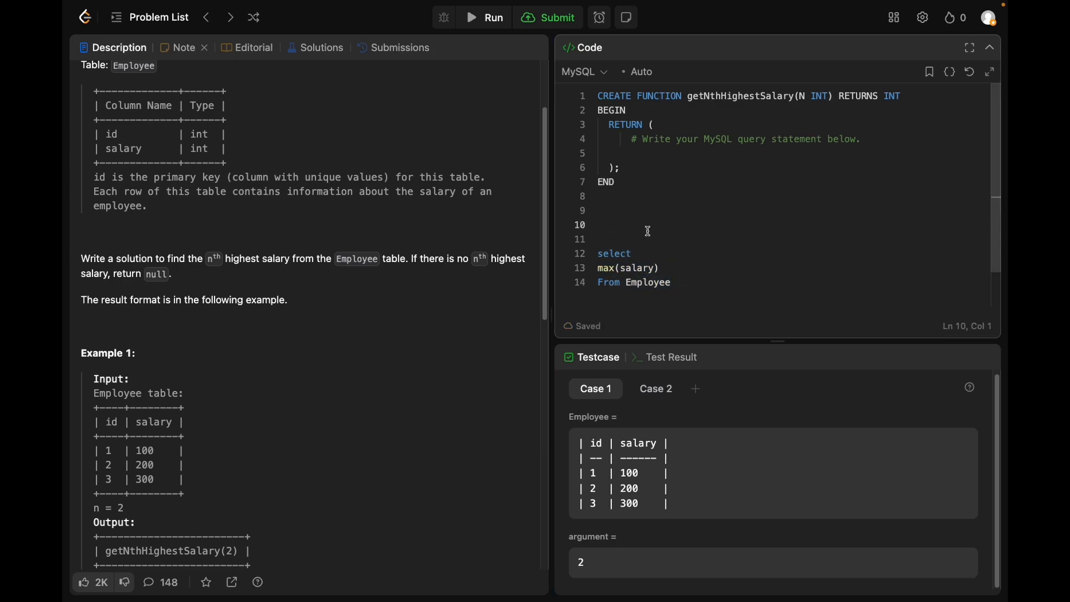
text(select)
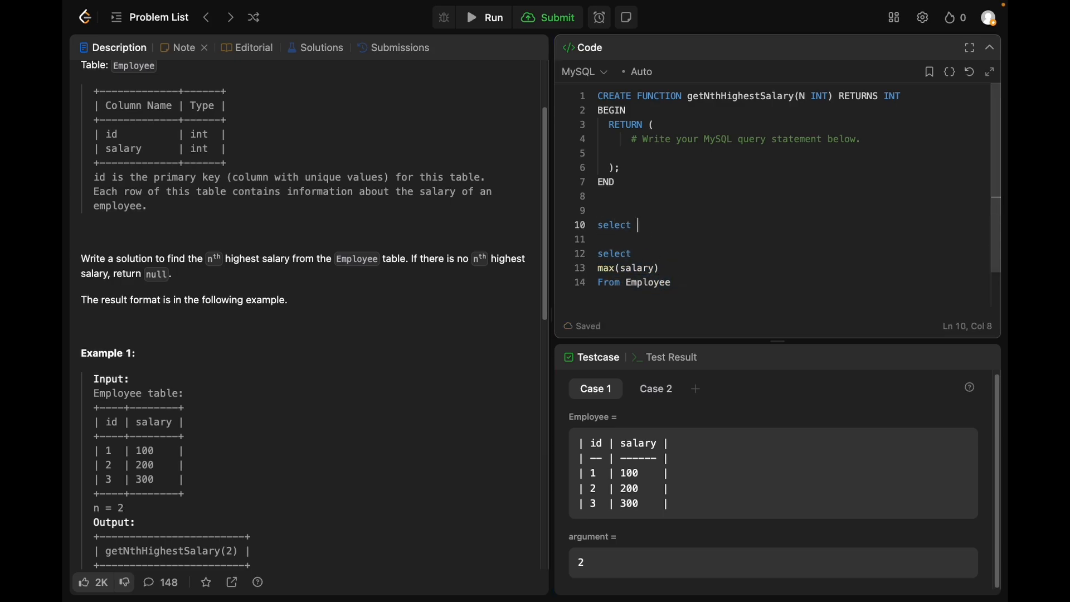
text(max(salary))
text(where sal)
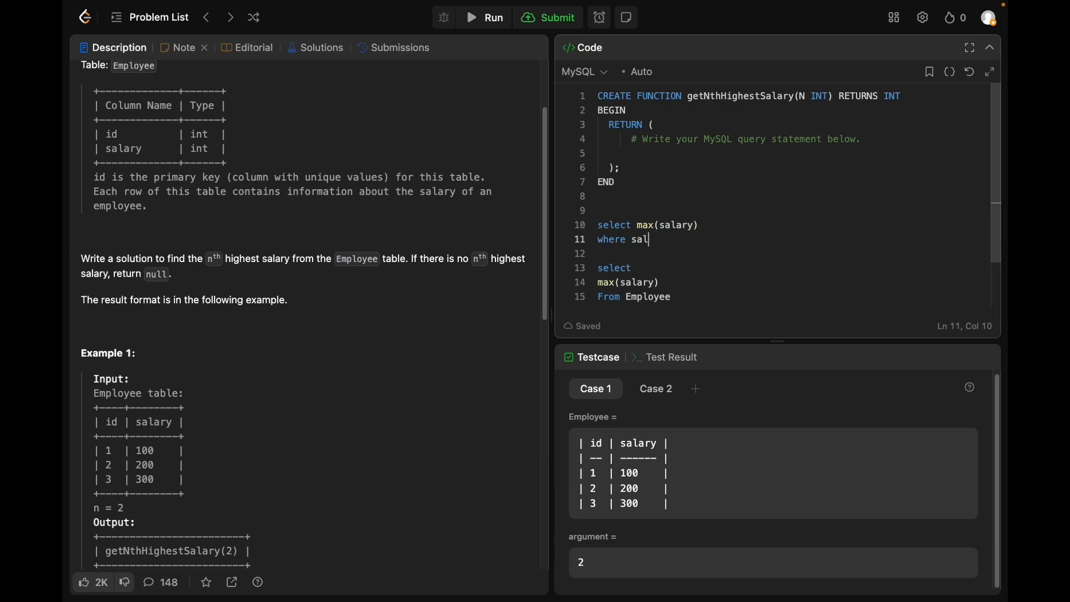
text(ary <>)
click(791, 253)
text(()
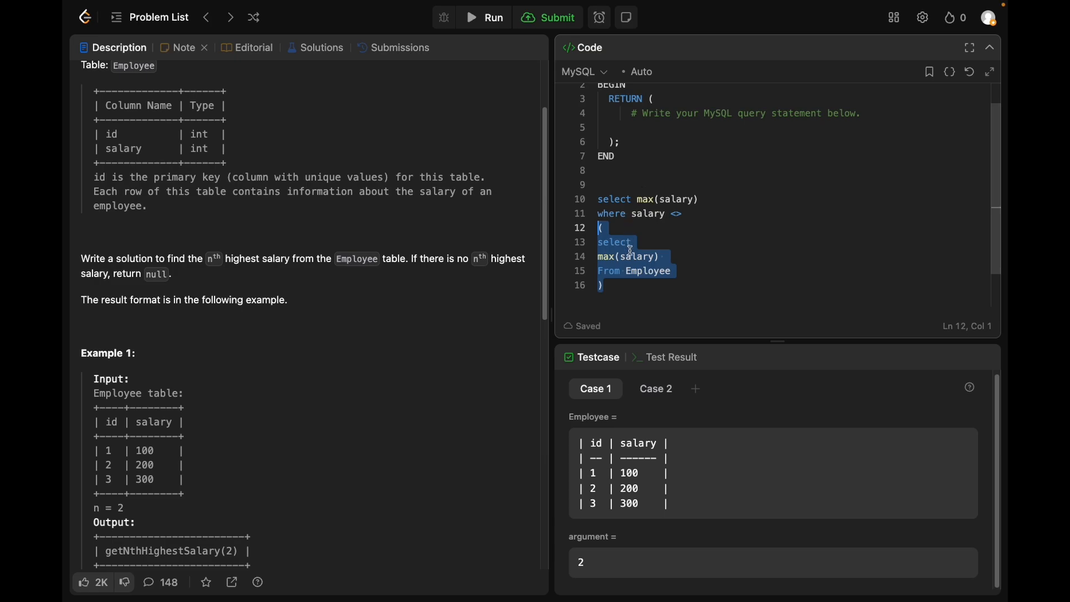
click(700, 199)
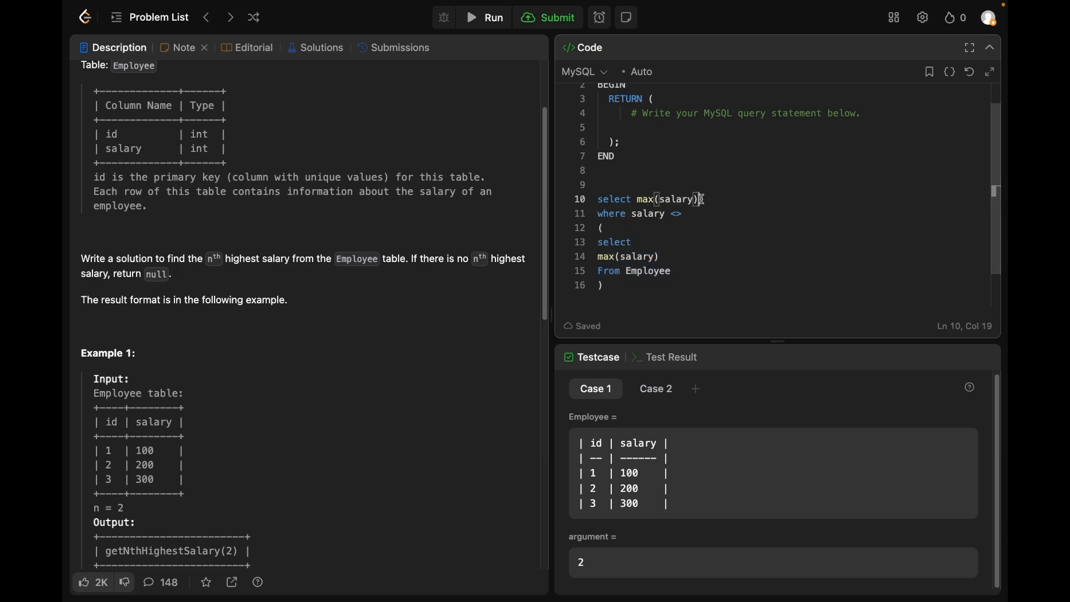
text(as SecondHig)
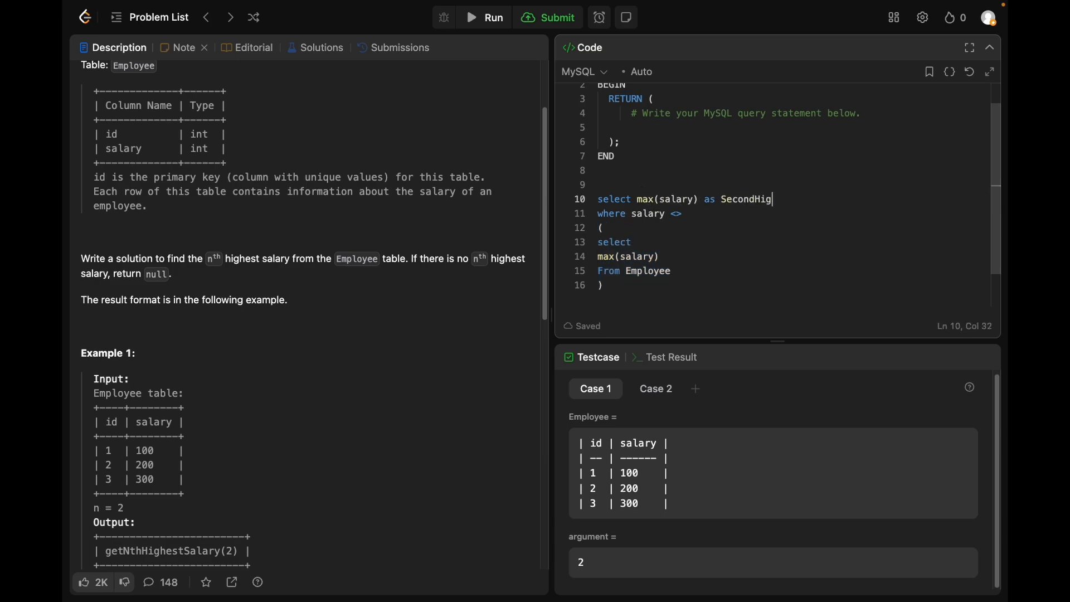
text(hestSalary)
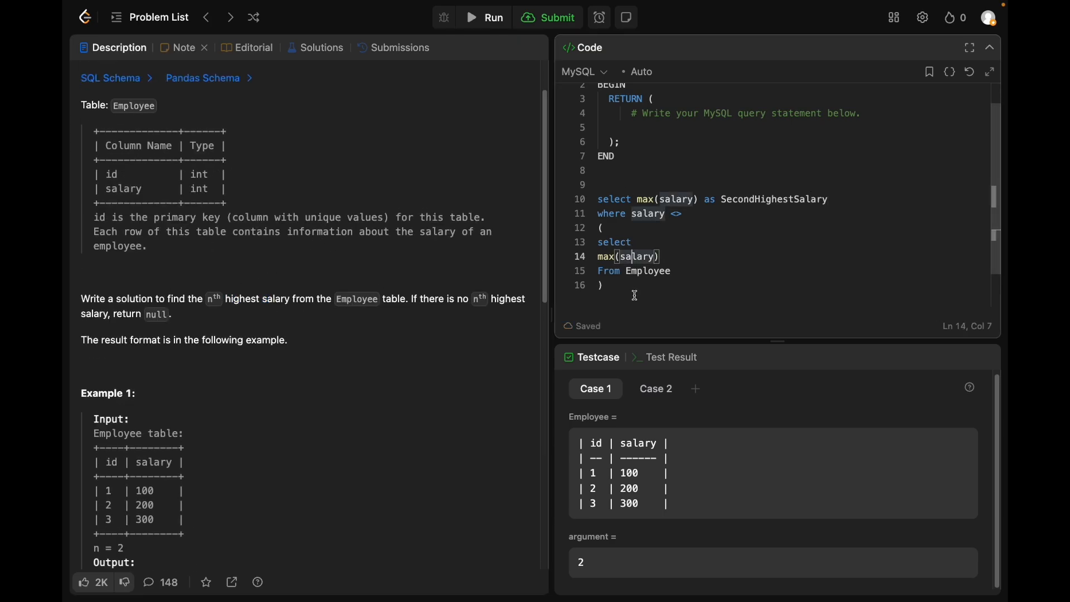
Step: Replace the draft query lines with the pasted example Employee table
click(618, 241)
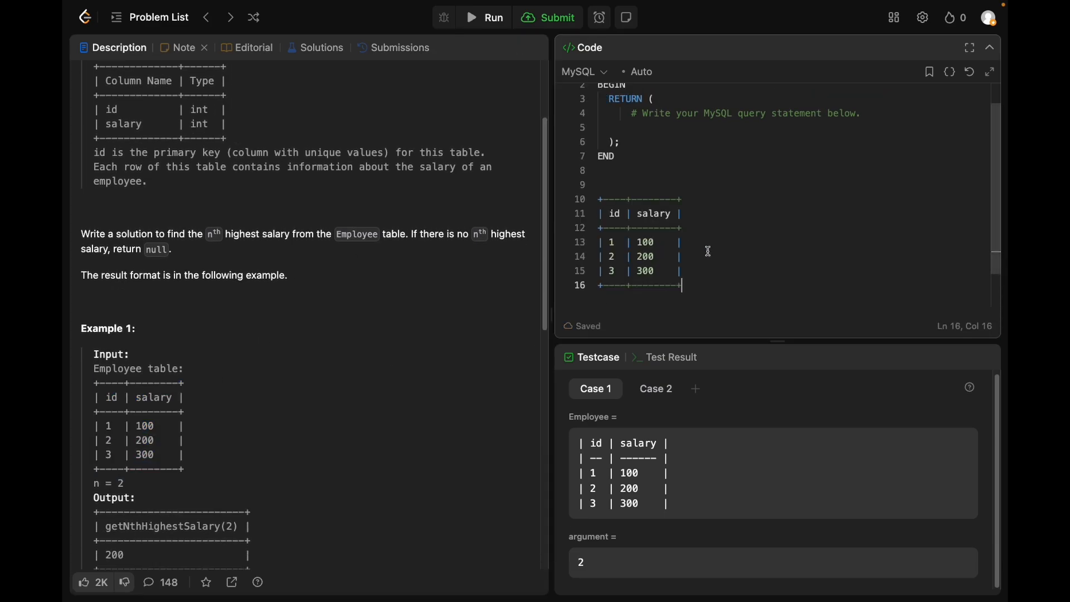
Step: Add rows with salaries 400, 400, 500 and note dense ranks 5, 4, 3, 2, 2, 1
key(Enter)
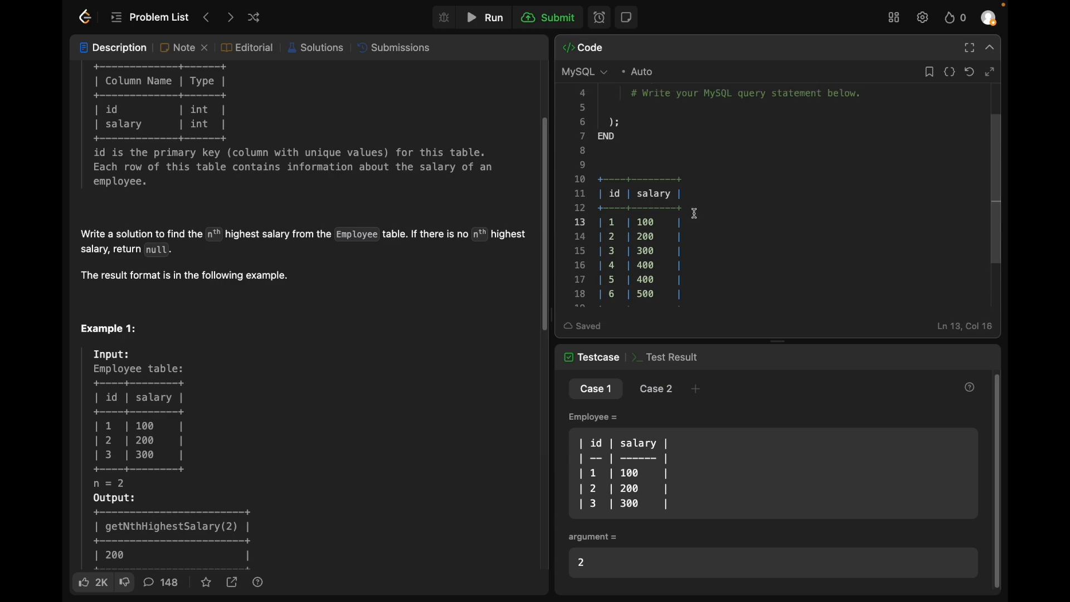
scroll(down, 3)
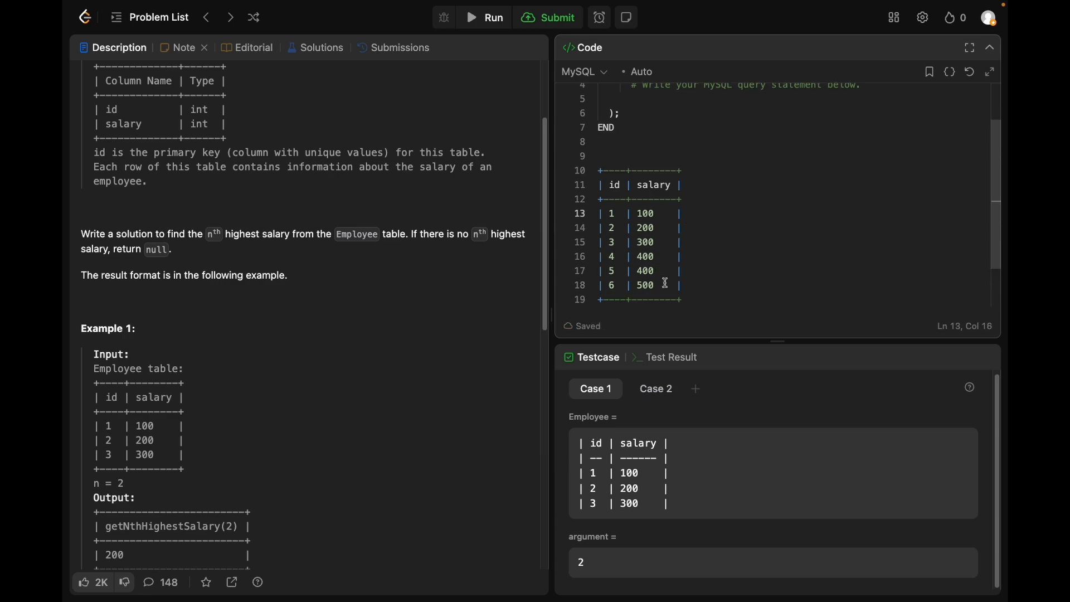
mouse_move(713, 273)
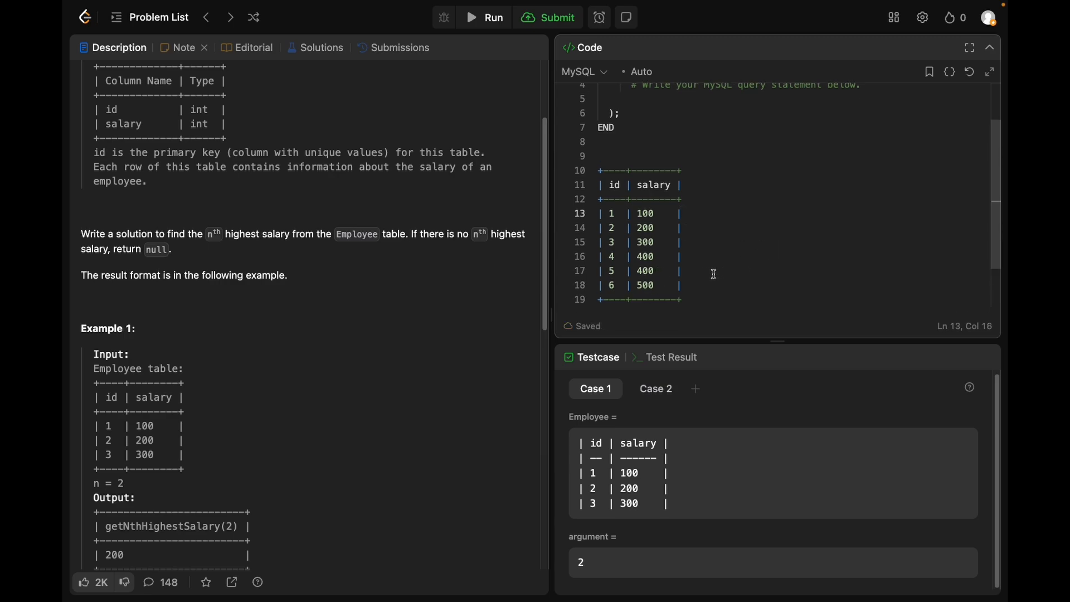
click(681, 286)
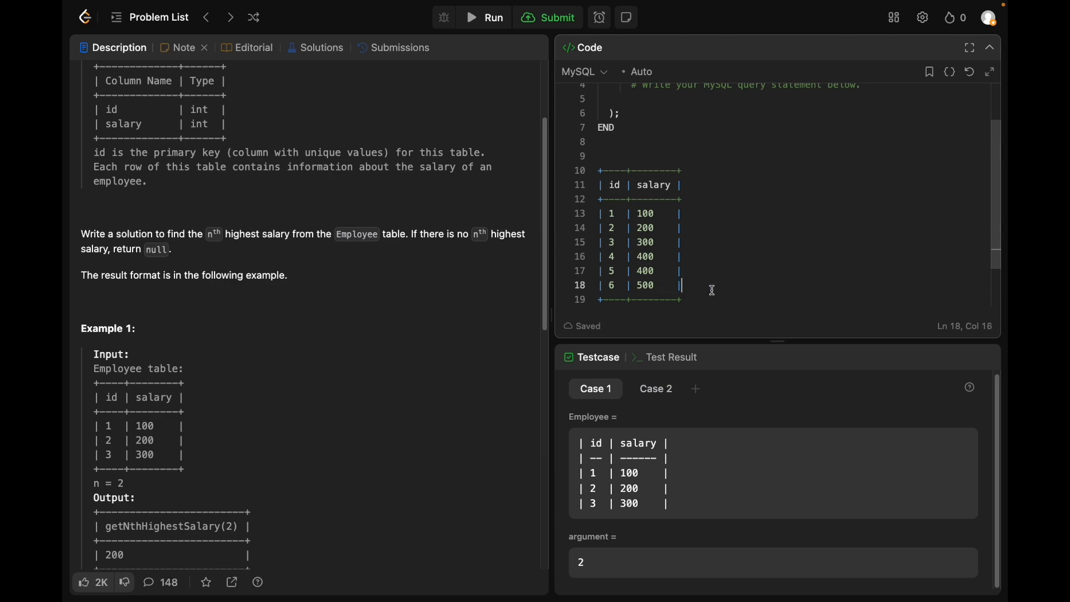
text(1)
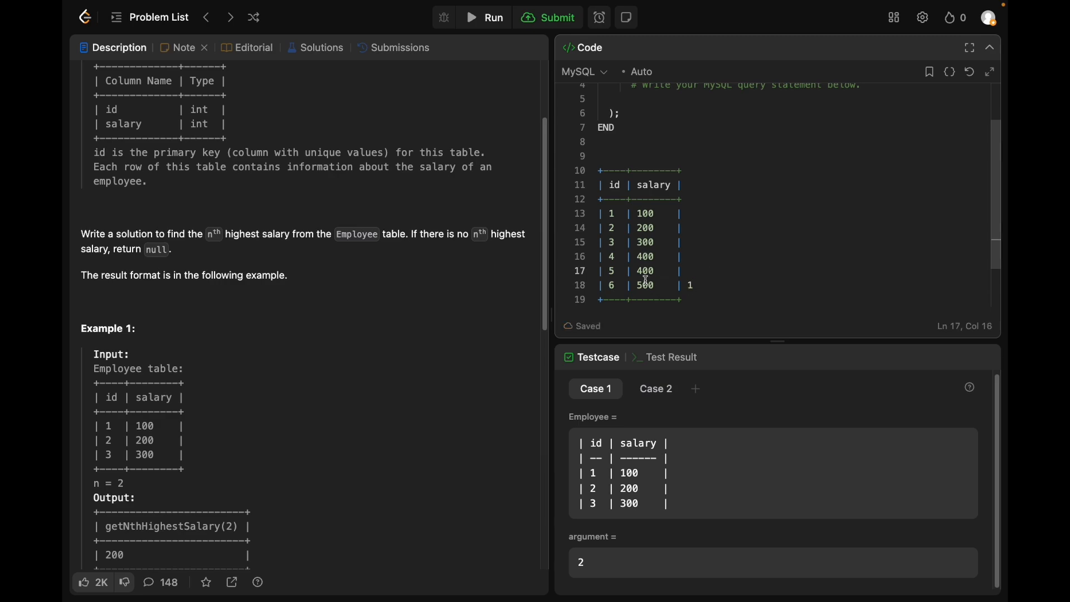
text(2)
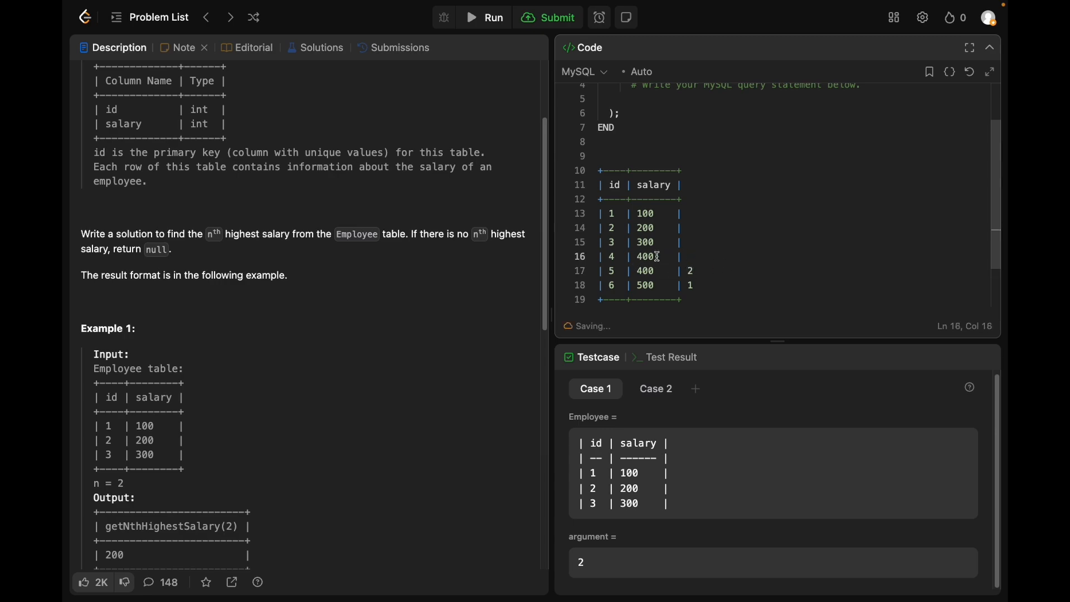
text(2)
click(793, 213)
text( 5)
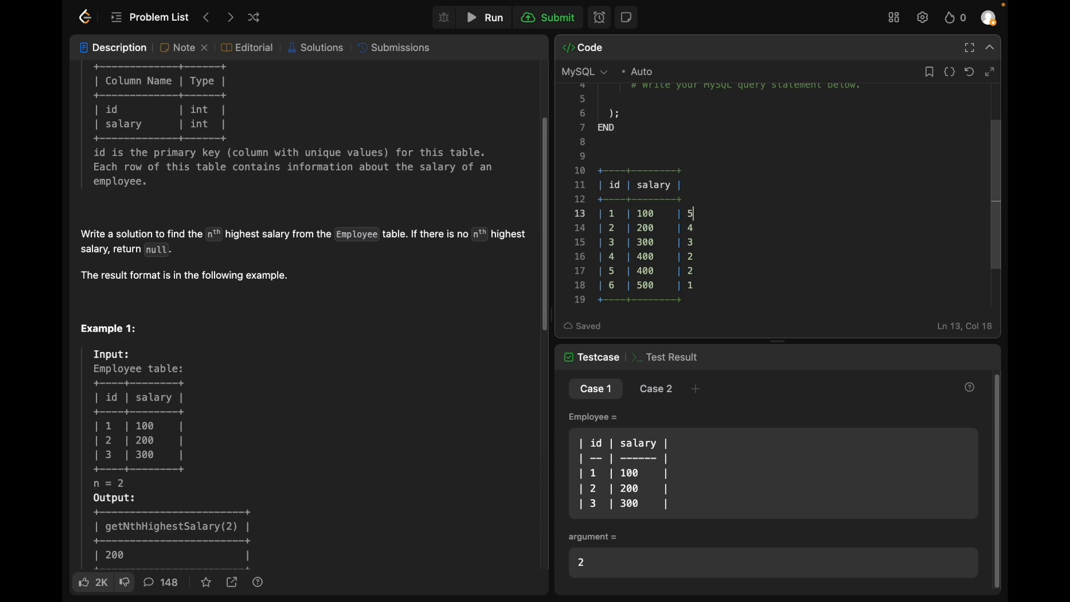
click(682, 185)
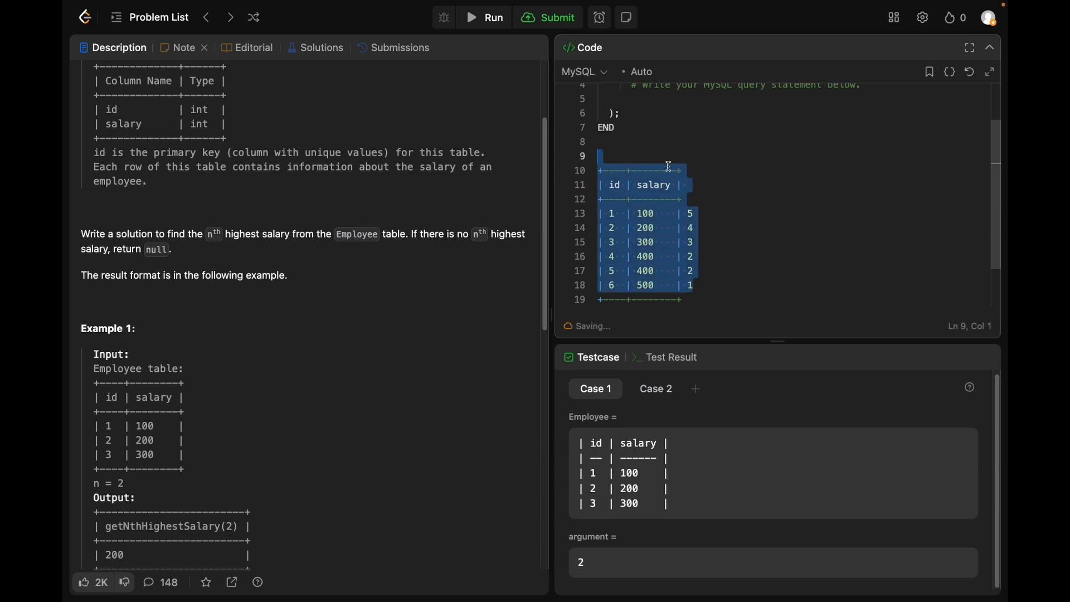
mouse_move(709, 224)
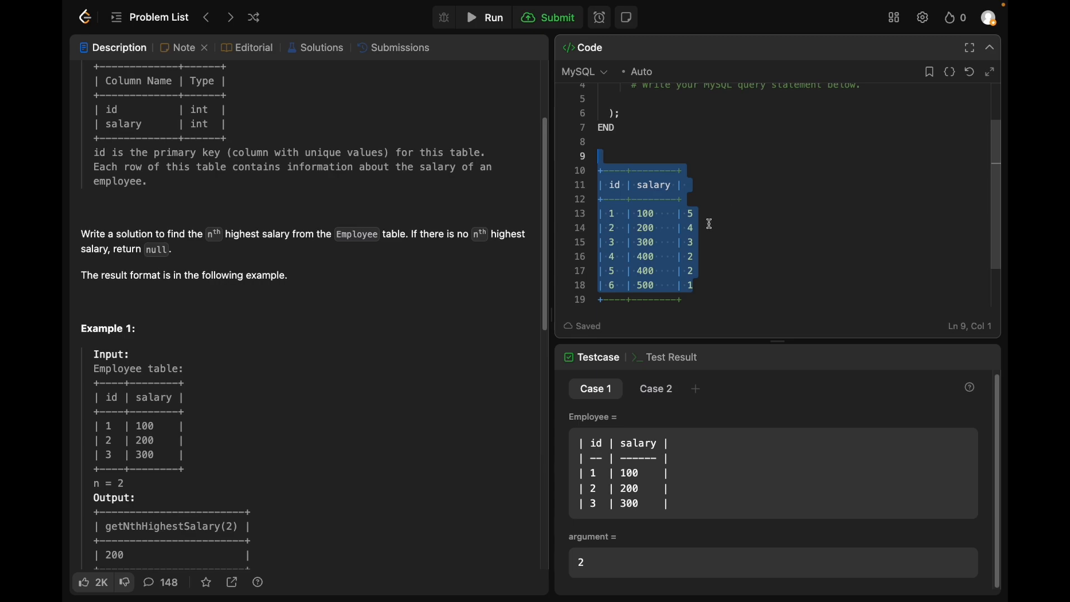
mouse_move(712, 231)
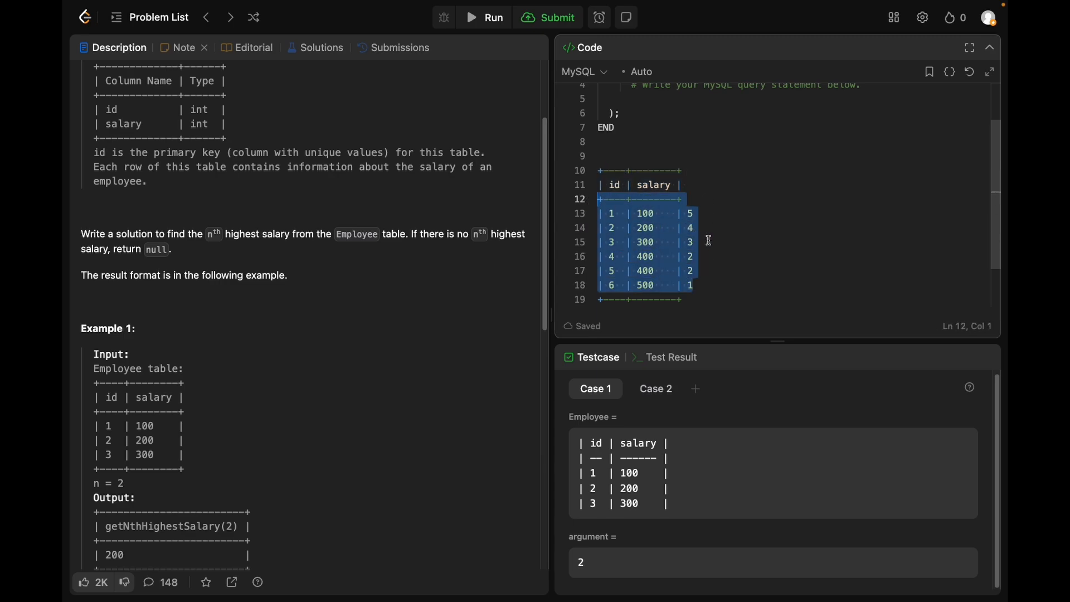
mouse_move(707, 182)
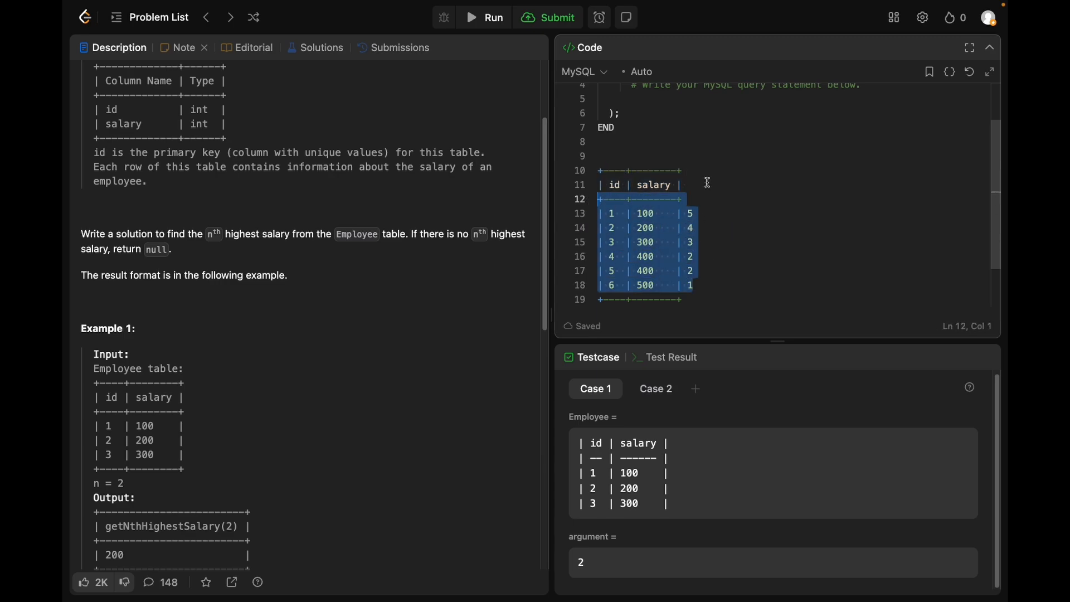
Step: Label the table's third column header 'rank'
text(ran)
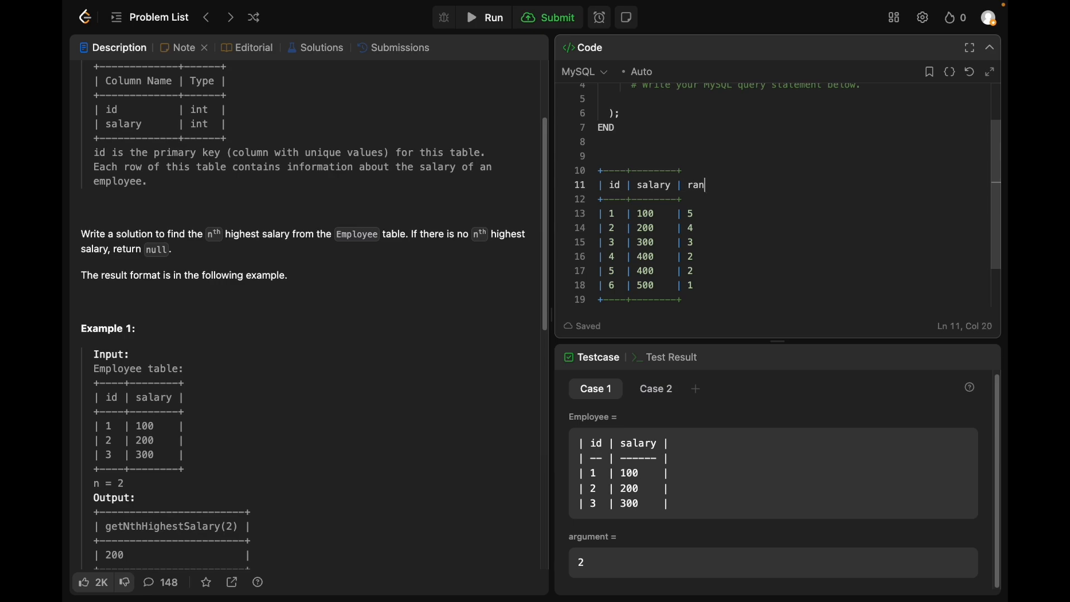
text(k)
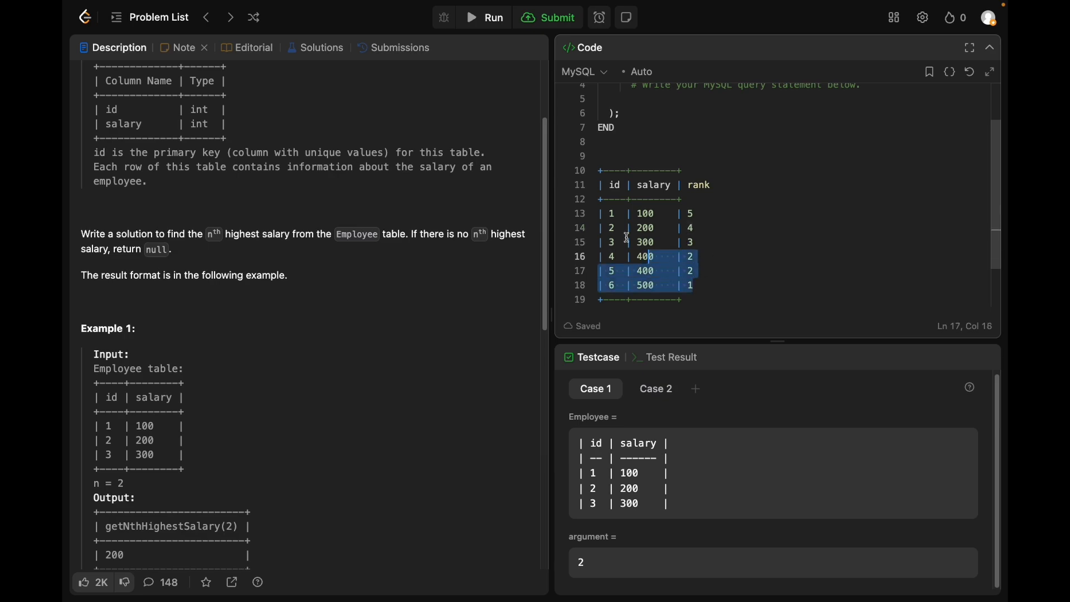
click(697, 241)
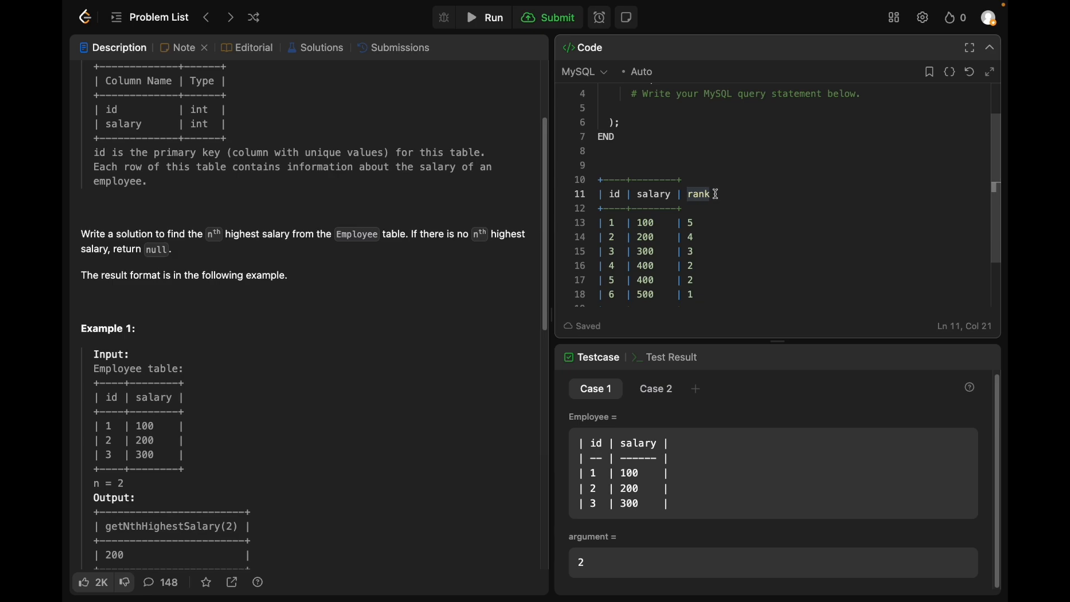
click(600, 165)
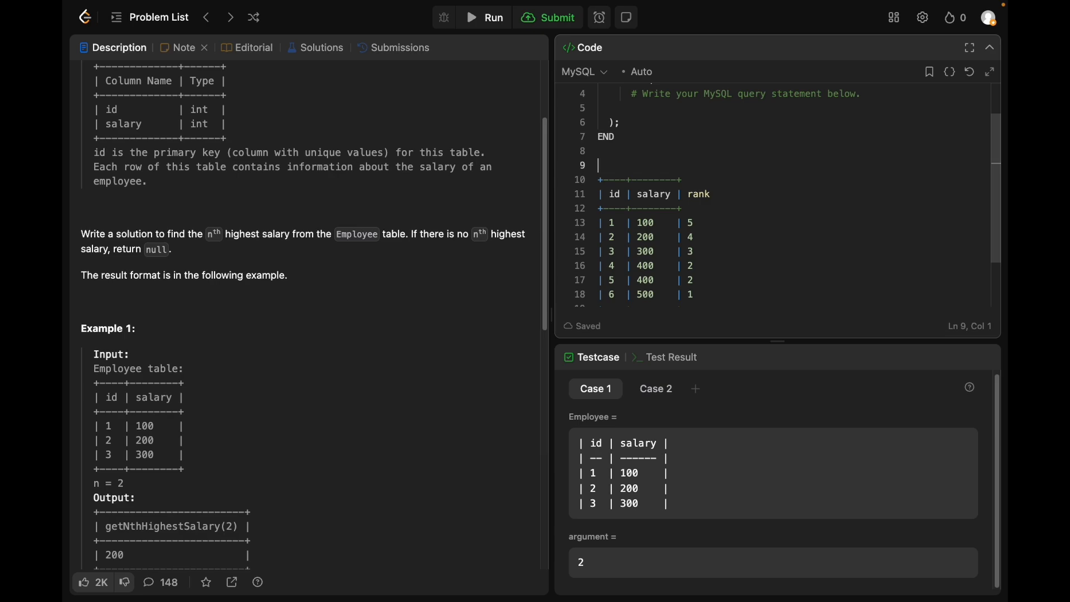
Step: Type the comment '-- row_number(), rank(), dense_rank()' on the blank line above the table
text(--)
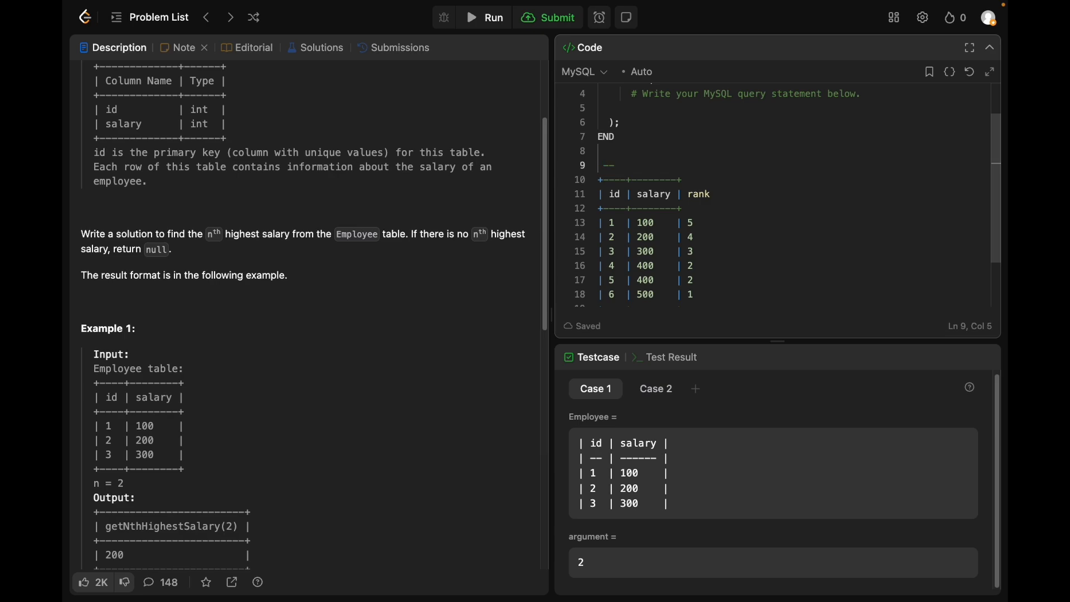
text(row_number)
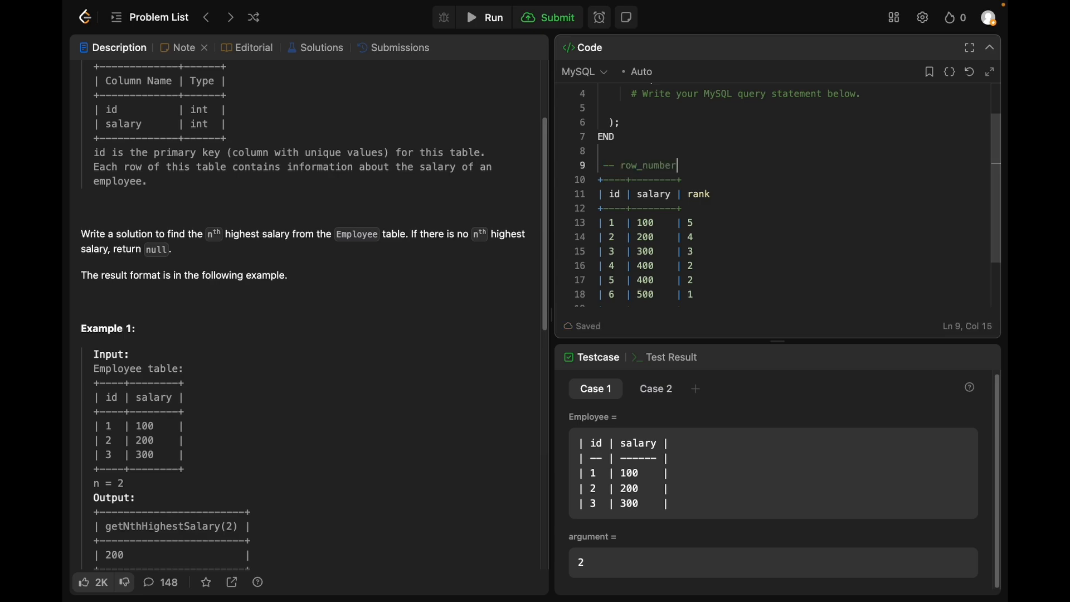
text((), rank()
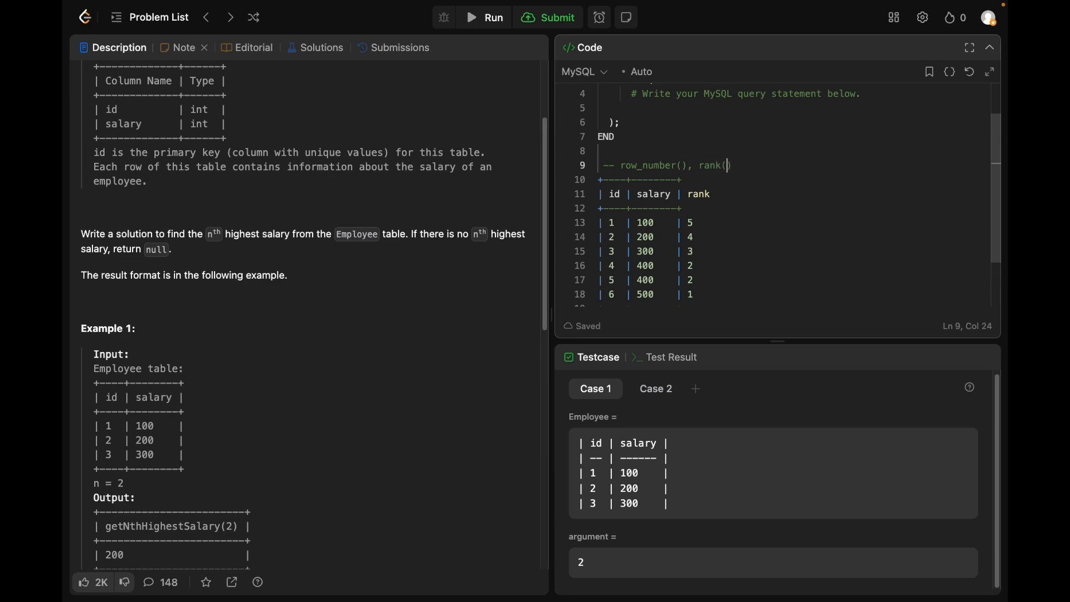
text(, dense_r)
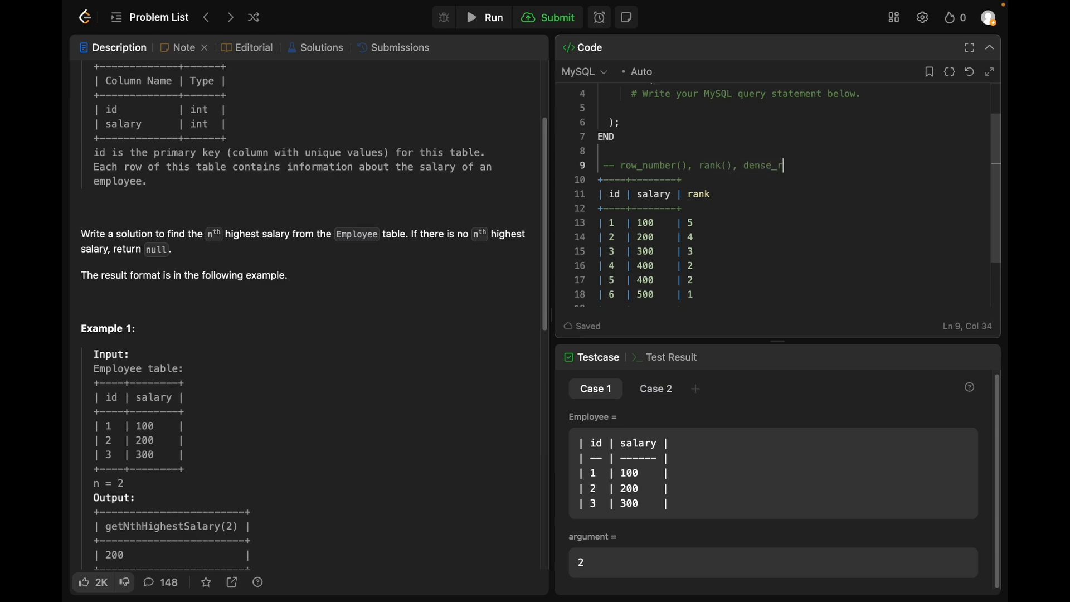
text(ank())
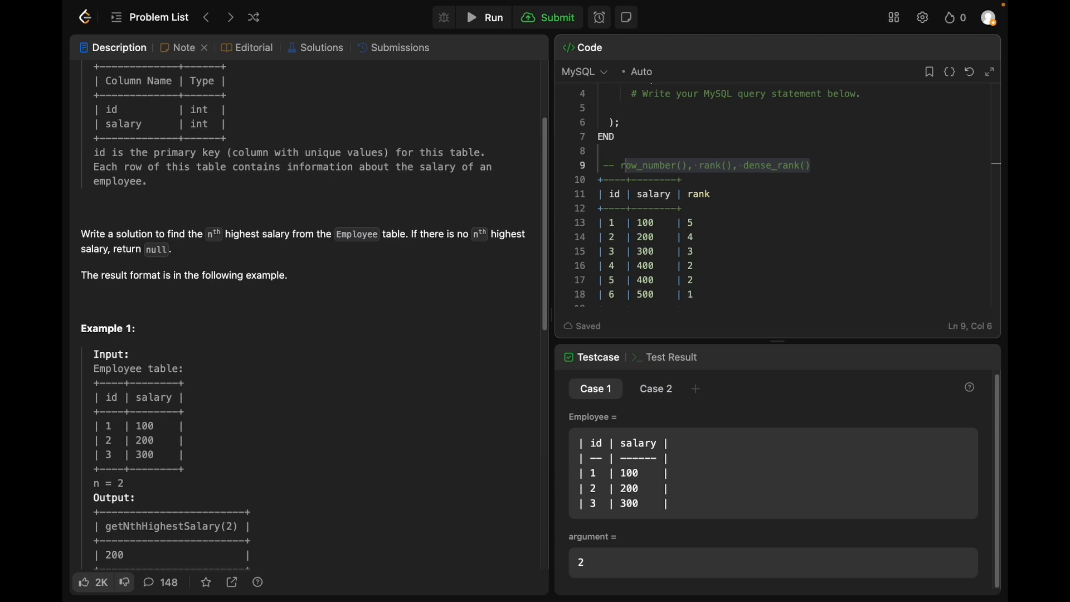
mouse_move(791, 185)
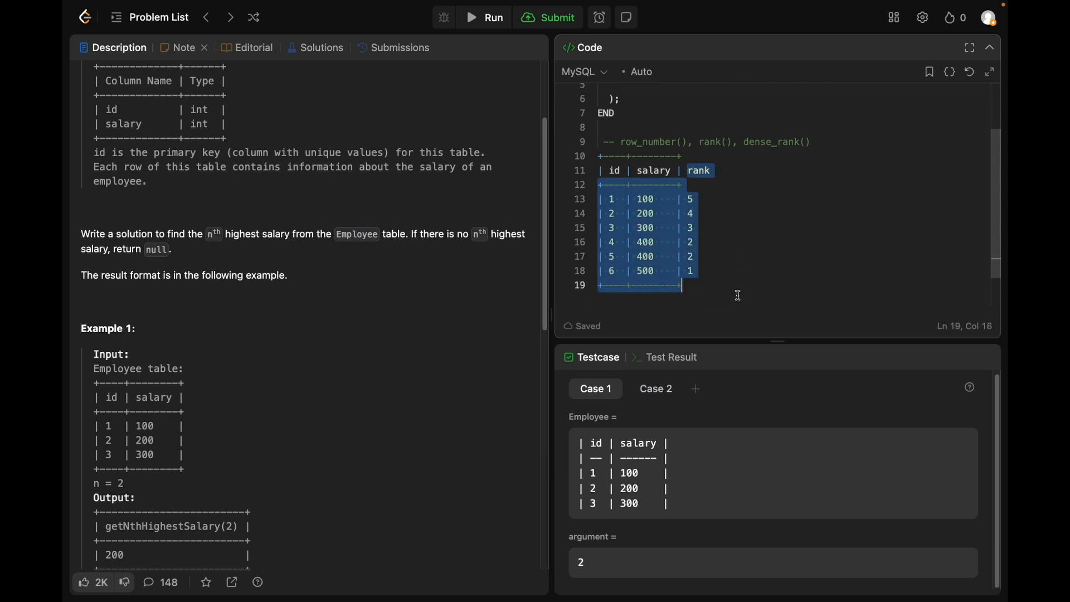
Step: Rename the rank header to dense_rank and add row_number and rank headers
click(641, 150)
text(dense_)
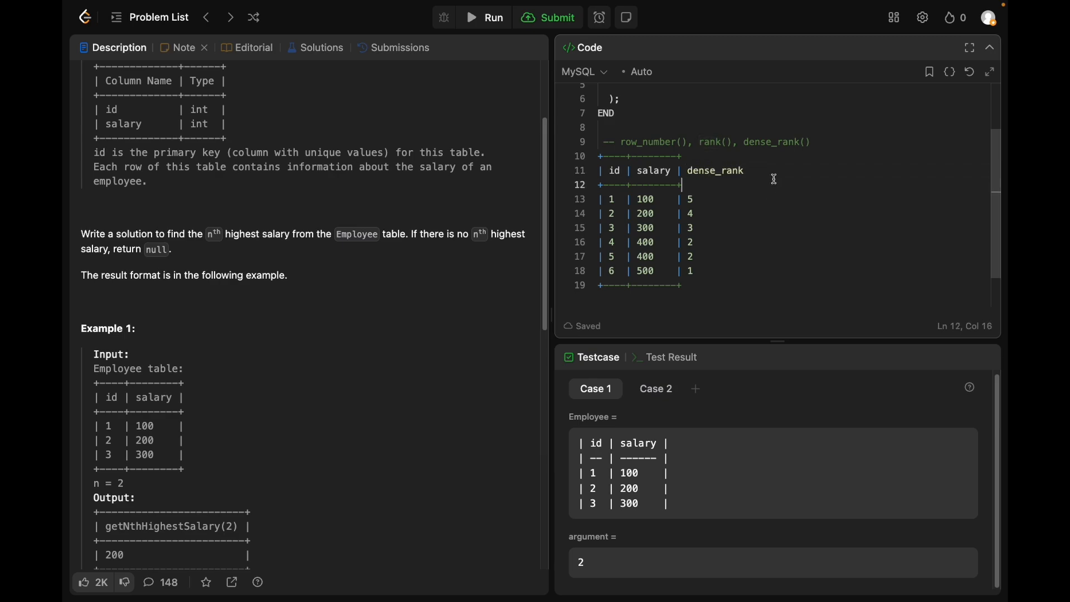
mouse_move(714, 200)
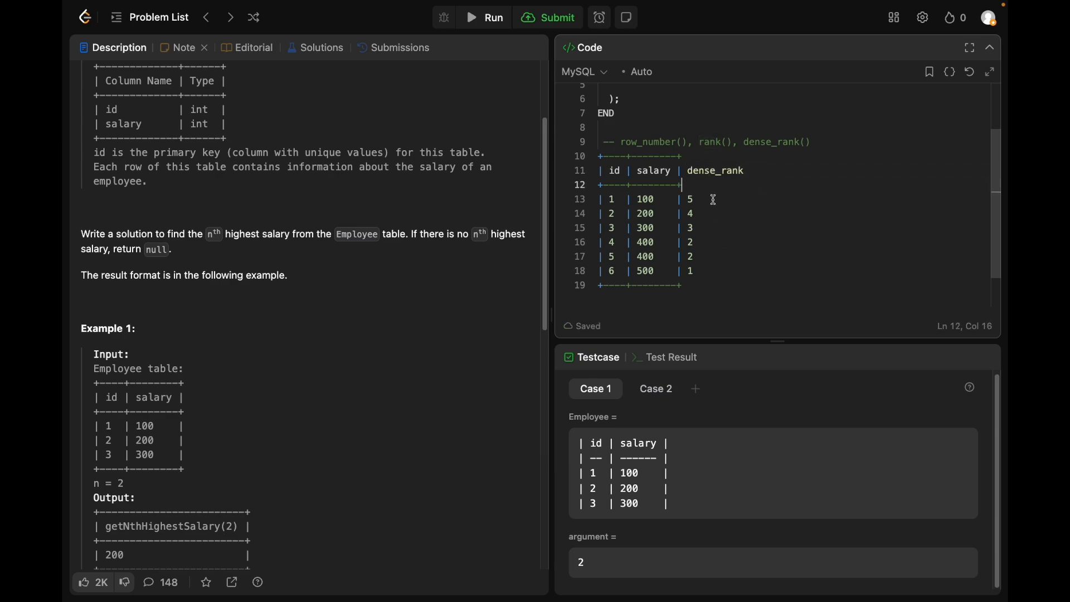
click(772, 170)
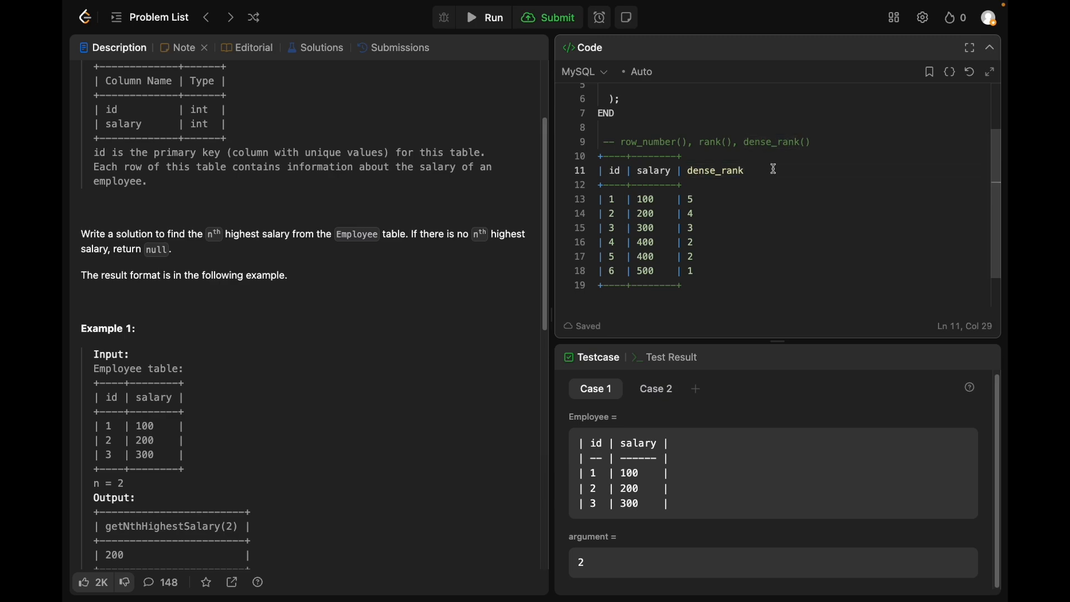
text(row_number      ran)
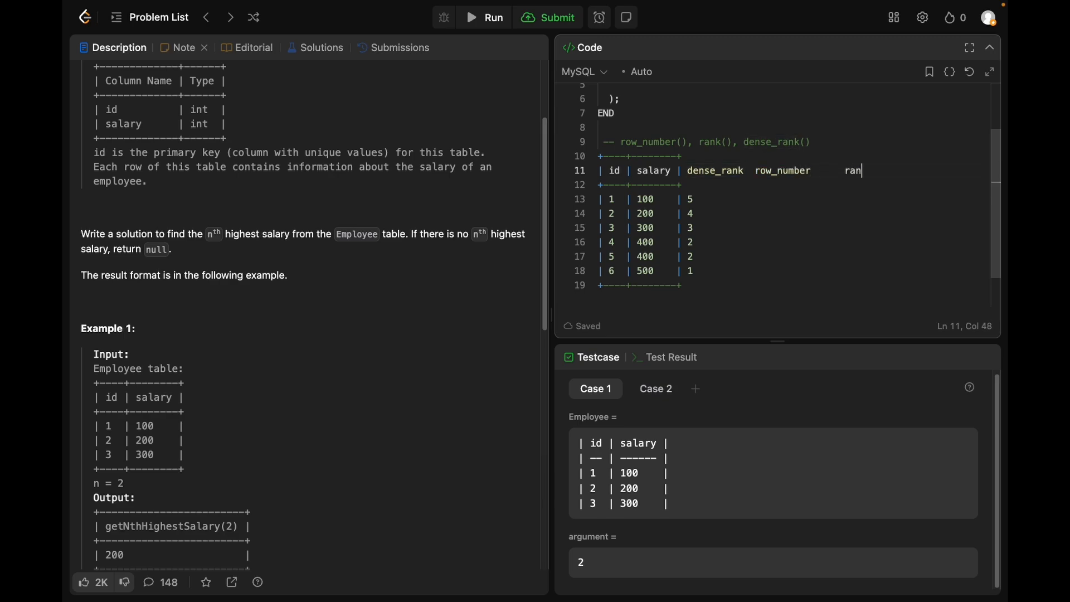
key(BackSpace)
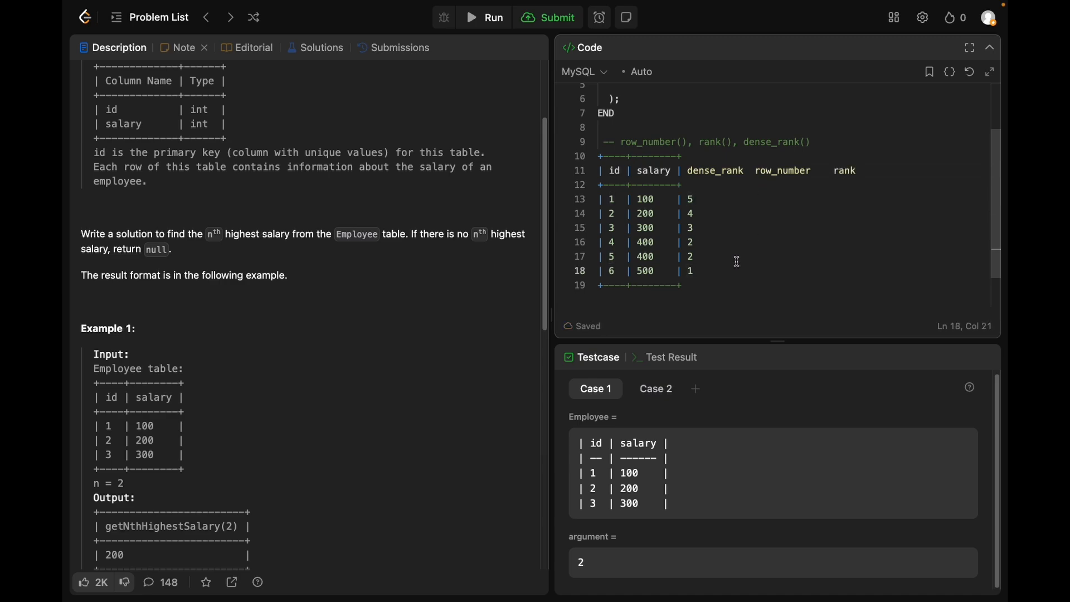
Step: Fill the row_number column with values 6 down to 1
text(1)
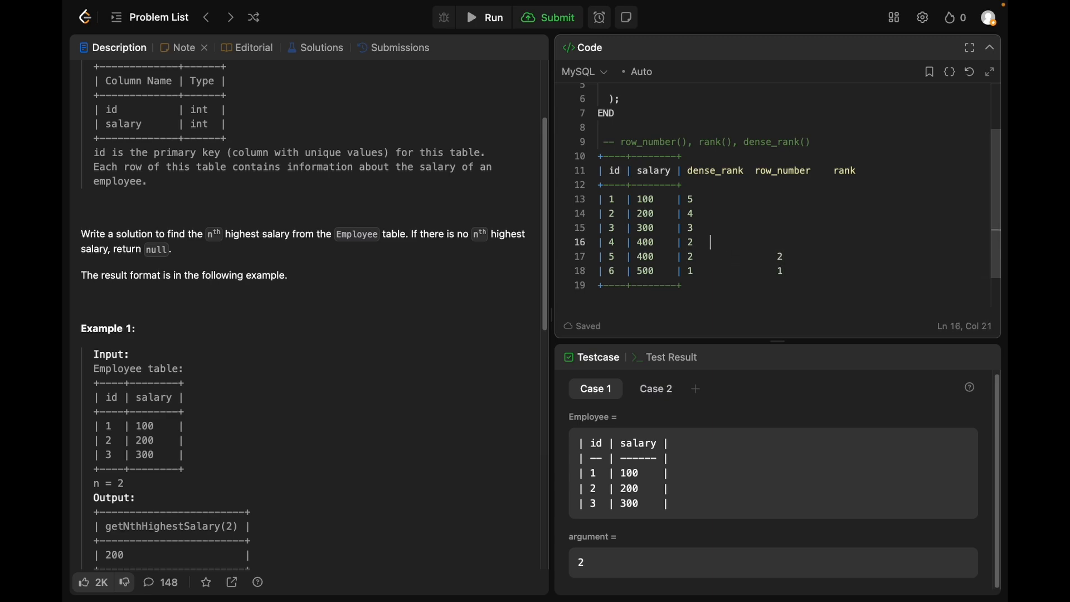
text(3)
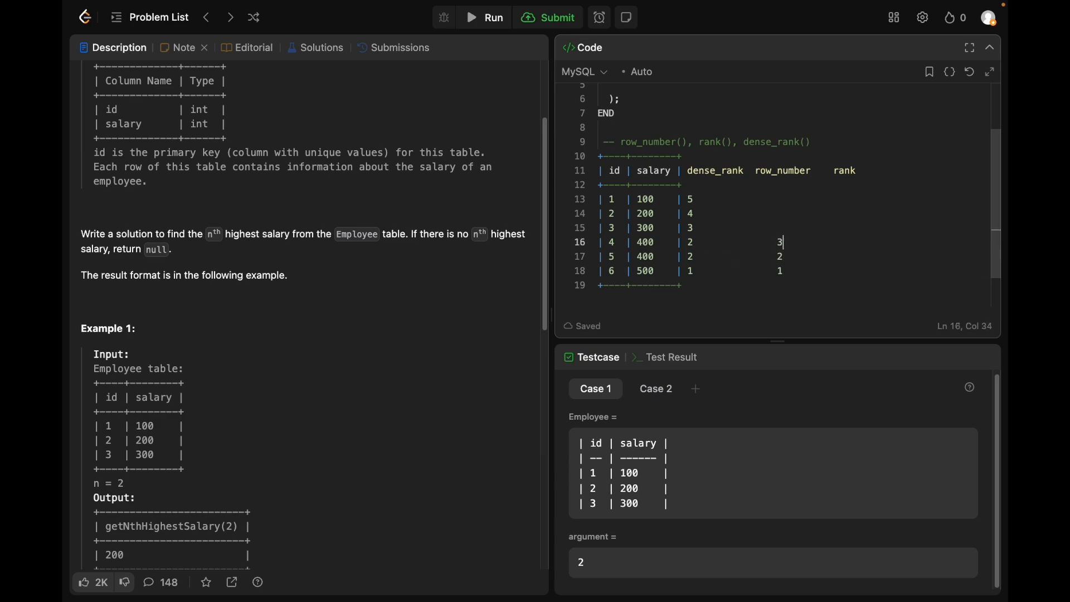
click(693, 213)
text(               5)
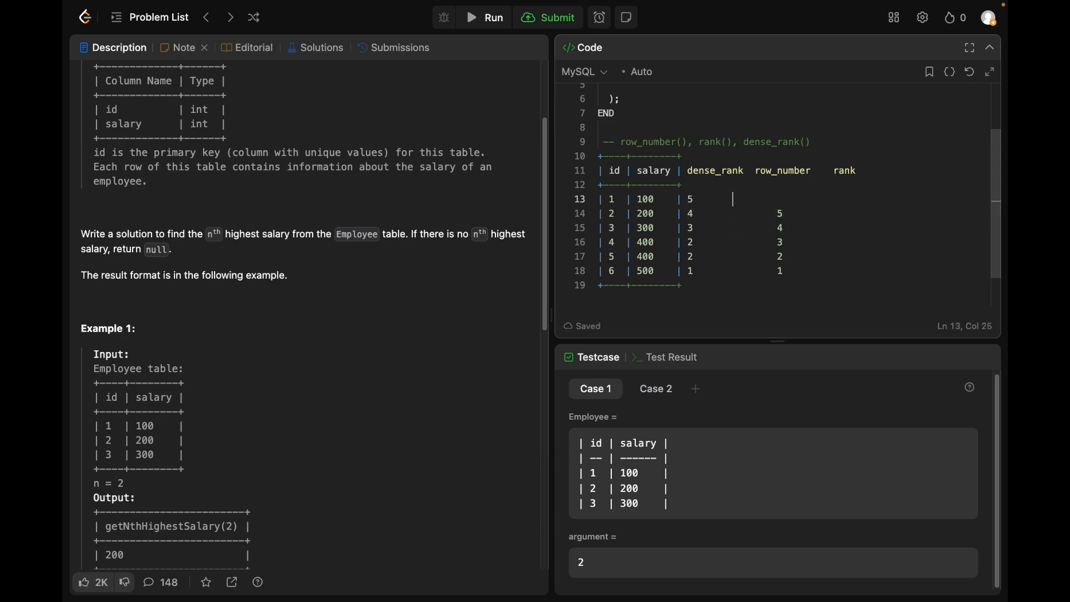
text(6)
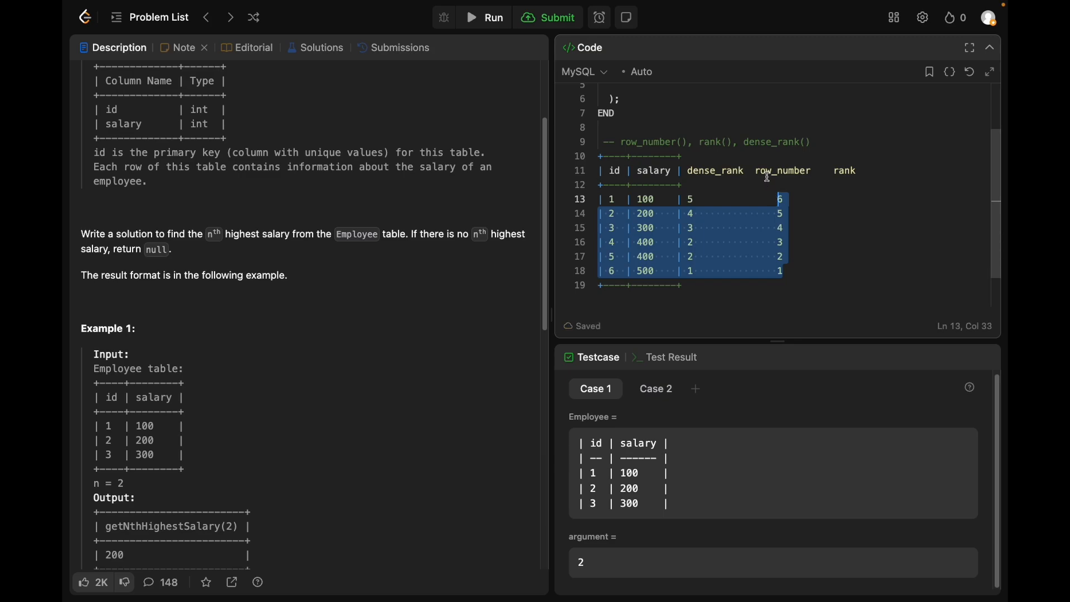
click(785, 271)
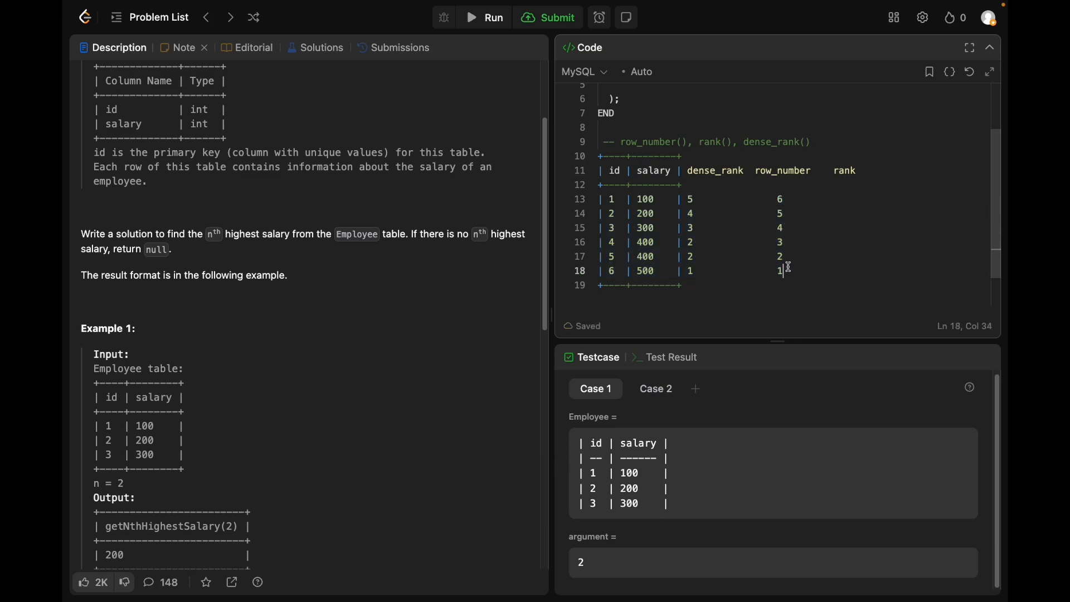
click(680, 185)
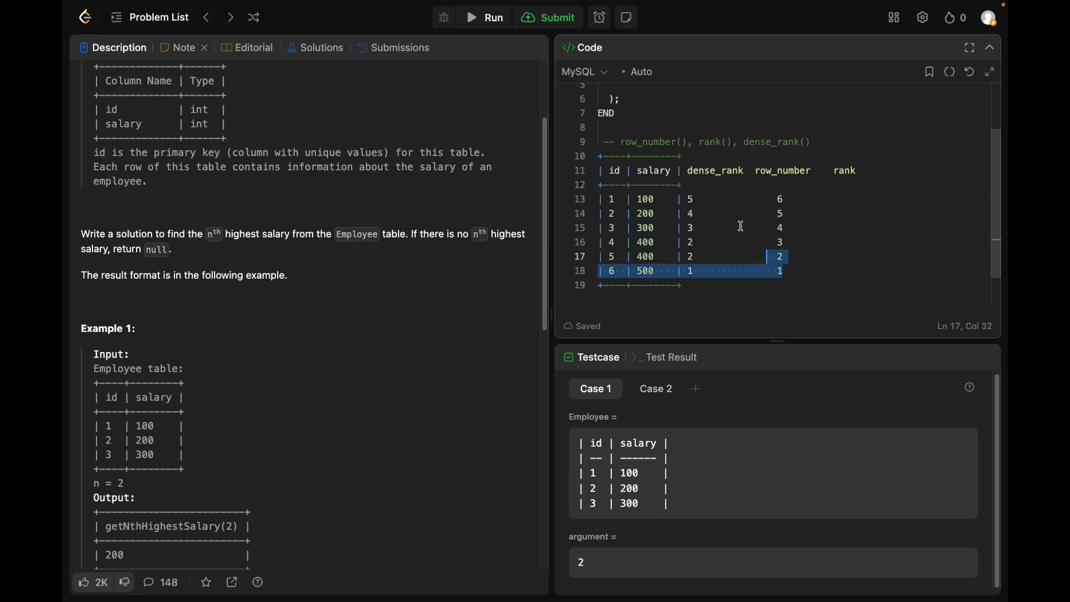
click(612, 256)
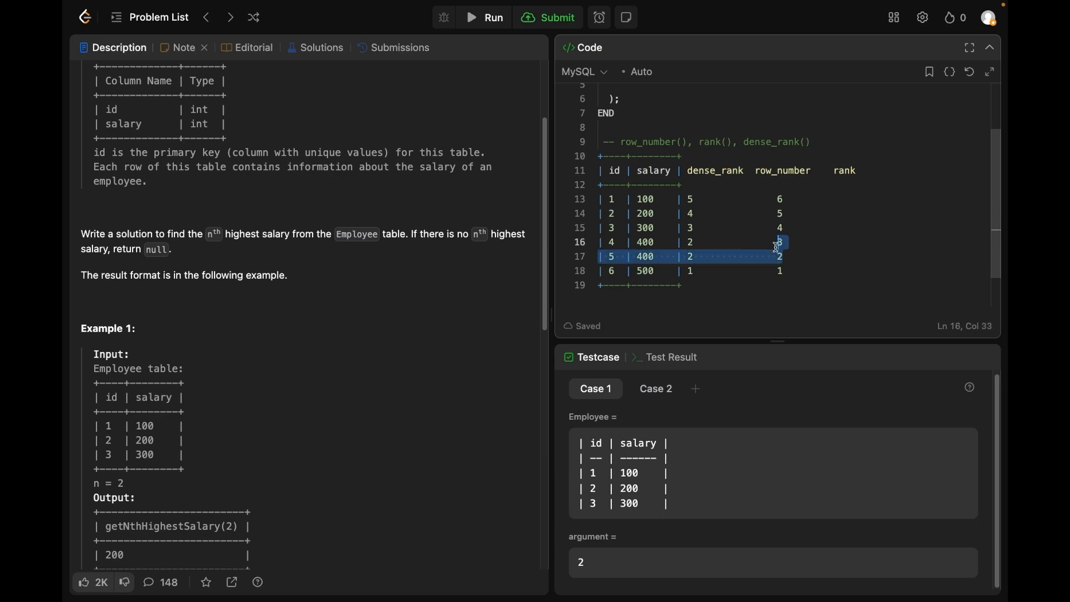
click(803, 267)
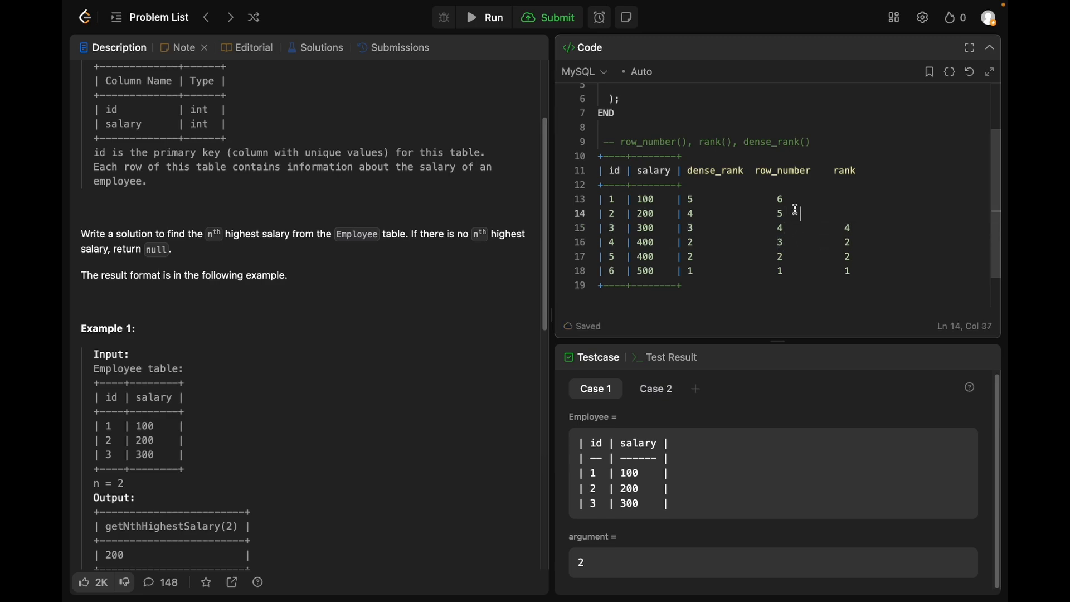
click(800, 199)
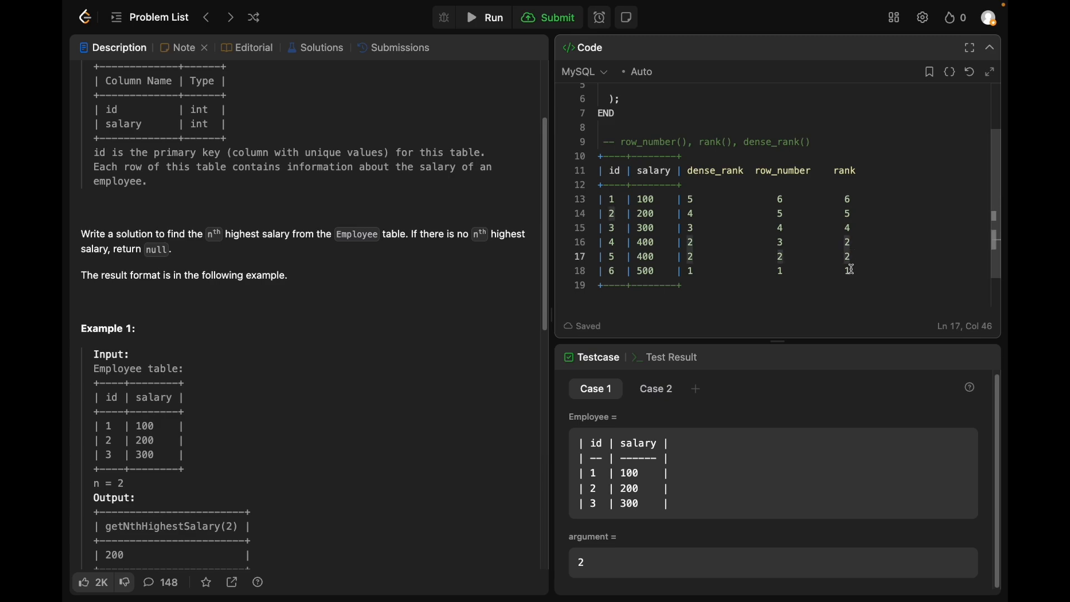
click(846, 242)
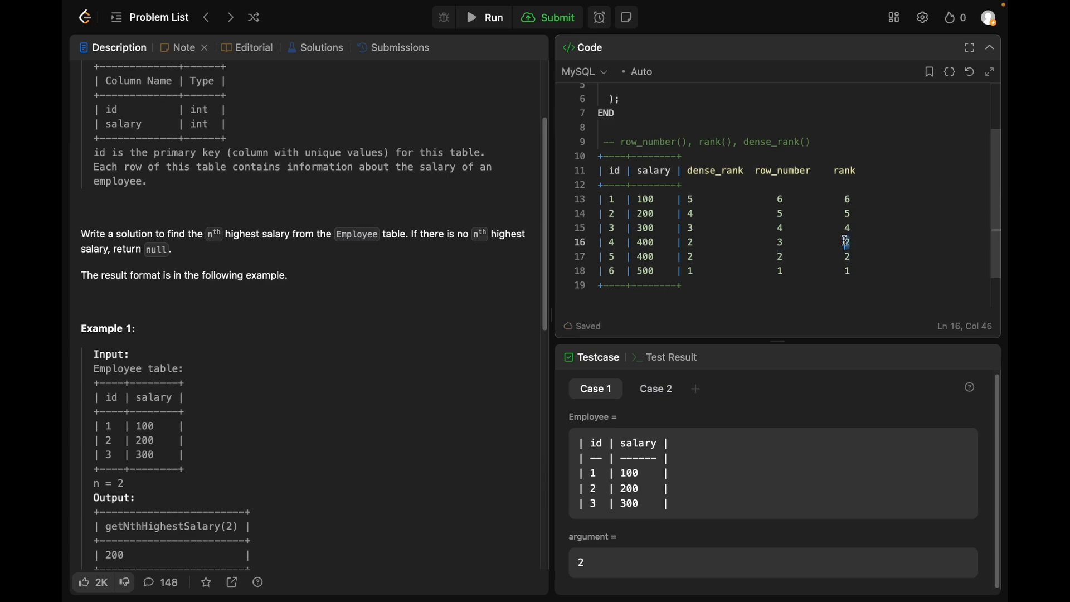
click(849, 227)
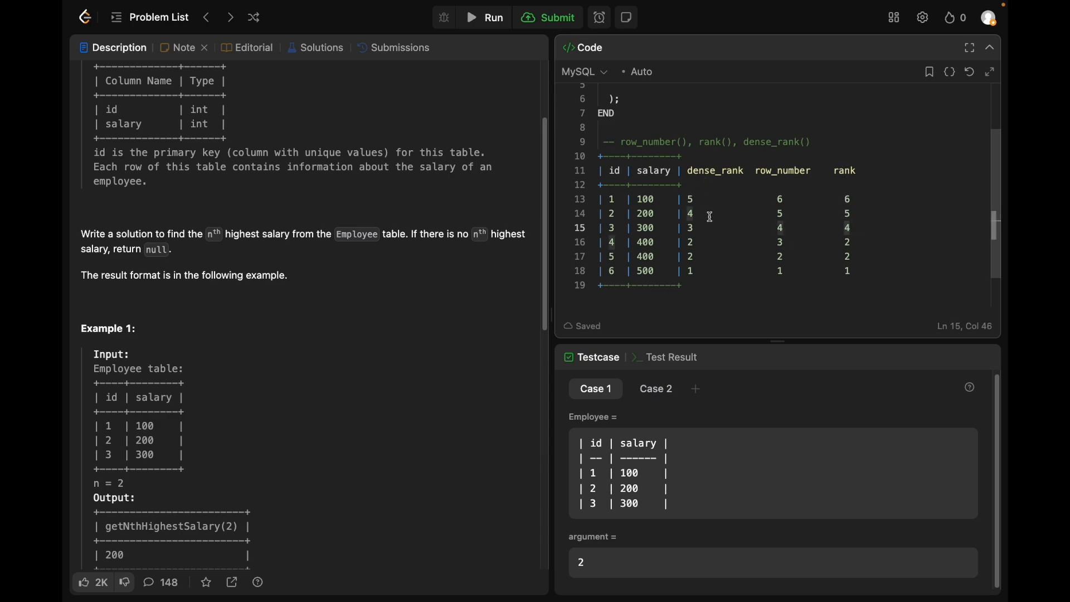
mouse_move(698, 258)
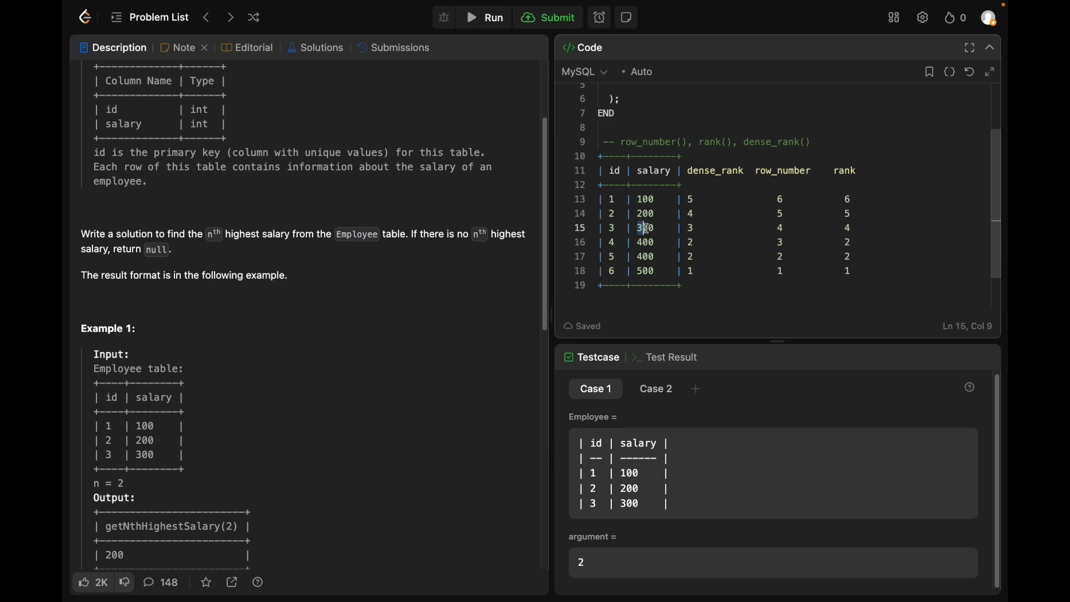
click(689, 227)
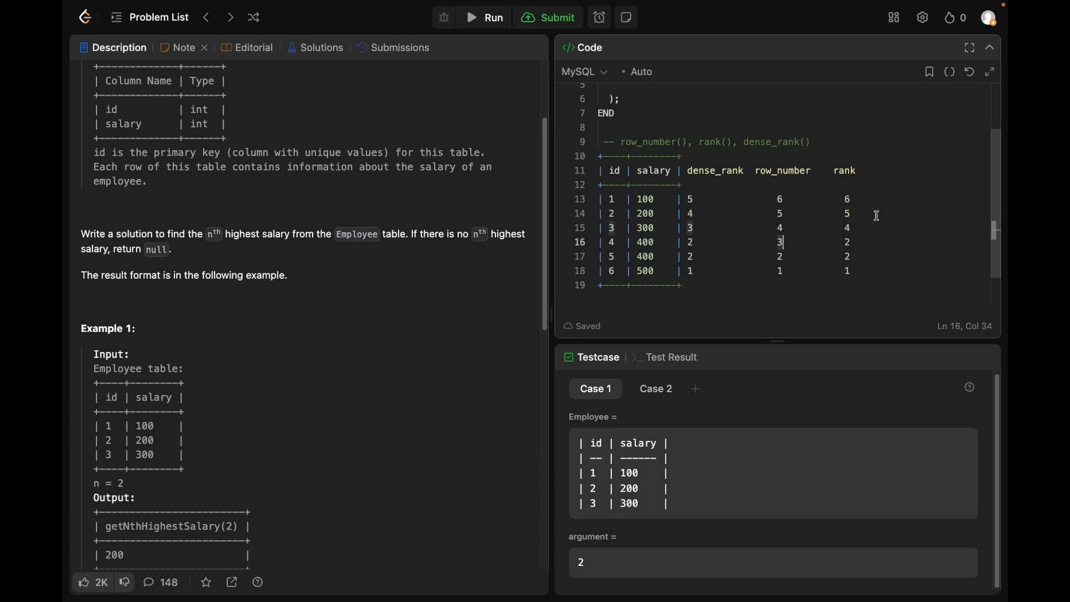
mouse_move(831, 177)
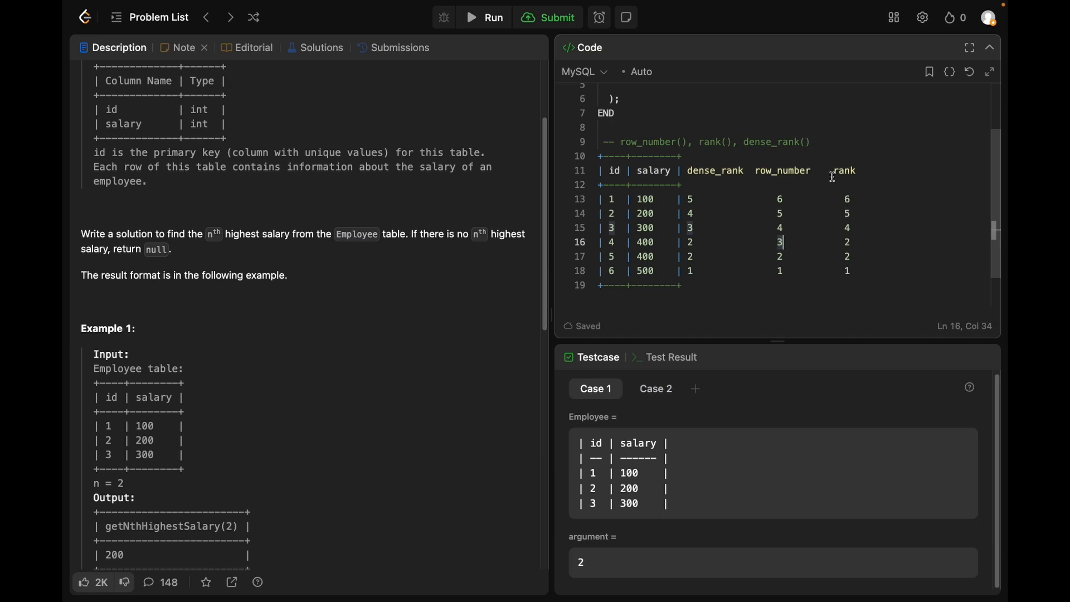
mouse_move(818, 246)
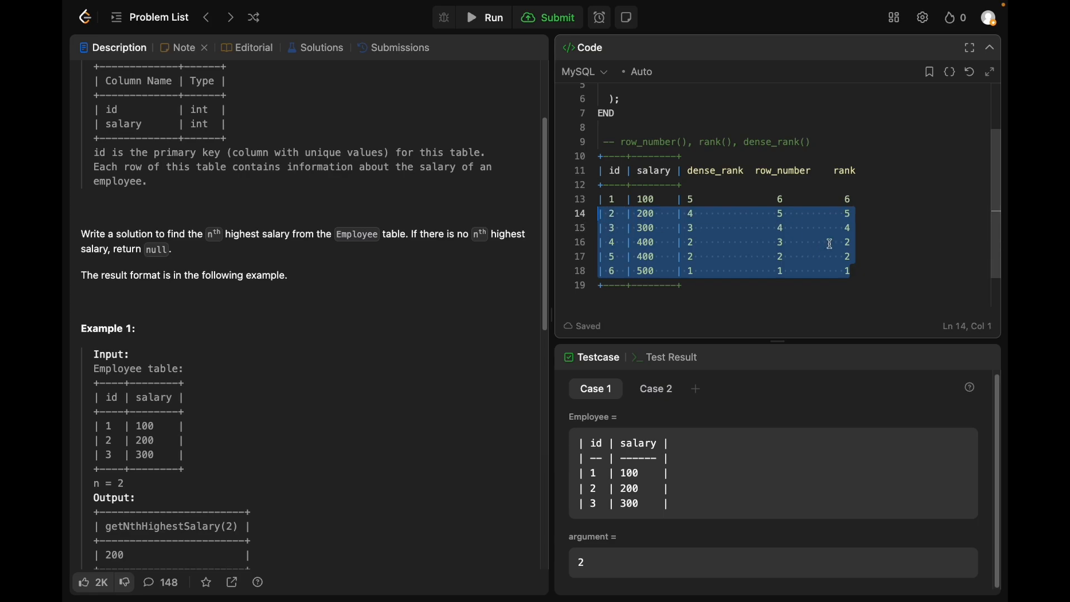
click(852, 233)
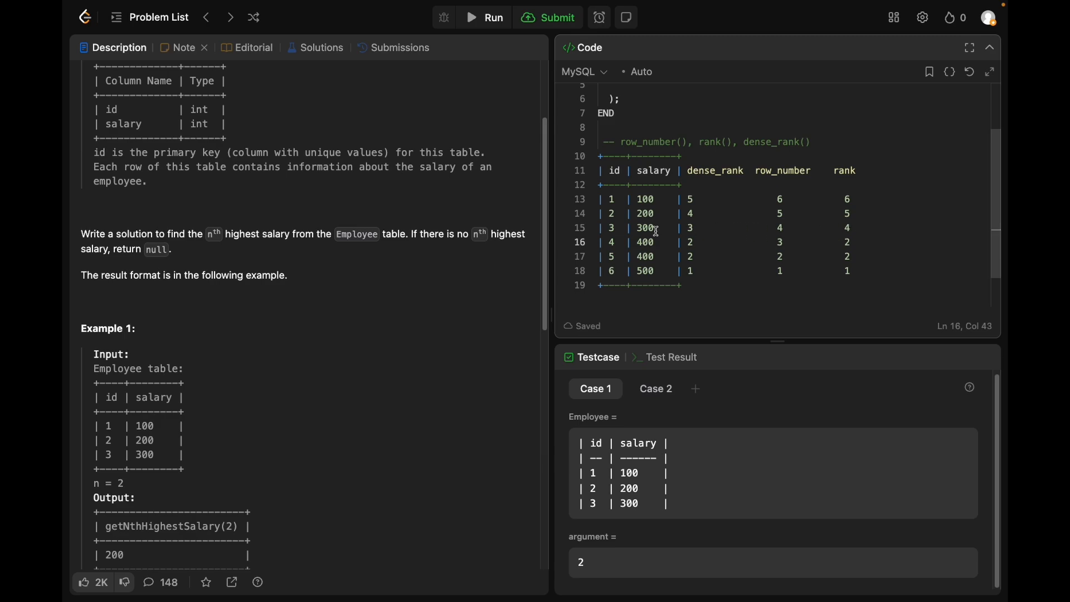
mouse_move(849, 237)
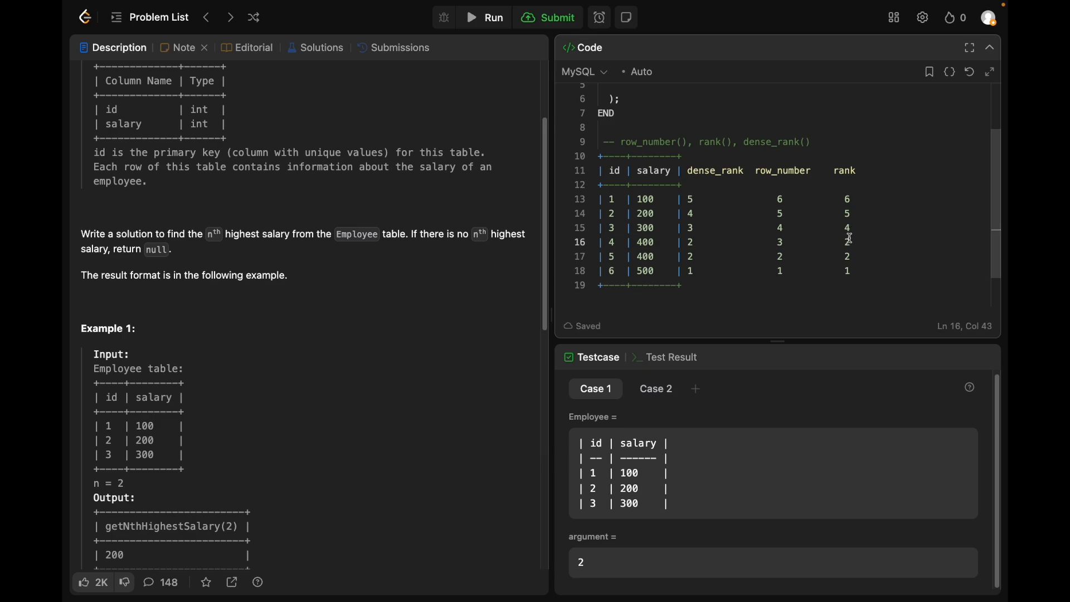
mouse_move(675, 246)
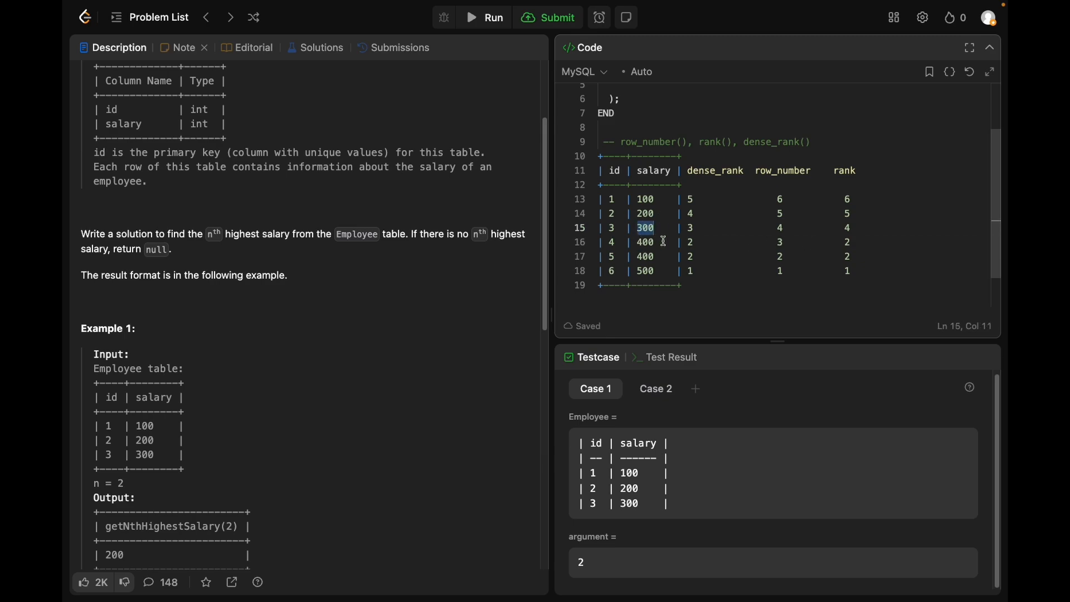
click(809, 142)
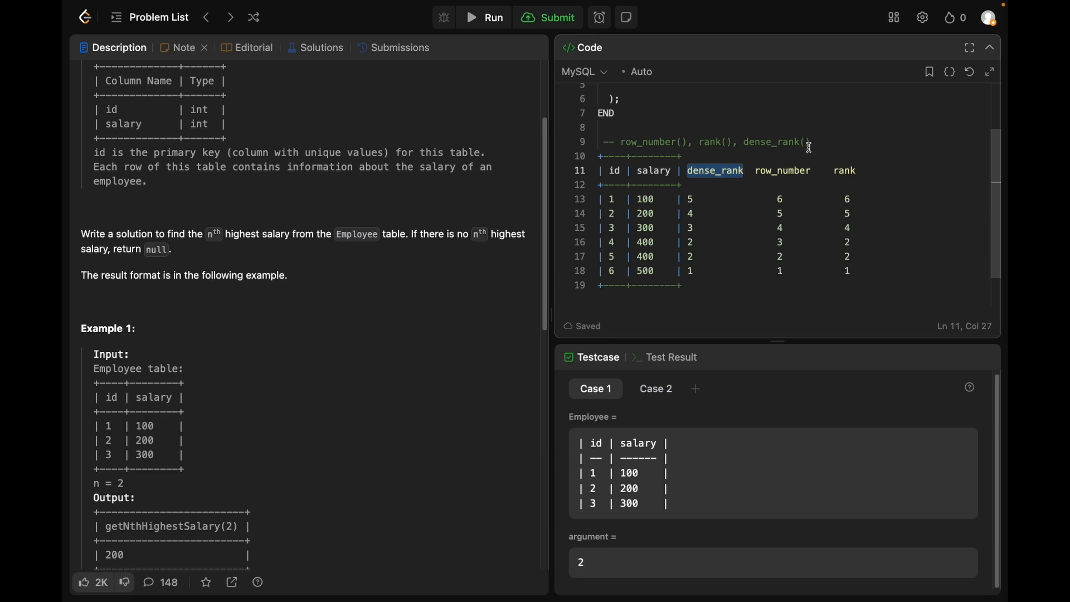
click(811, 142)
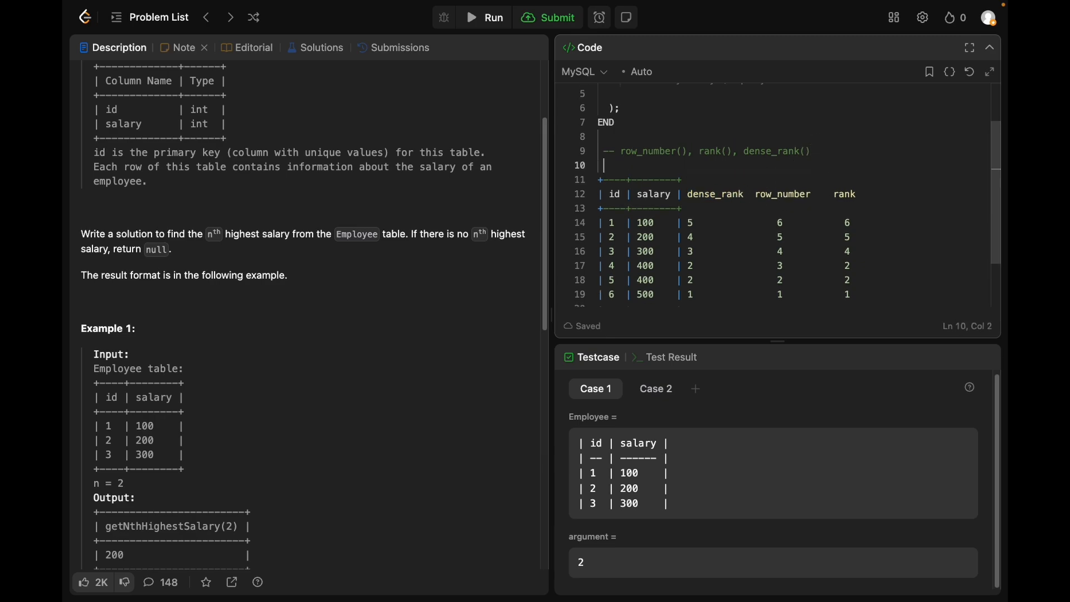
Step: Enclose the sample ranking table between /* and */ comment markers
text(/*)
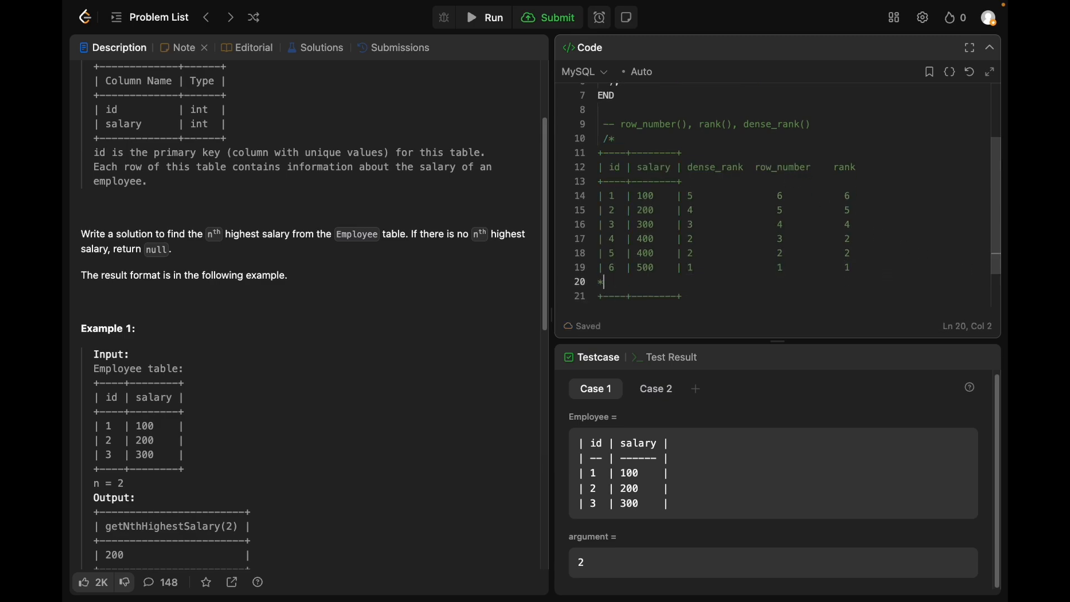
key(Backspace)
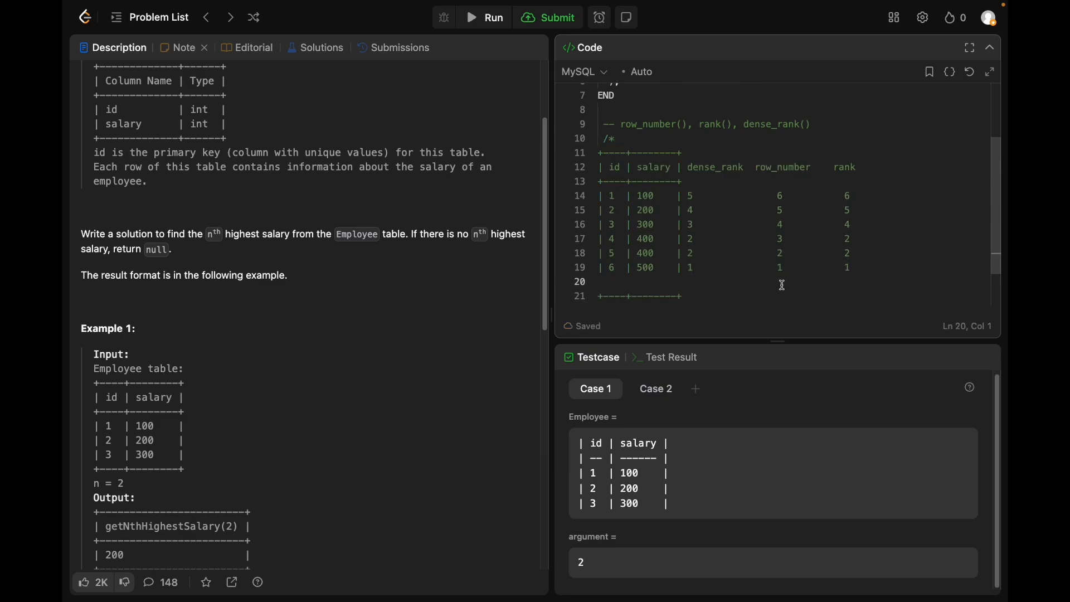
text(*/)
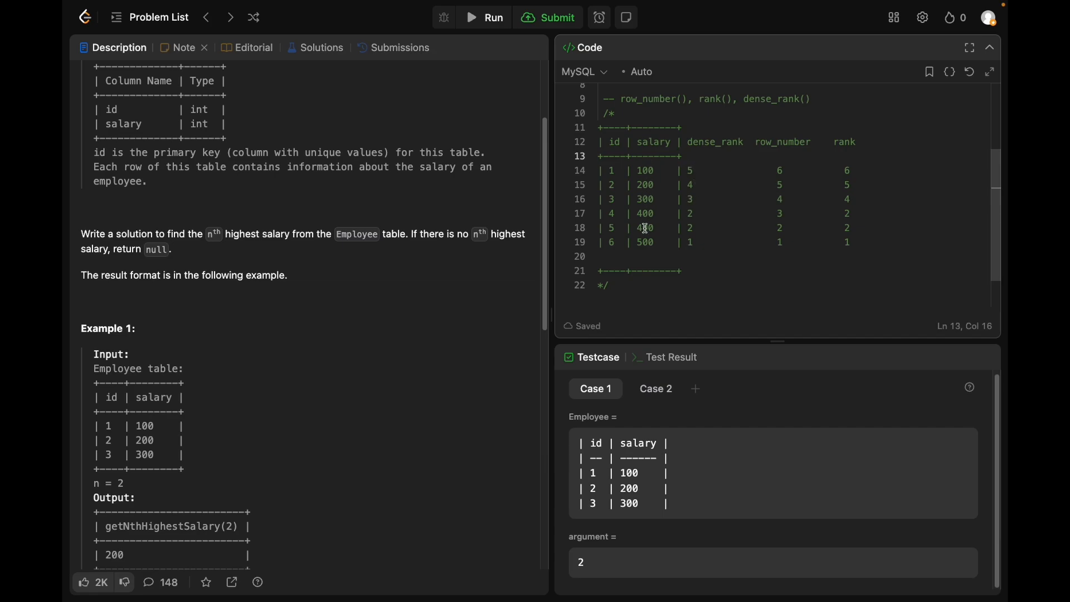
mouse_move(716, 137)
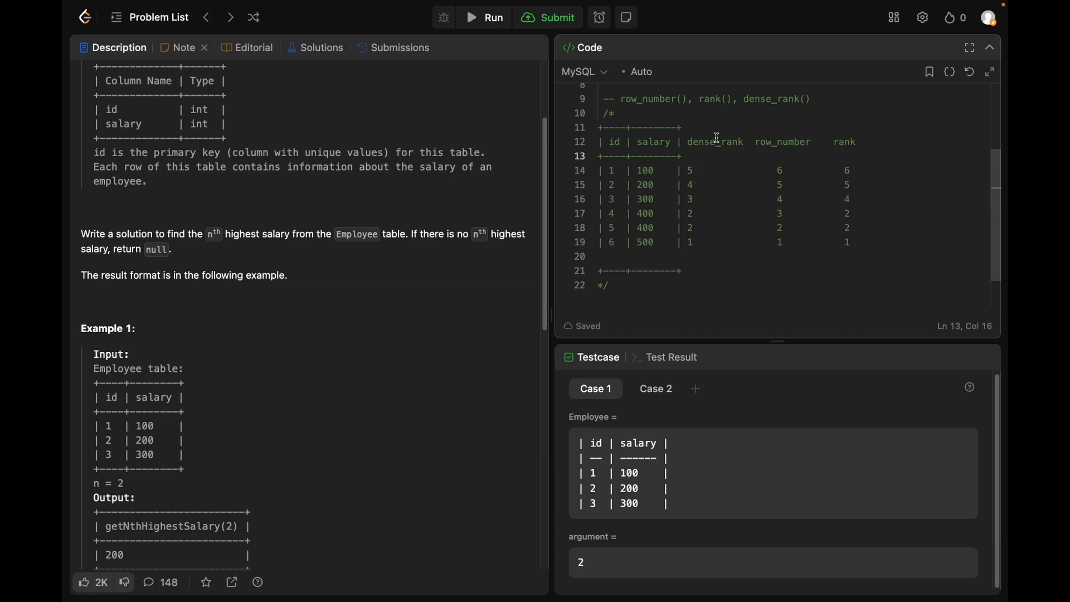
mouse_move(708, 157)
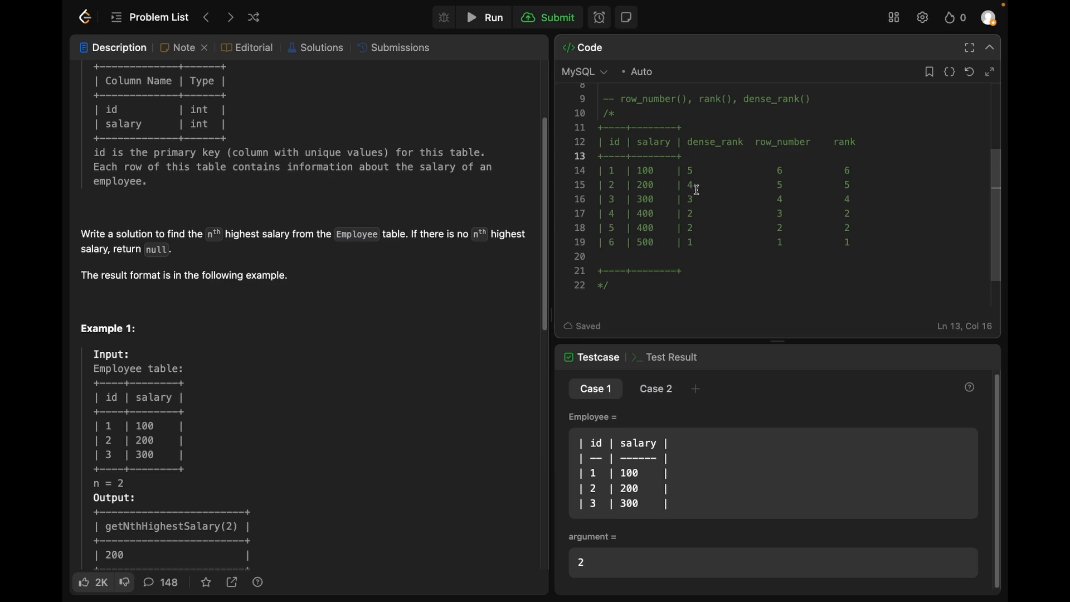
scroll(up, 3)
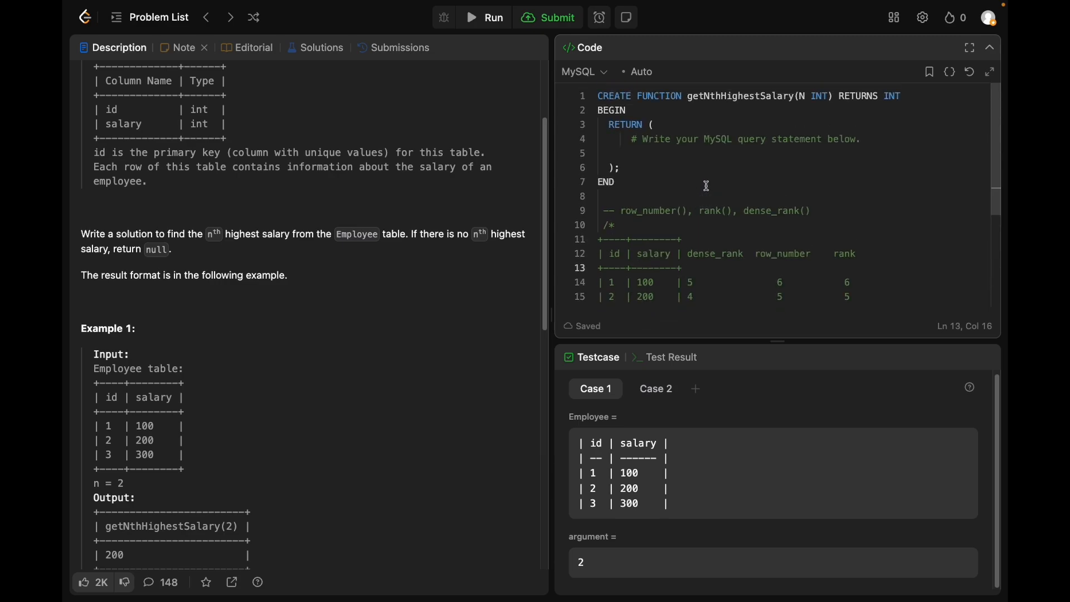
Step: Begin the RETURN query with 'with cte_ranked_salaries as'
click(801, 95)
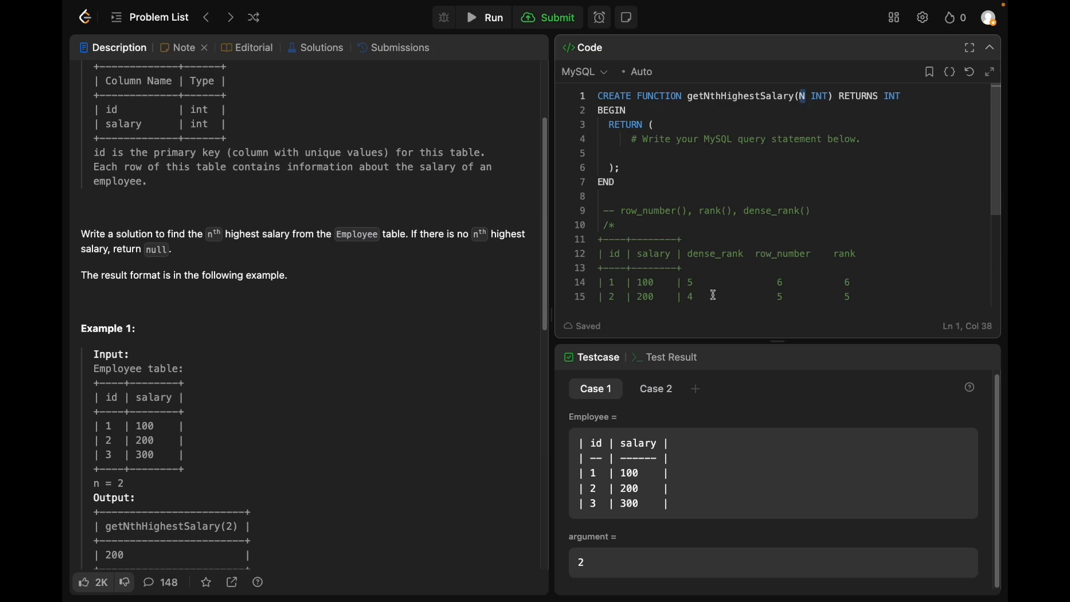
mouse_move(794, 113)
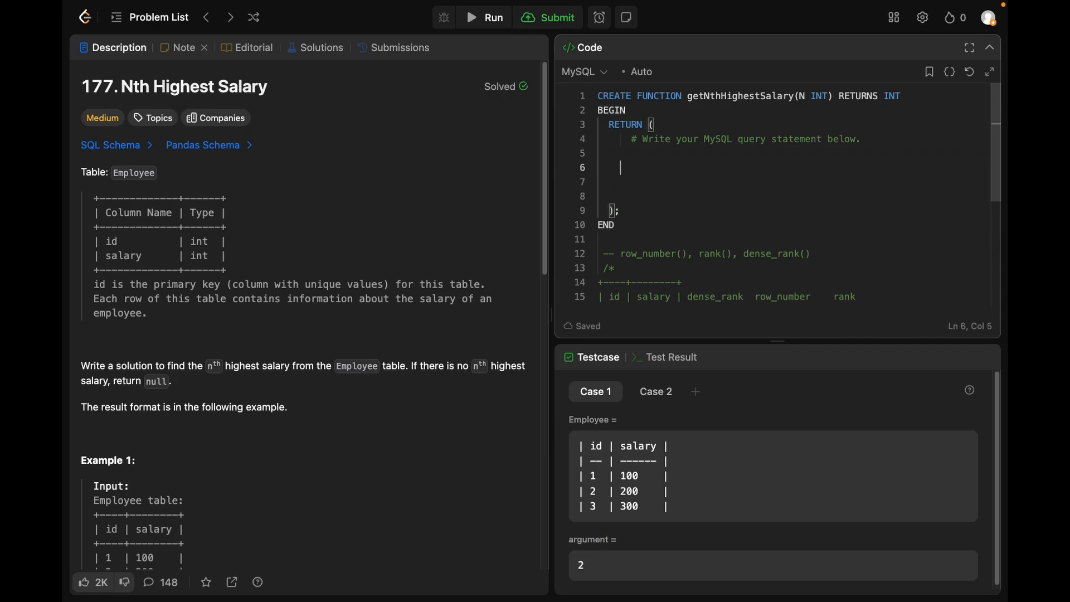
text(wit)
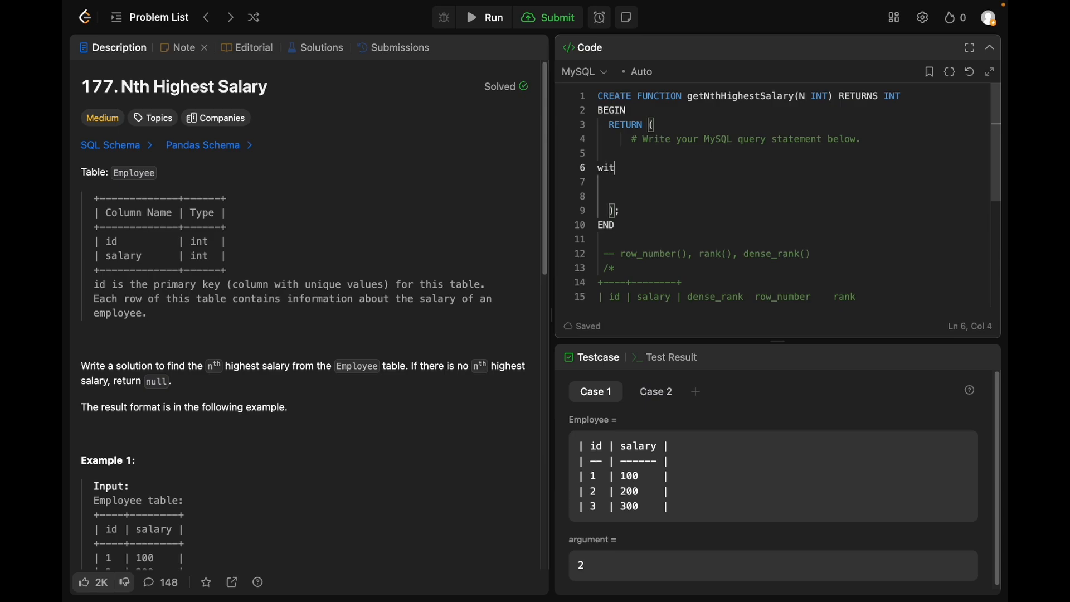
text(h)
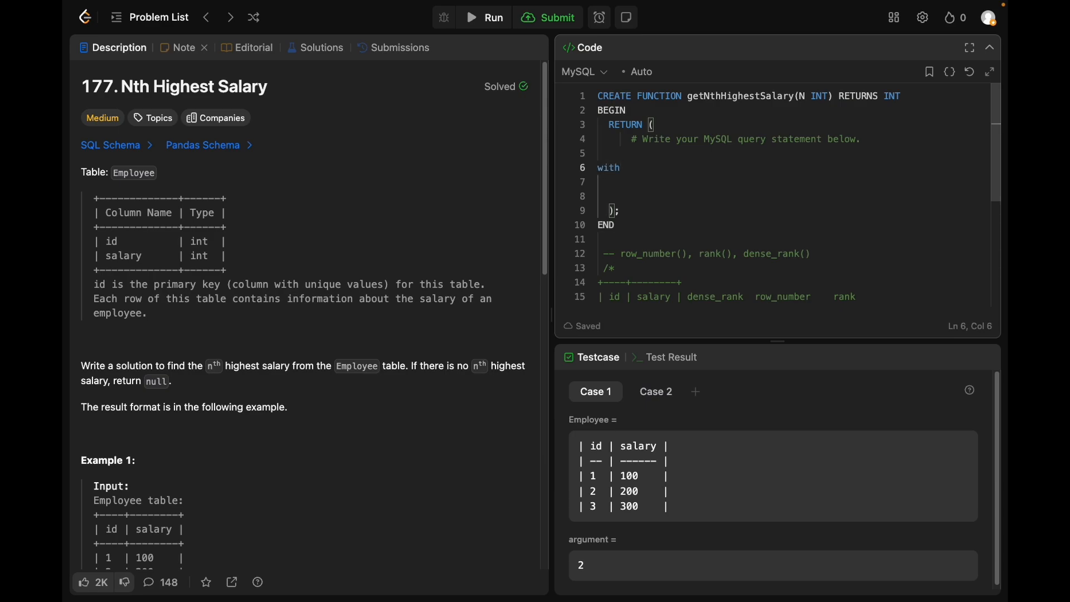
text(cte_)
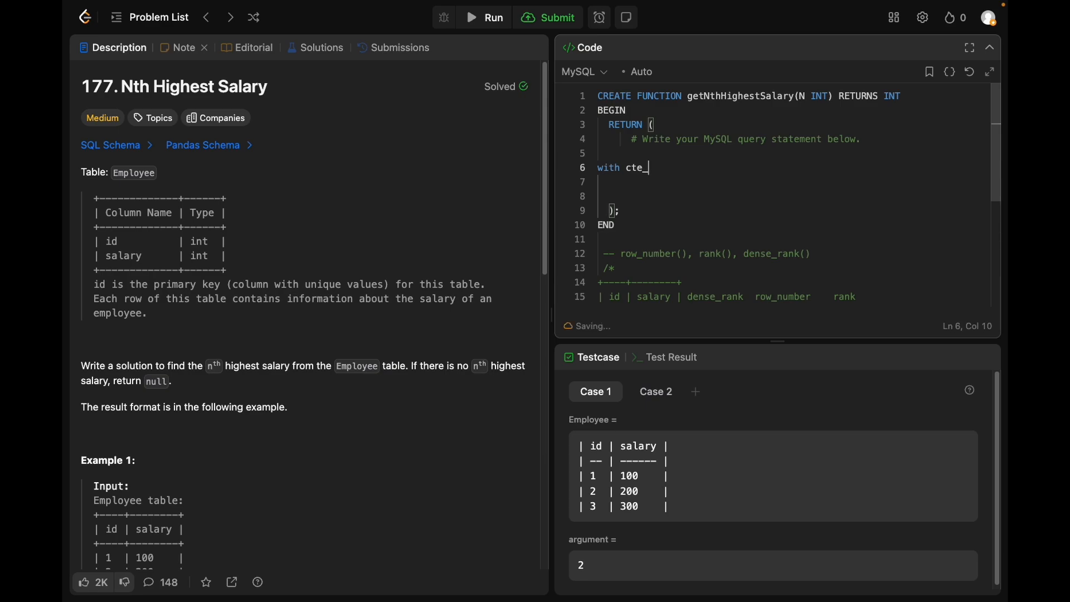
text(ranked_salari)
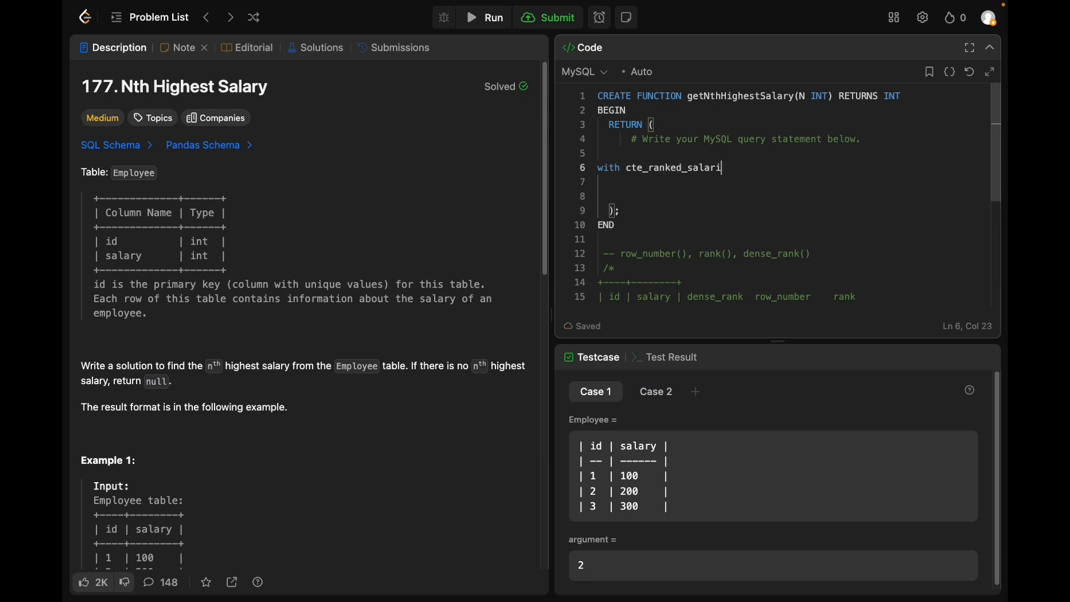
key(Enter)
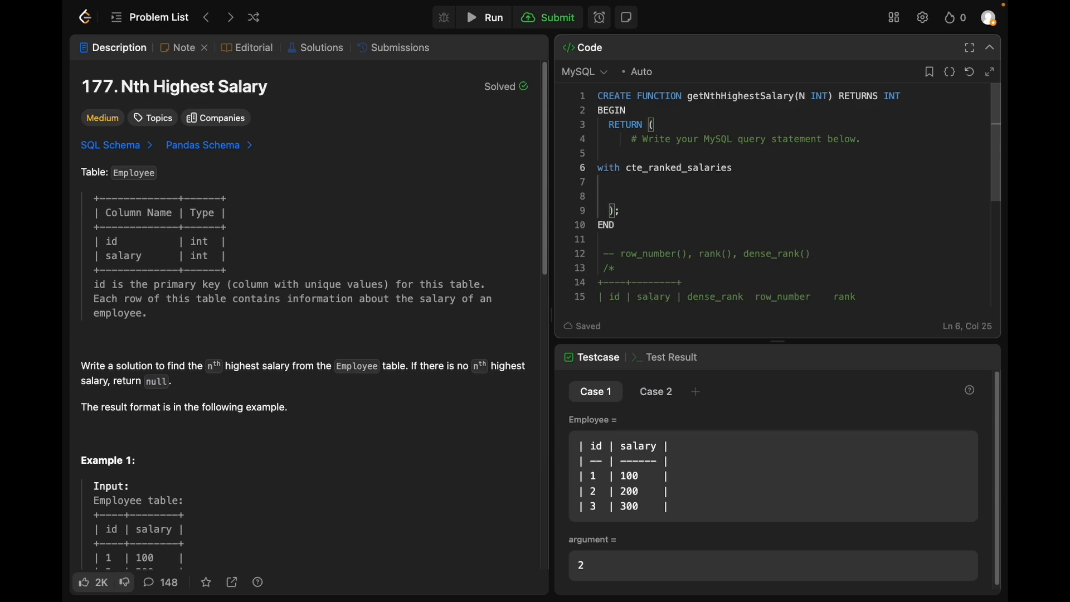
text(as ()
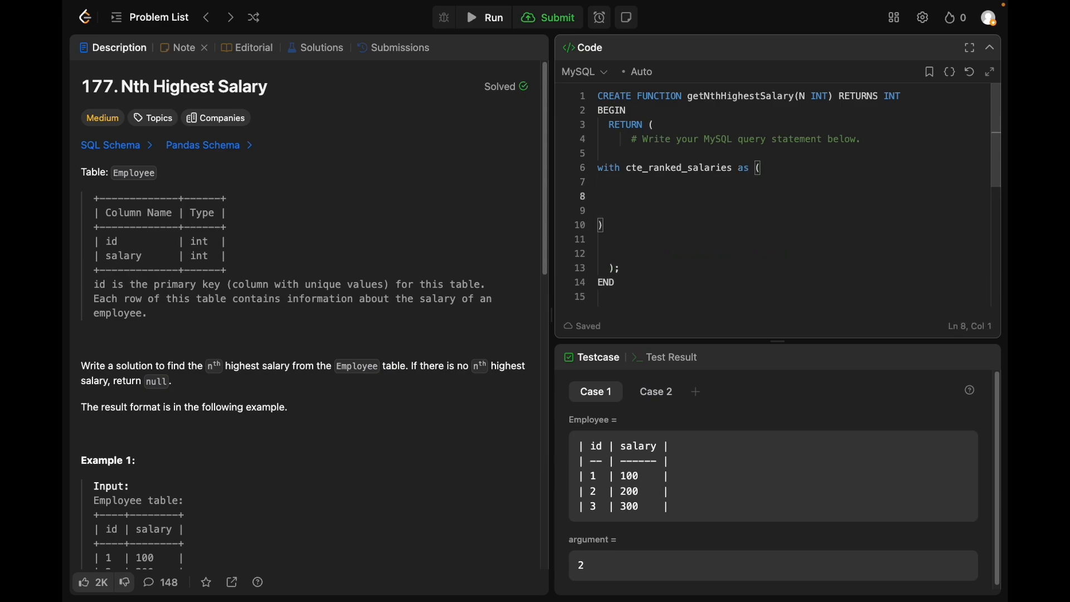
Step: Start the CTE body with 'select id, salary'
click(601, 182)
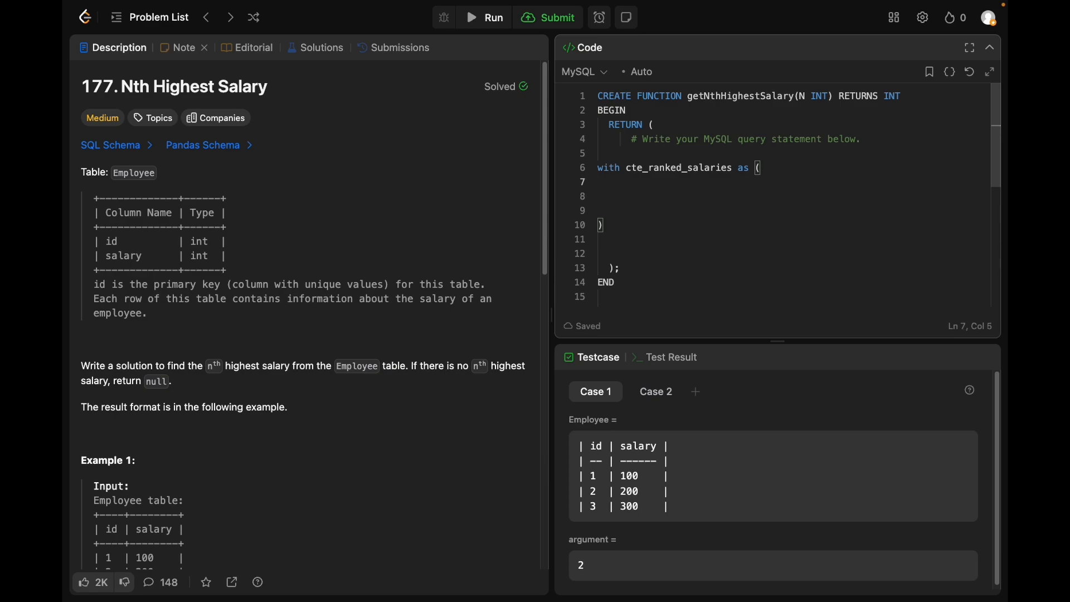
text(select)
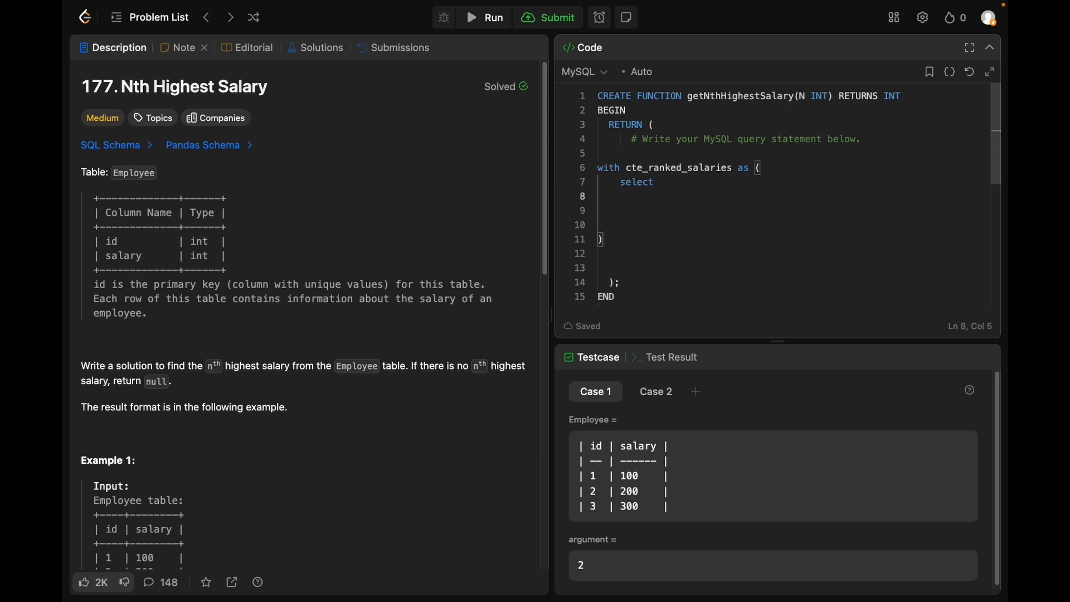
text(id)
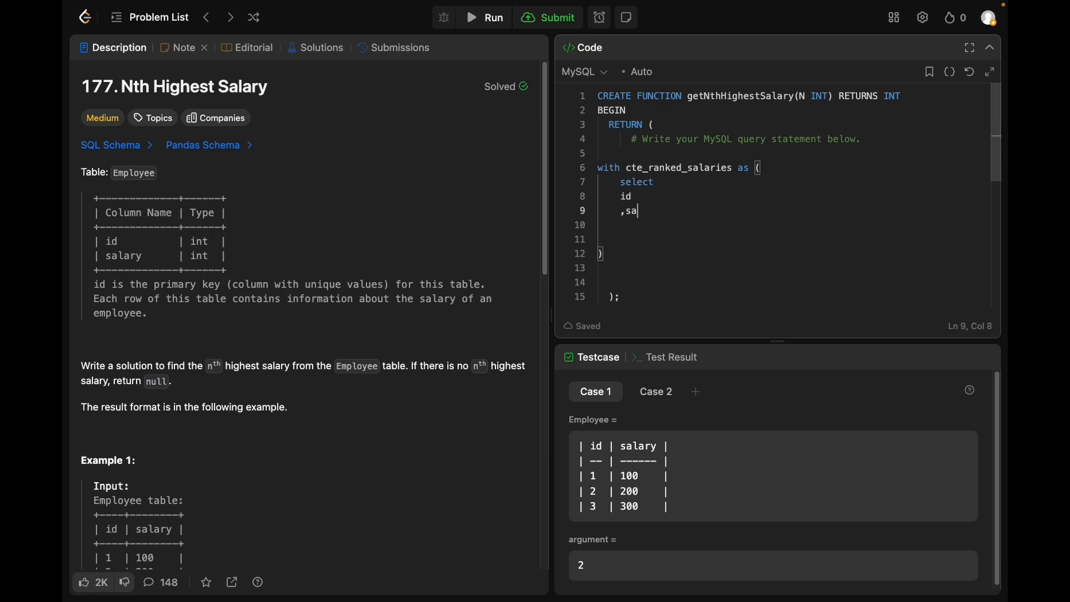
text(lary)
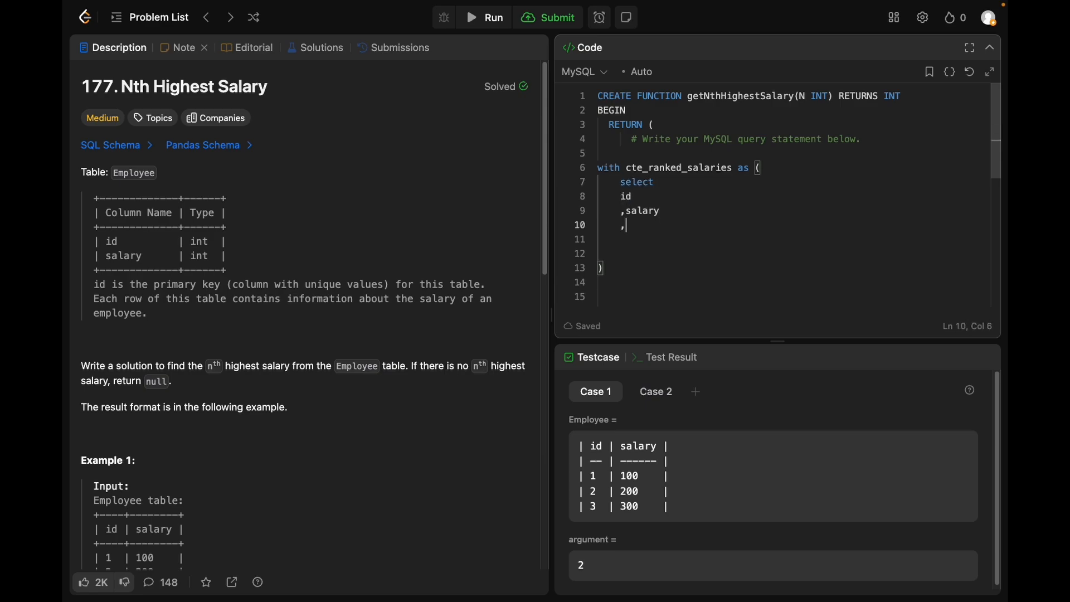
scroll(down, 3)
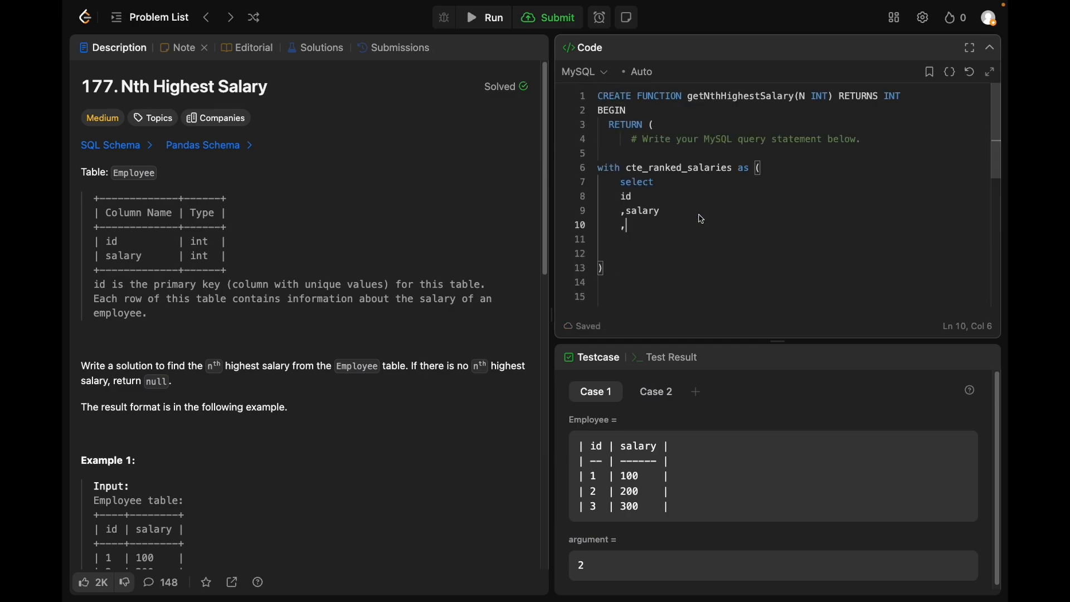
Step: Add 'dense_rank() over (order by salary desc) rank from Employee' to the CTE
text(dense_ra)
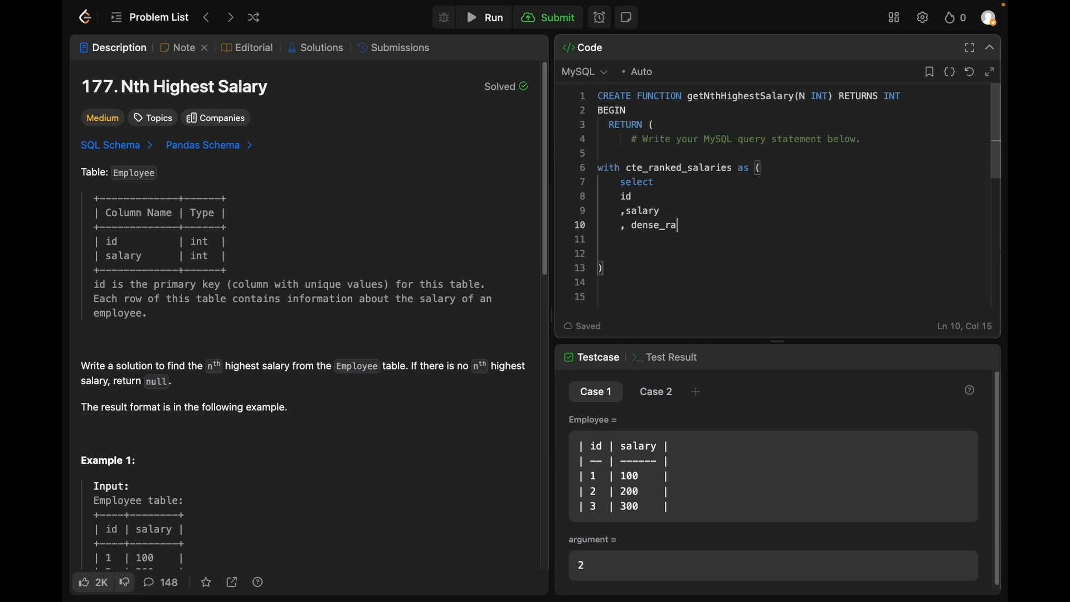
text(nk() over)
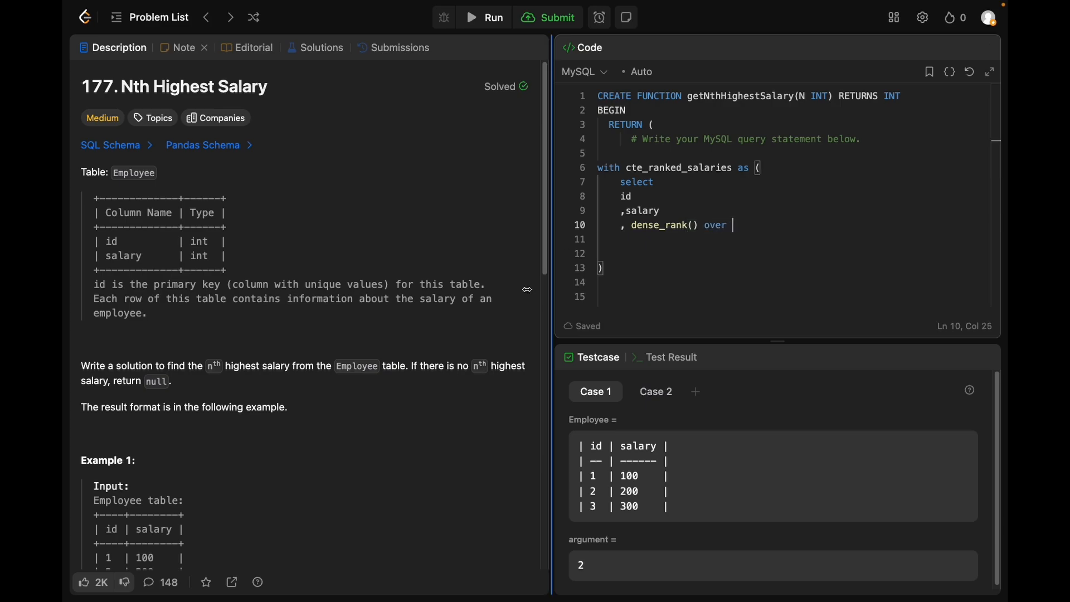
scroll(down, 3)
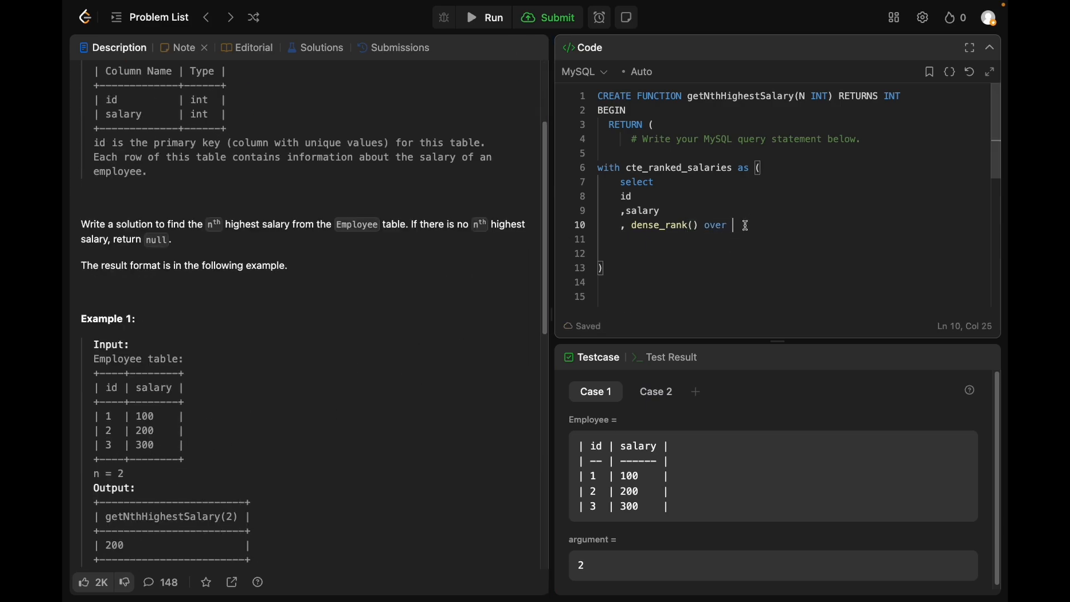
mouse_move(747, 228)
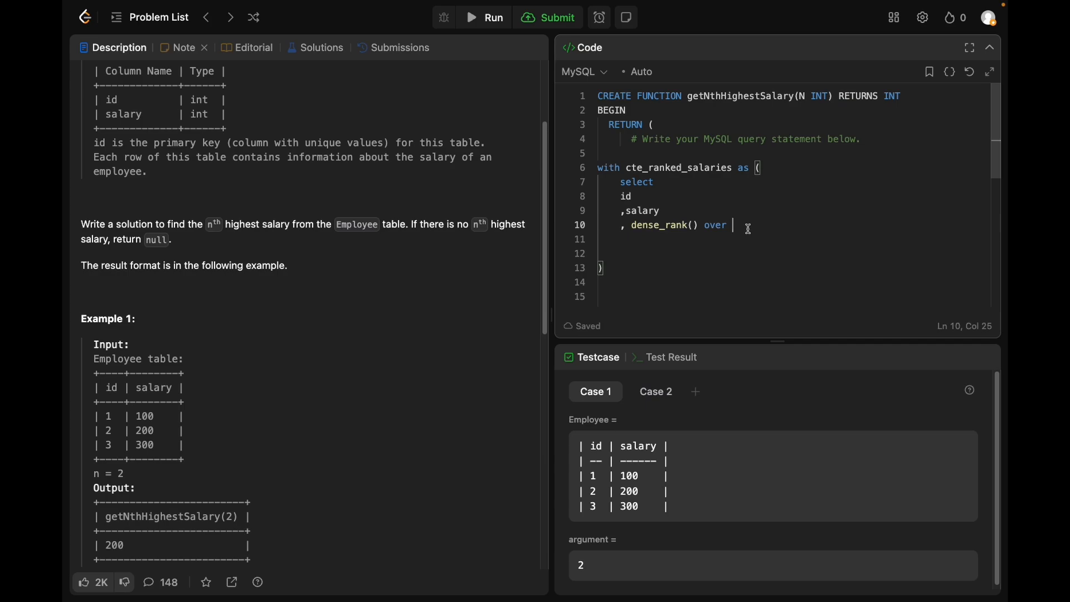
mouse_move(749, 231)
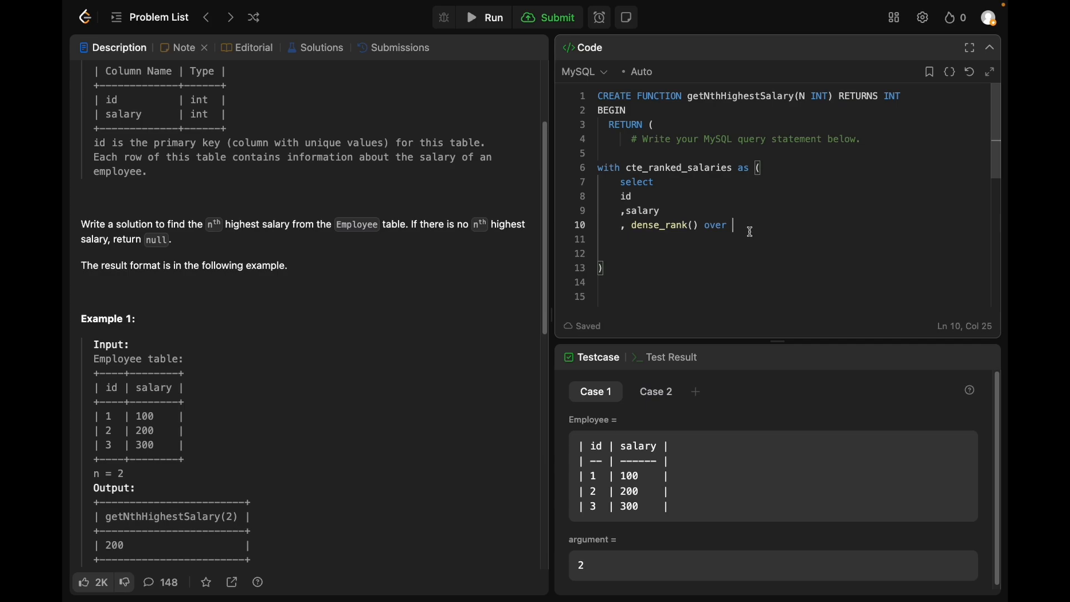
text((order by))
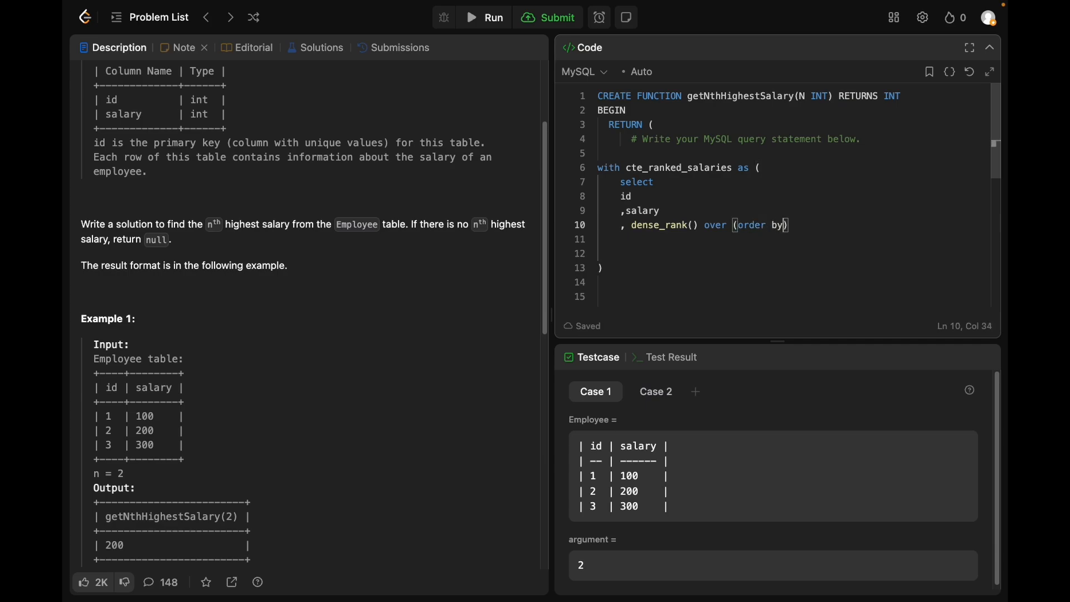
text(salary desc)
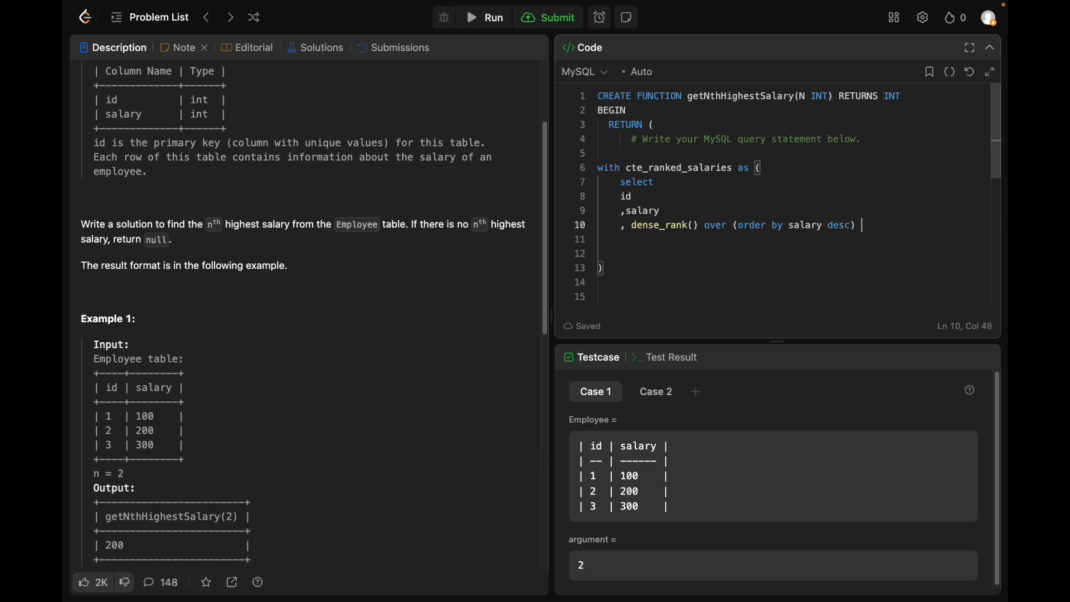
text(rank)
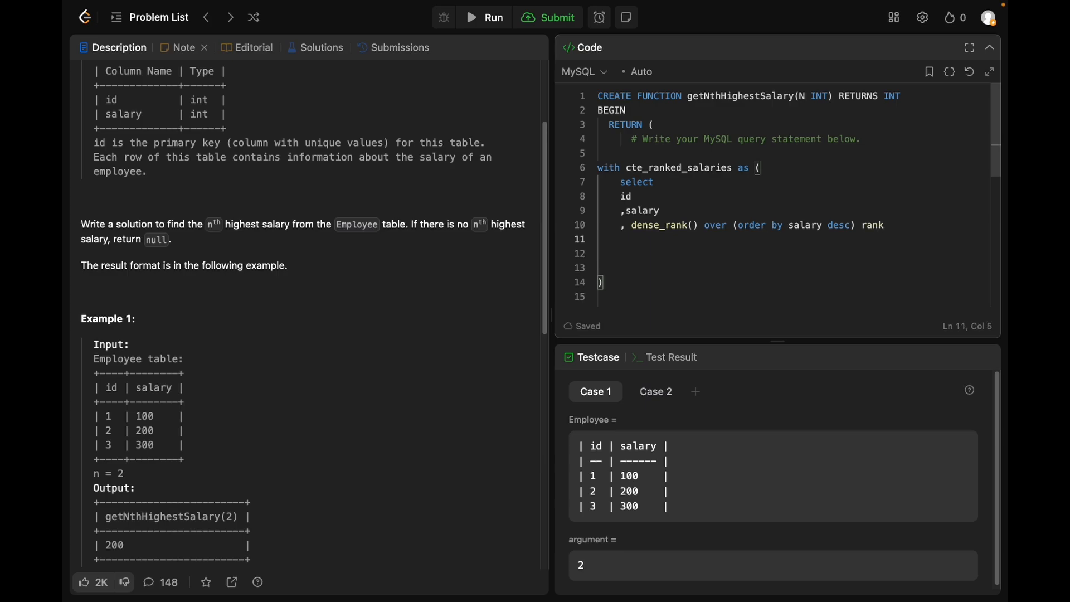
text(from)
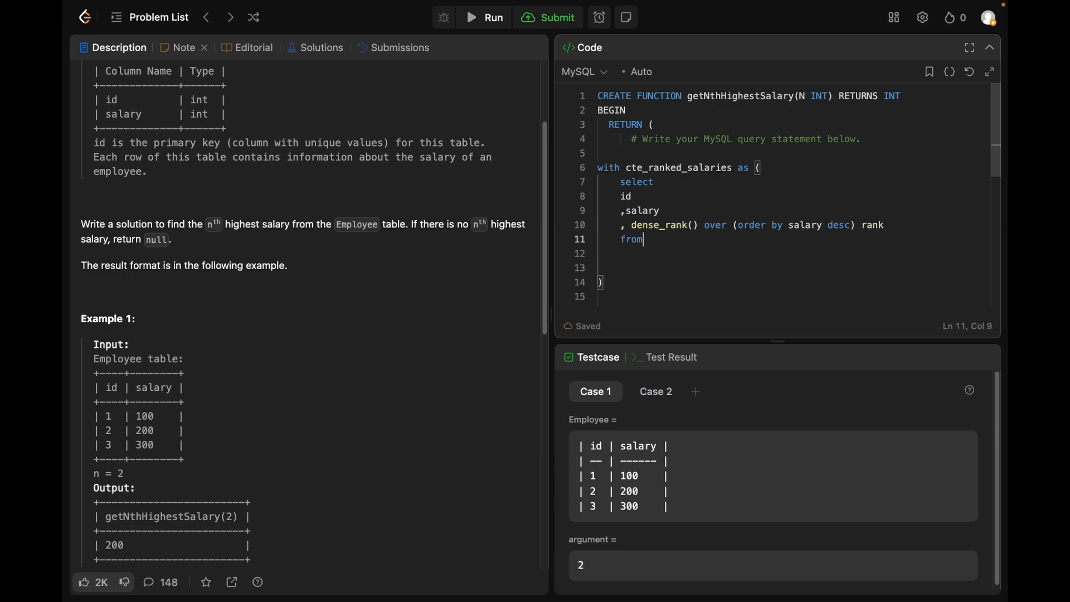
text(Employee)
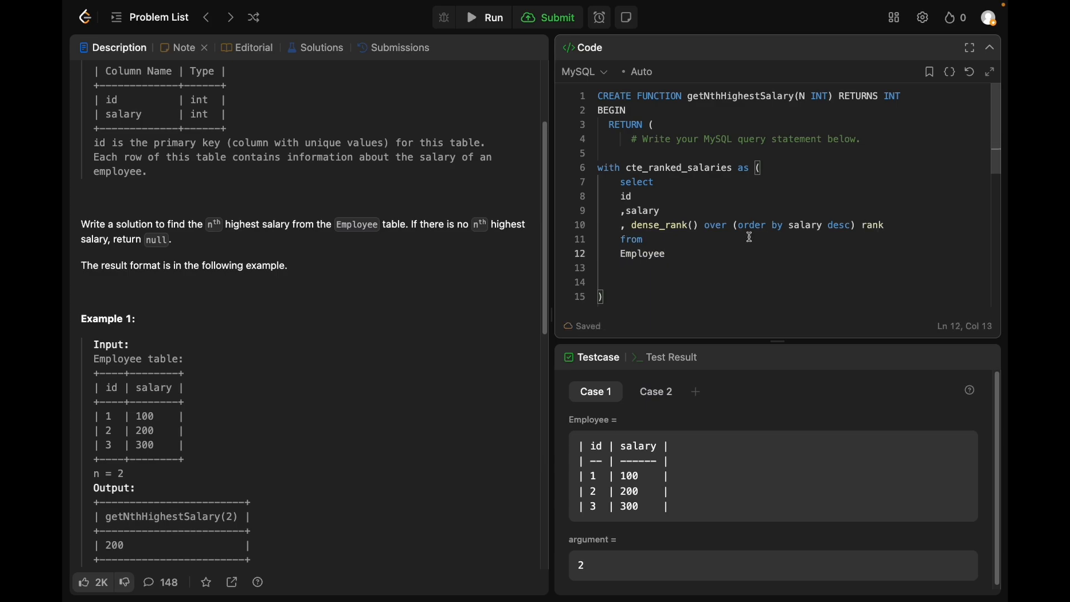
scroll(down, 3)
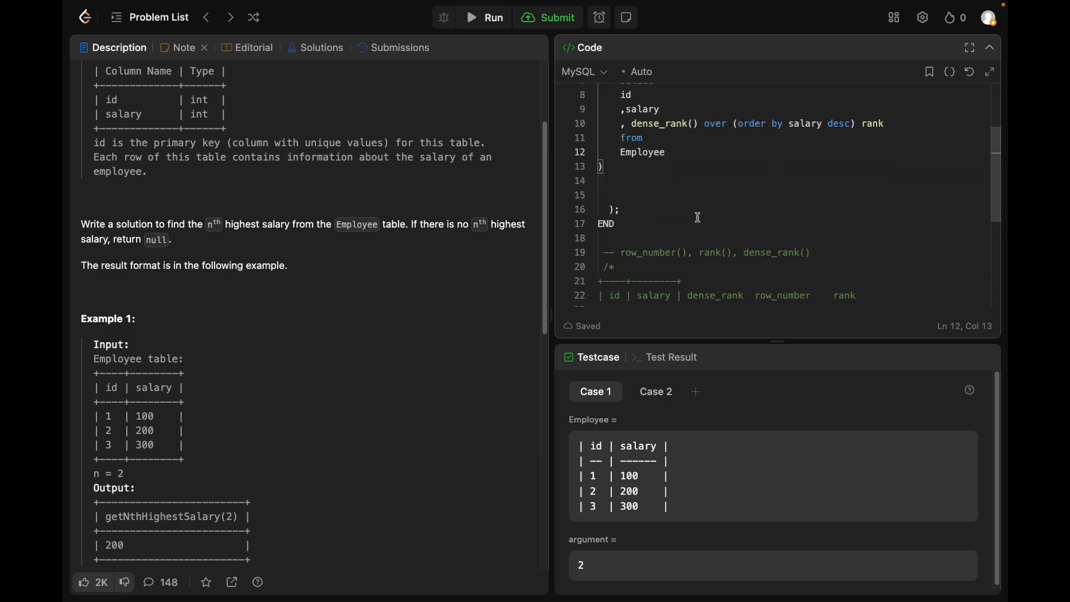
scroll(down, 3)
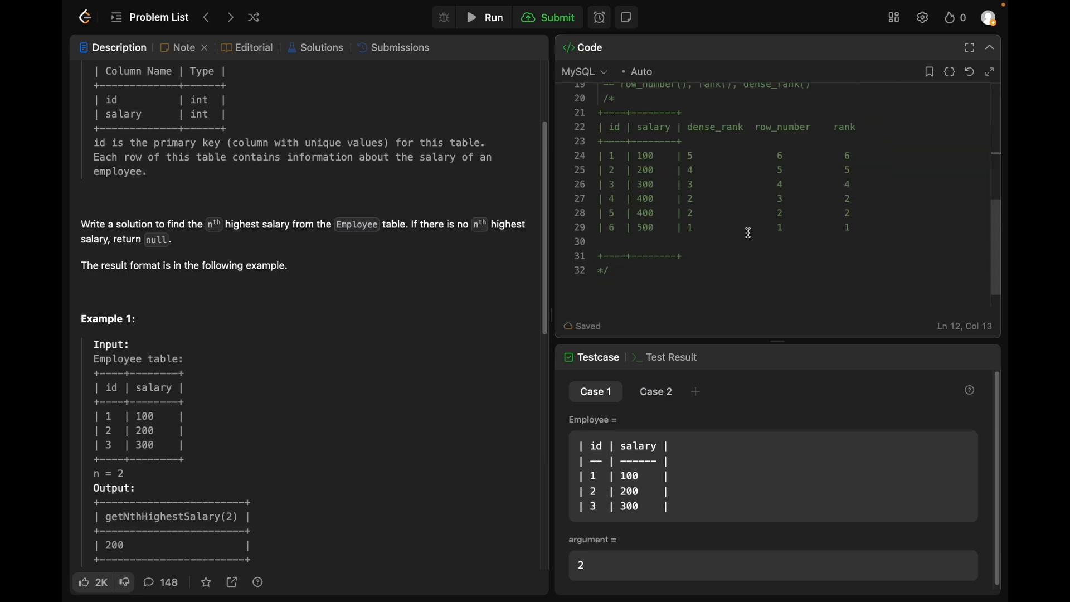
scroll(up, 3)
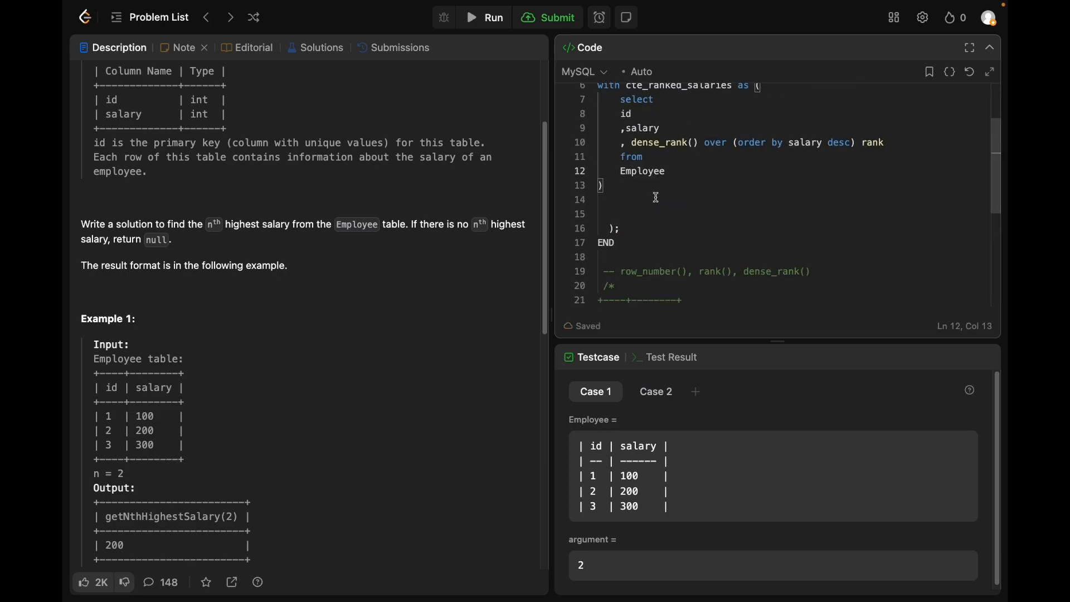
scroll(up, 3)
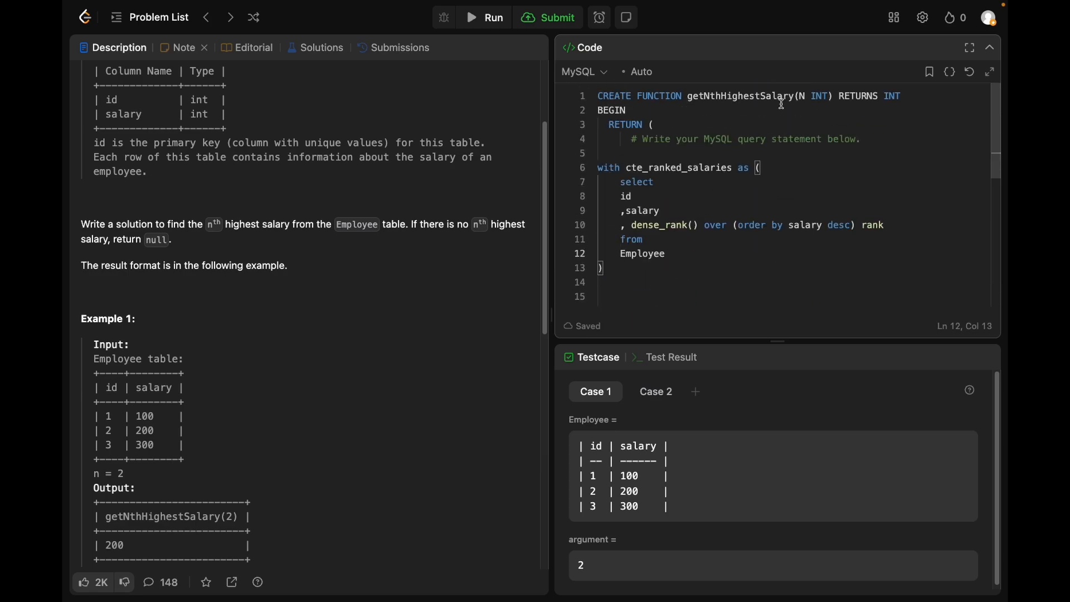
scroll(down, 3)
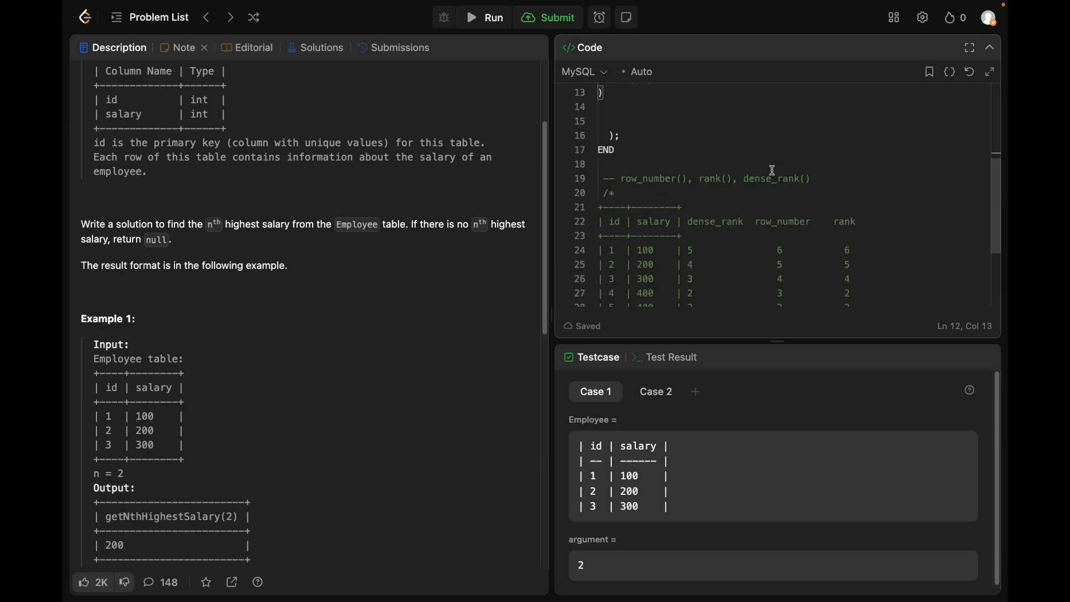
scroll(up, 3)
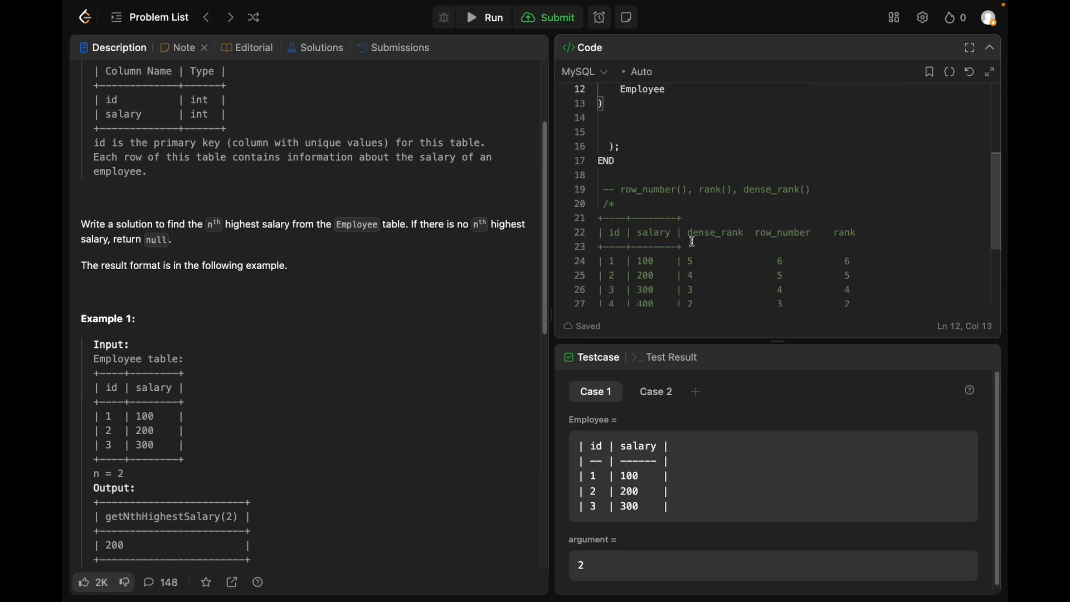
scroll(down, 3)
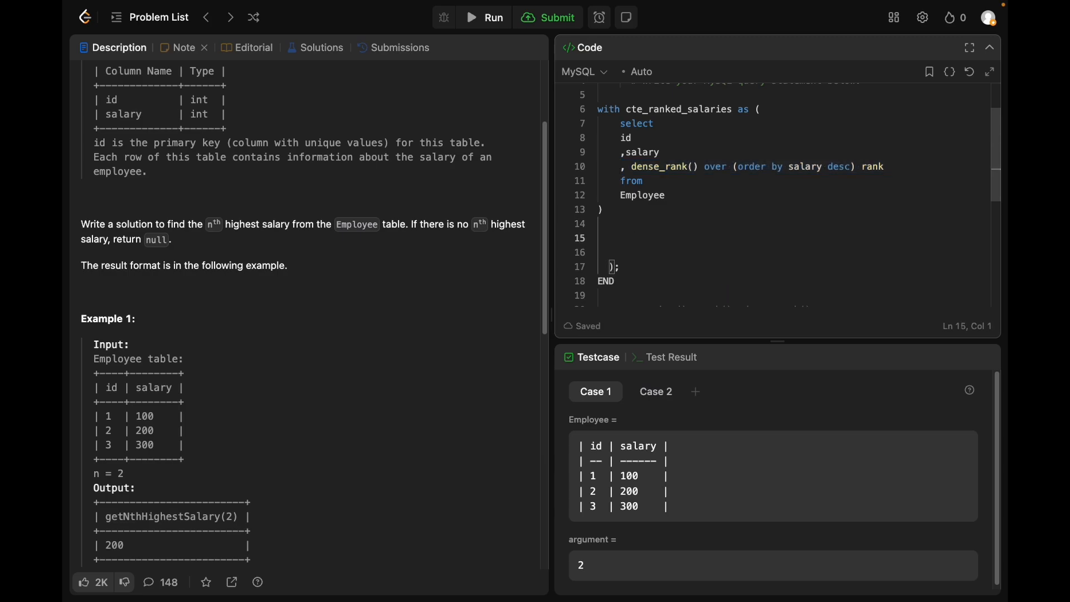
Step: Add 'select salary from cte_ranked_salaries where rnk = N' and rename the rank alias to rnk
text(select)
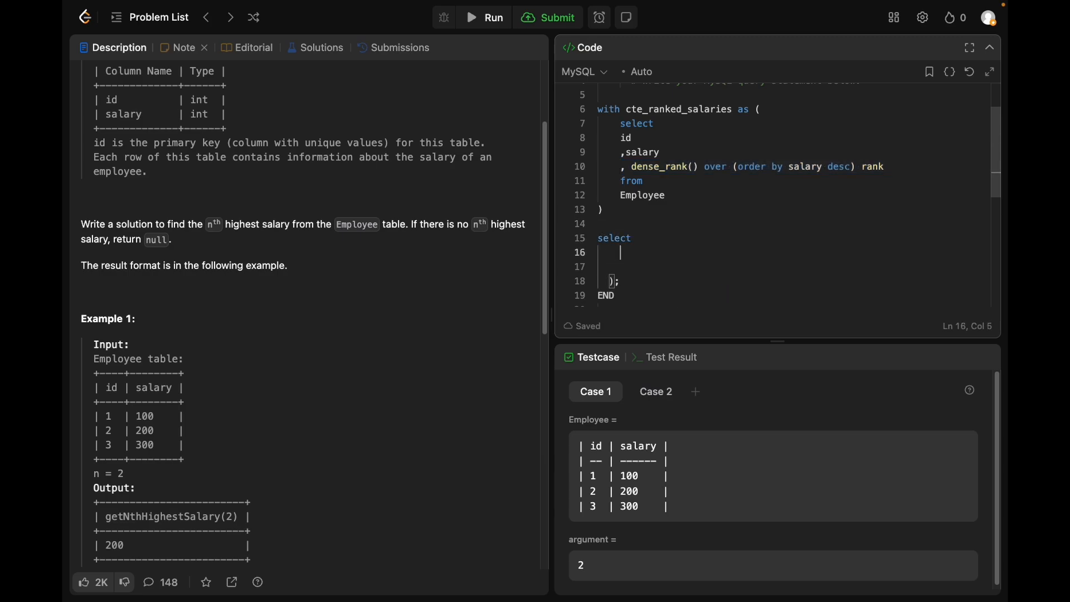
text(salary)
click(790, 266)
text(from)
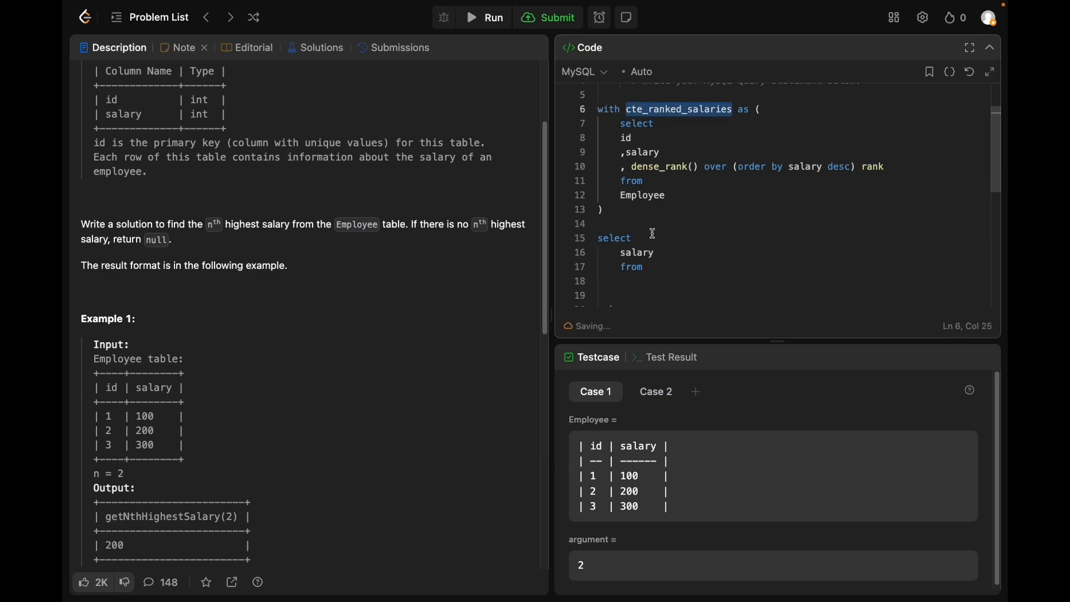
text(cte_ranked_salaries)
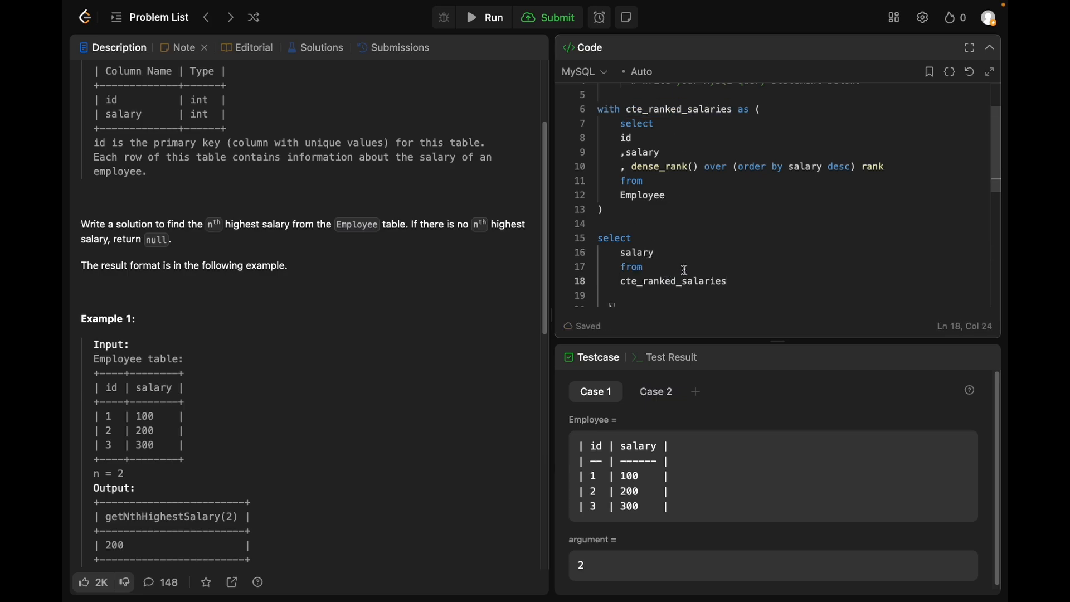
click(866, 167)
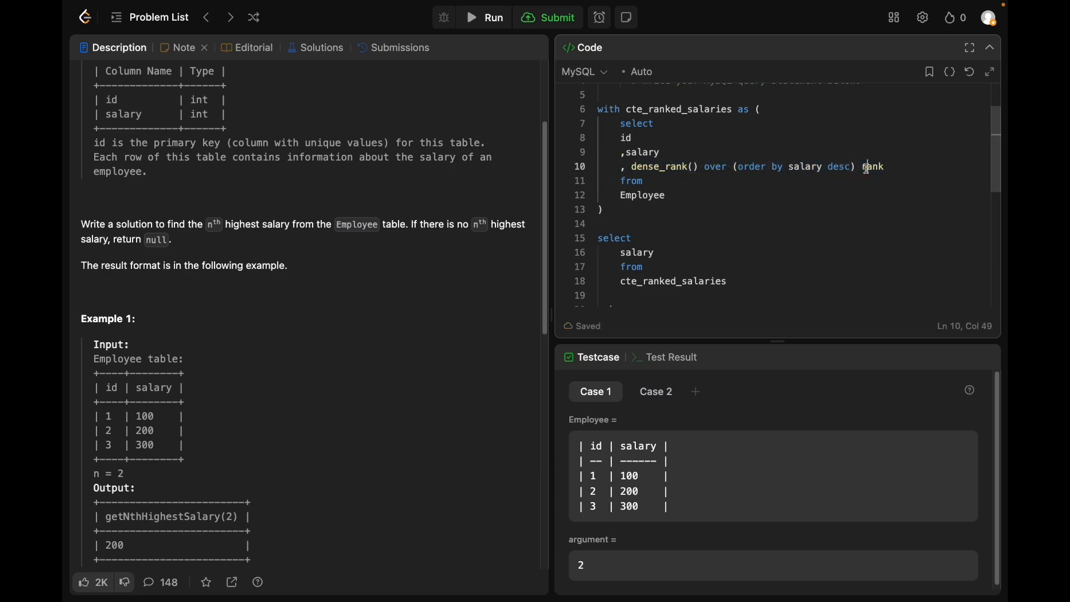
text(rnk)
click(790, 296)
text(where rn)
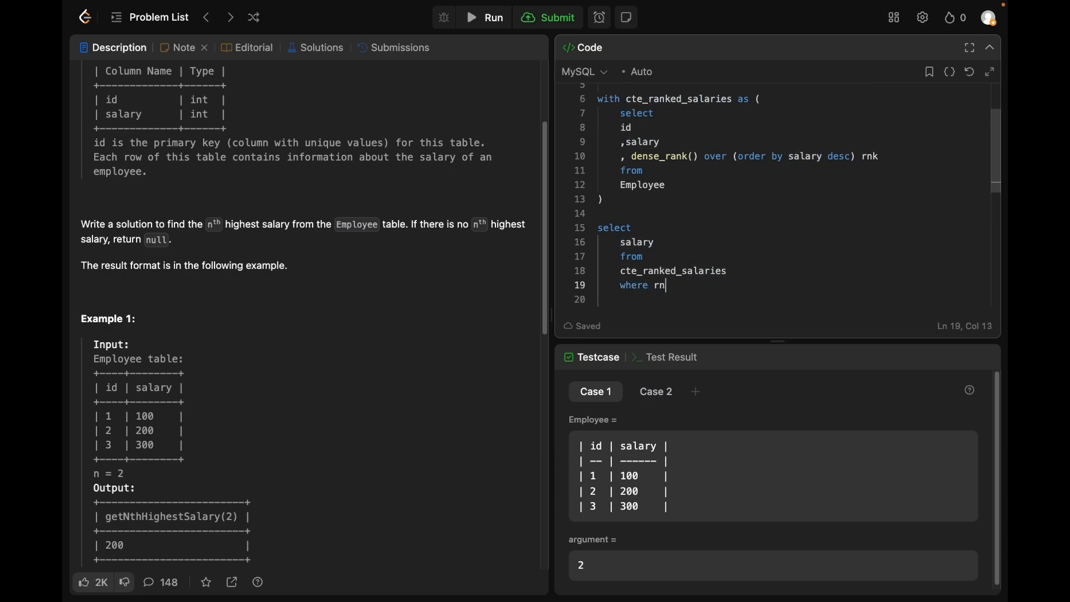
text(= N)
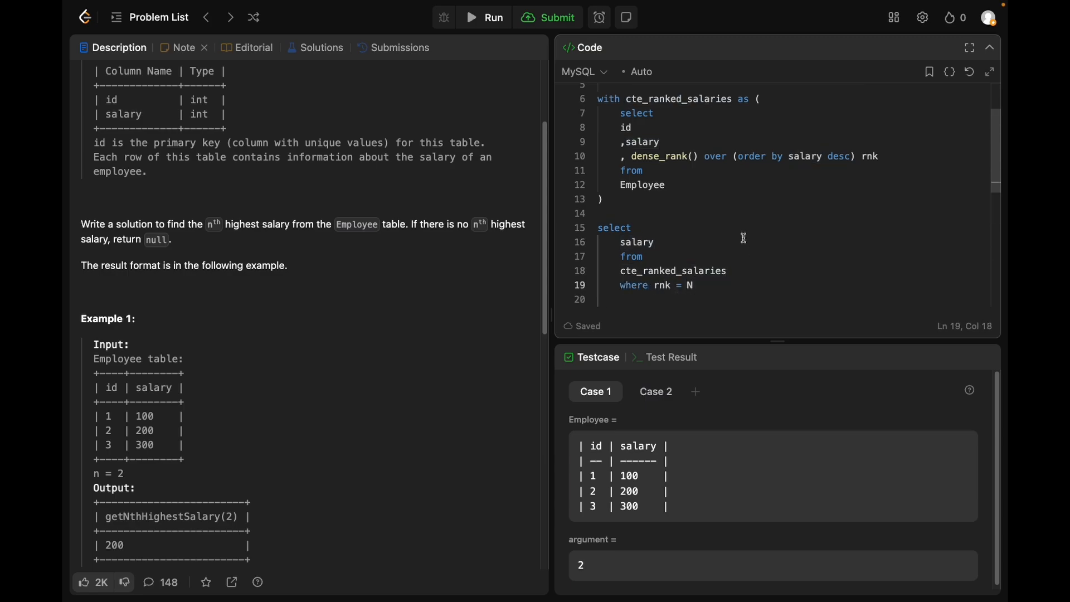
scroll(down, 3)
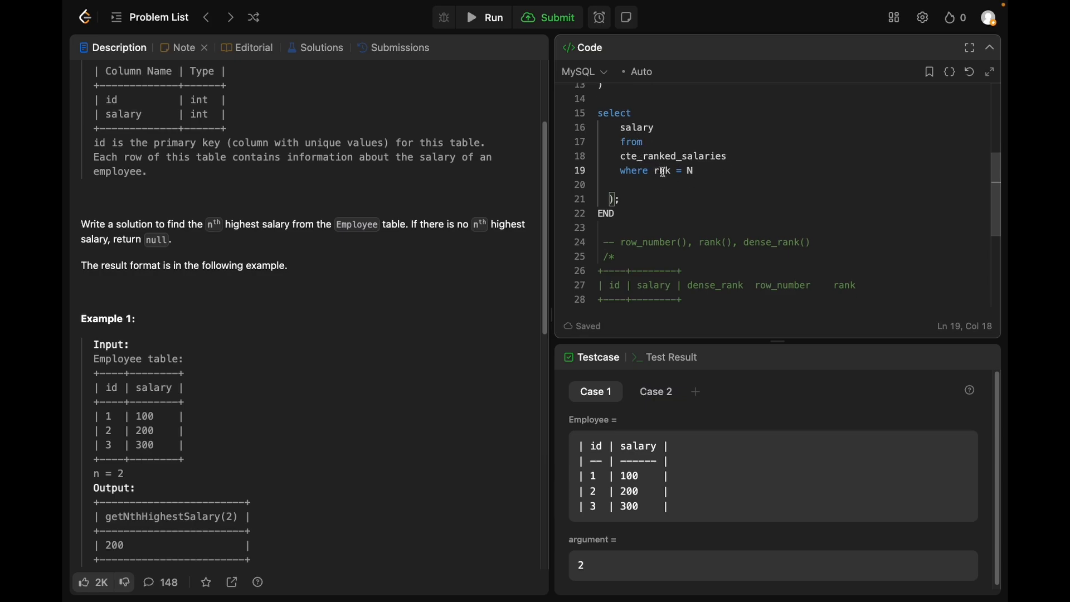
scroll(down, 3)
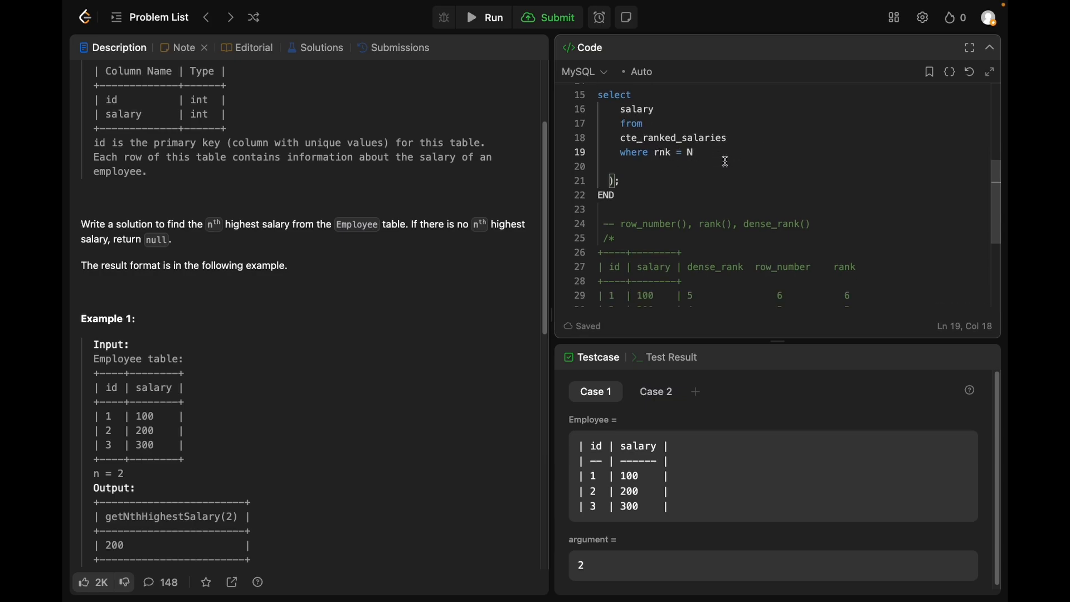
scroll(up, 3)
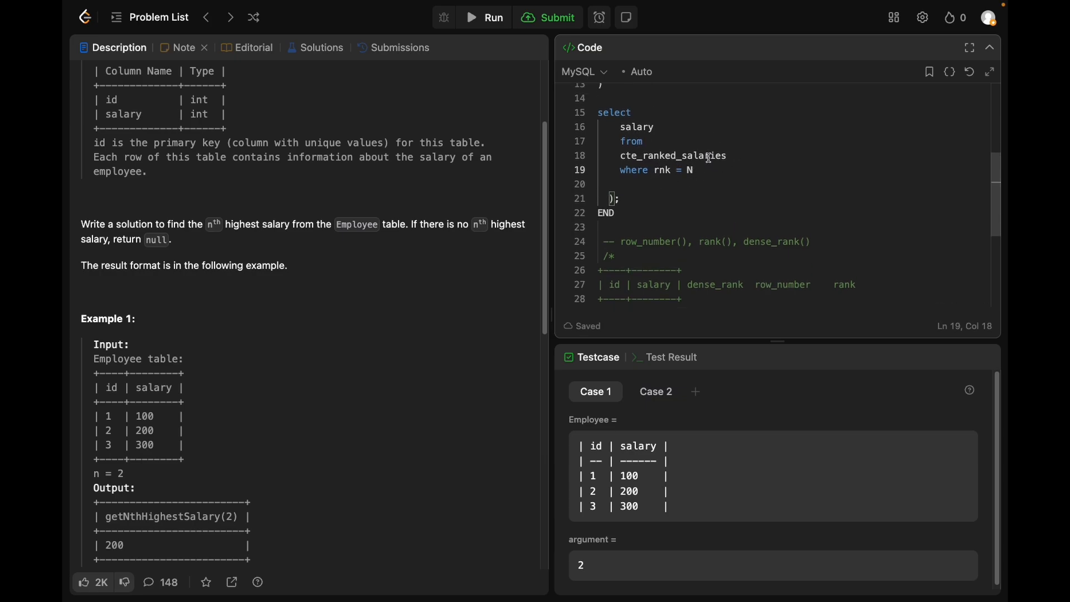
scroll(up, 3)
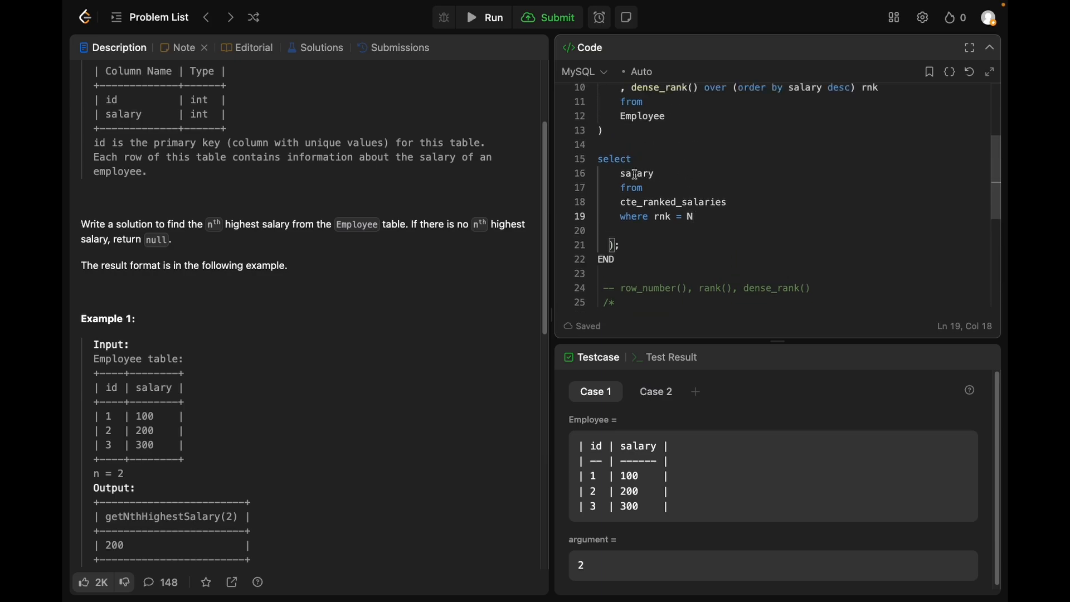
scroll(down, 3)
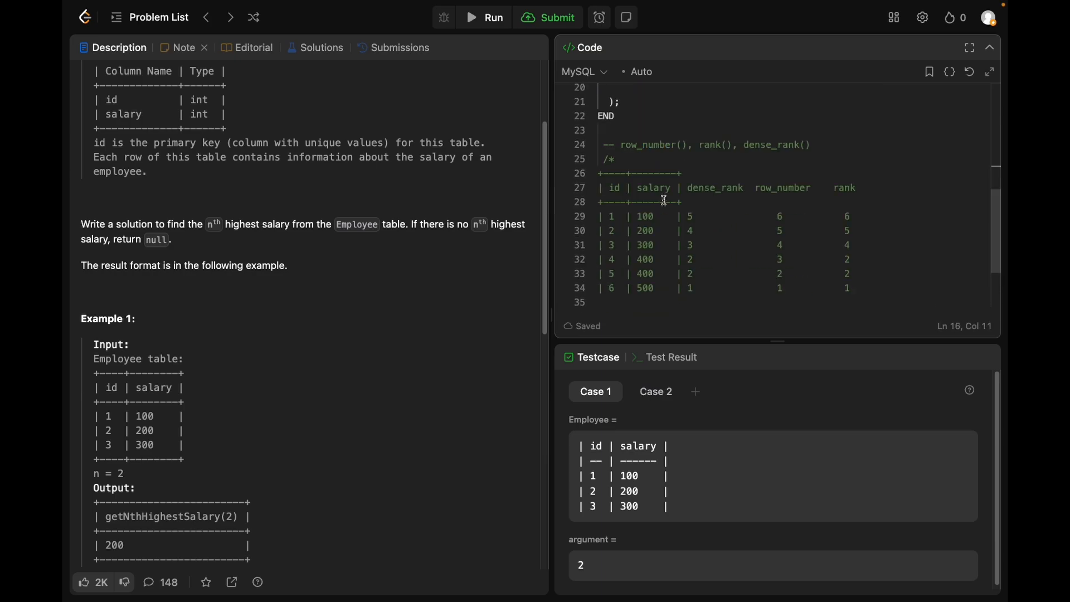
scroll(up, 3)
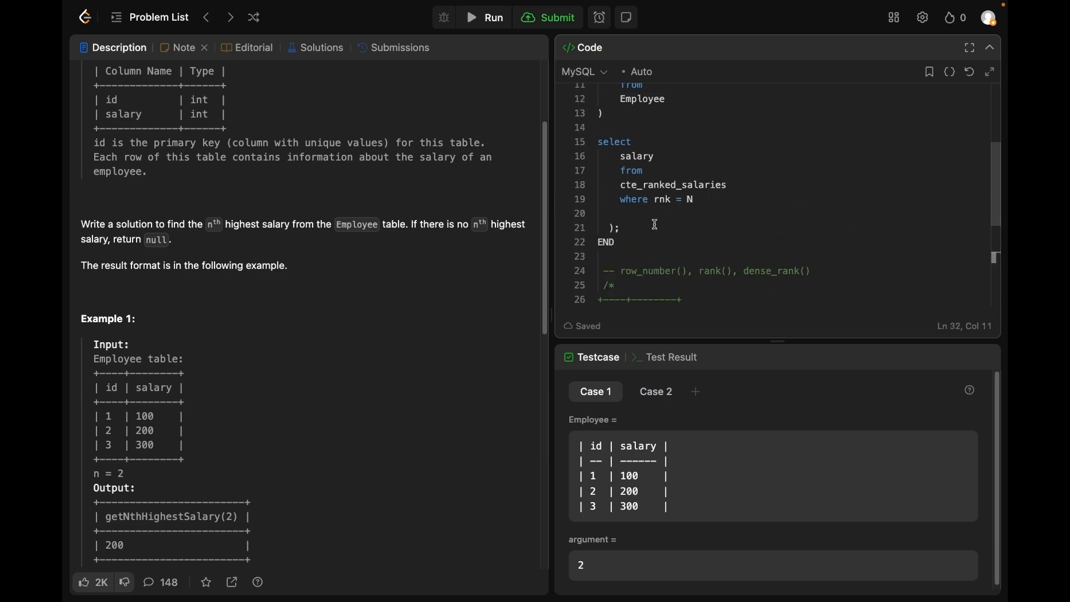
click(639, 171)
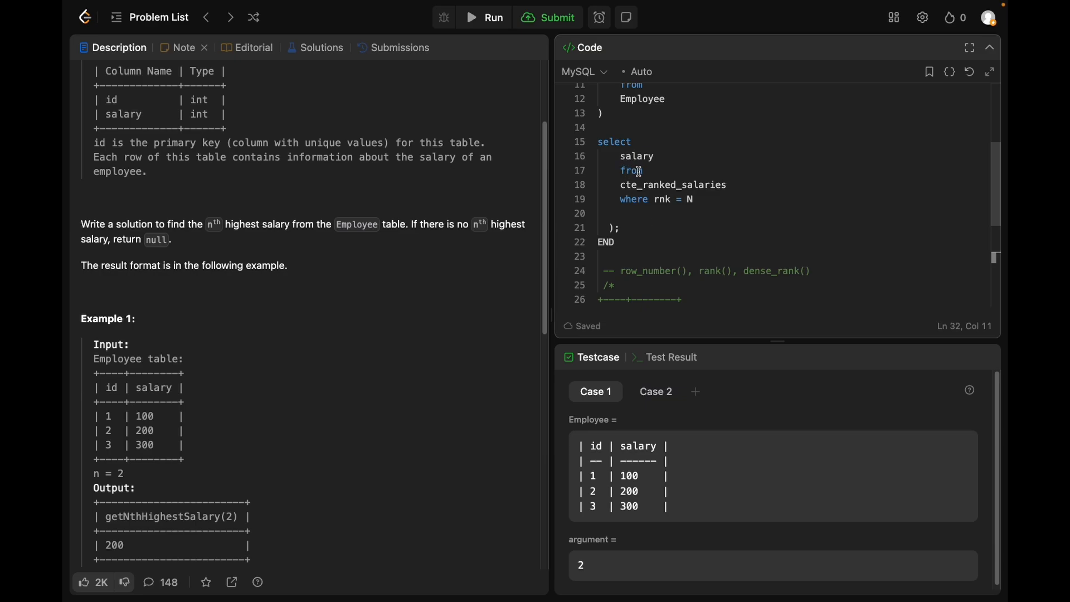
scroll(down, 3)
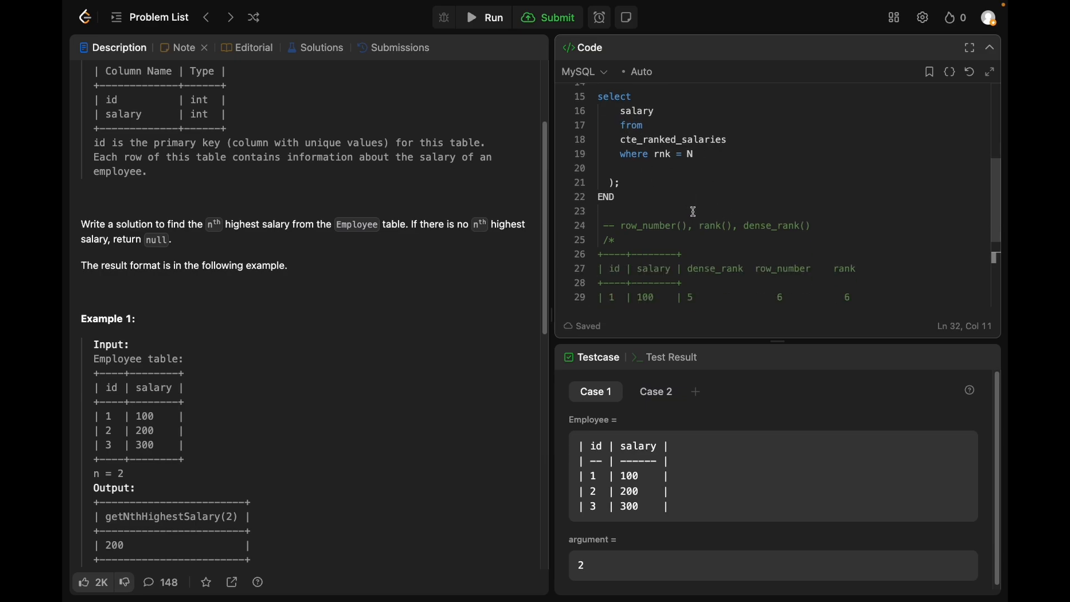
scroll(down, 3)
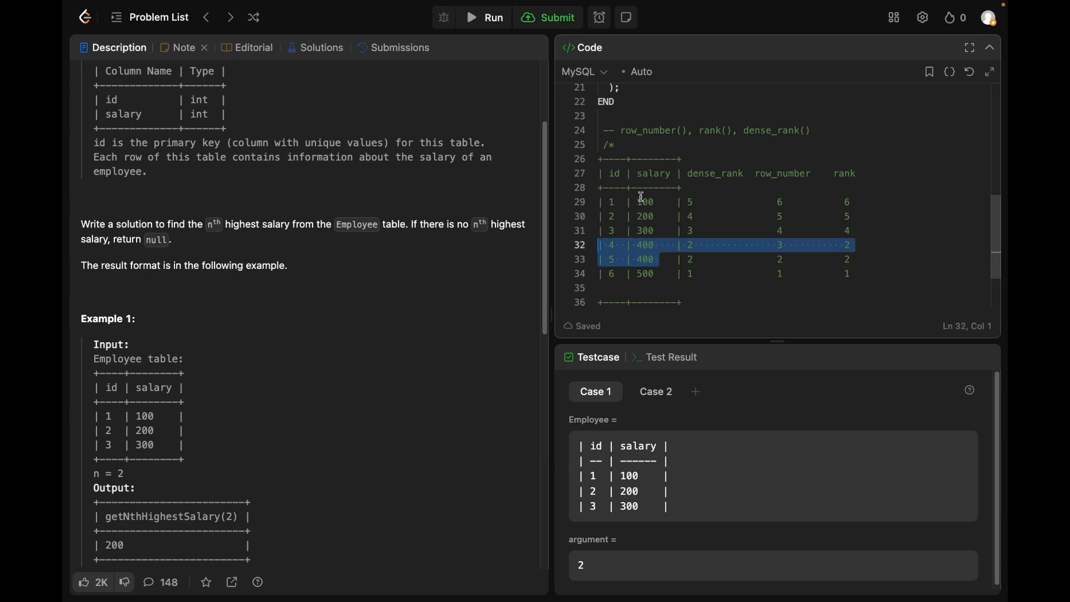
mouse_move(669, 240)
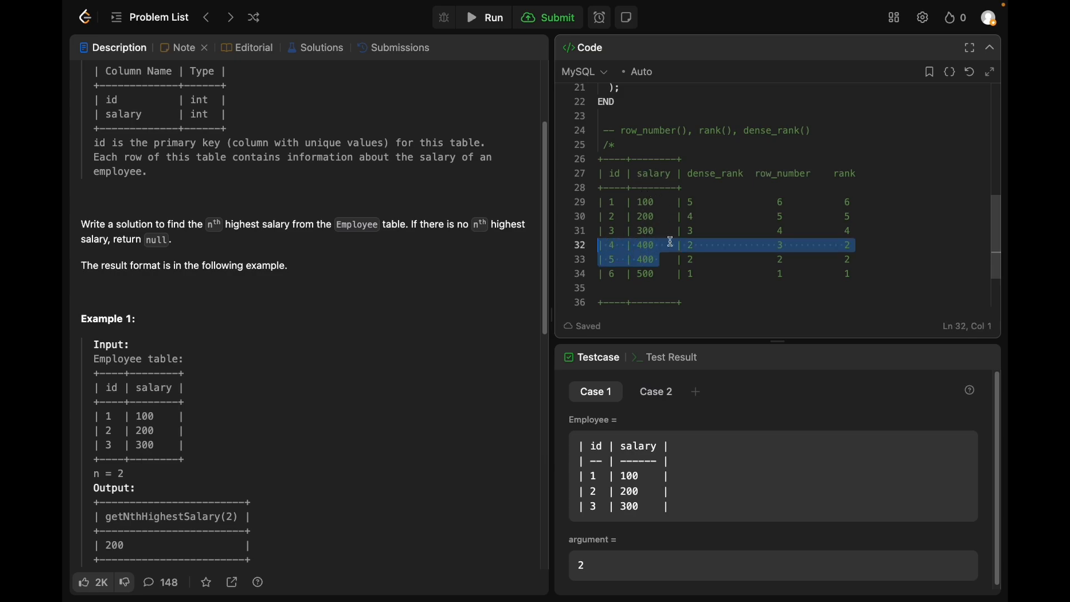
mouse_move(687, 236)
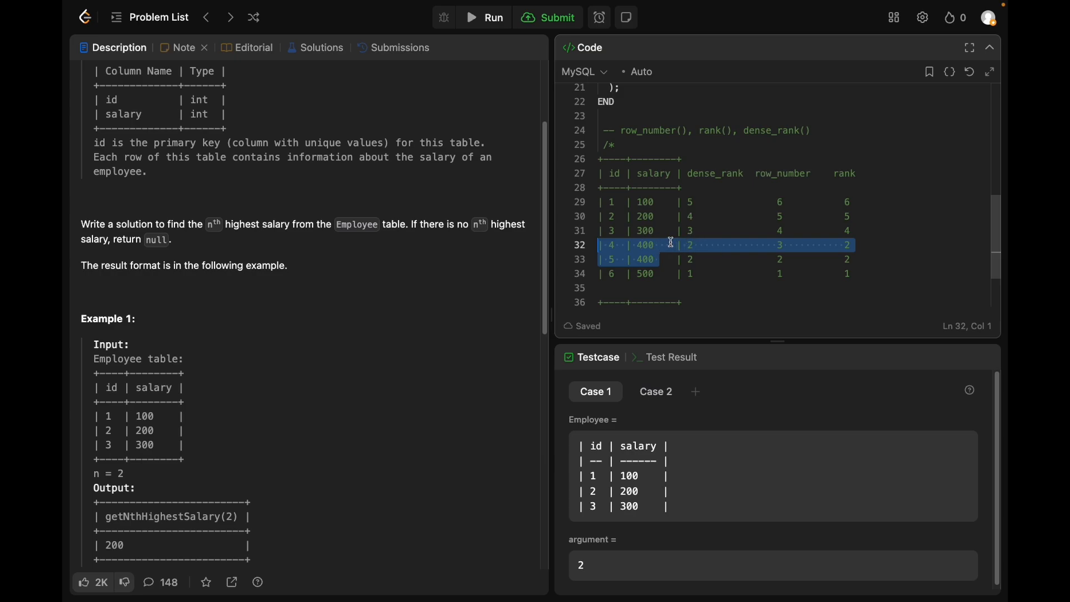
scroll(up, 3)
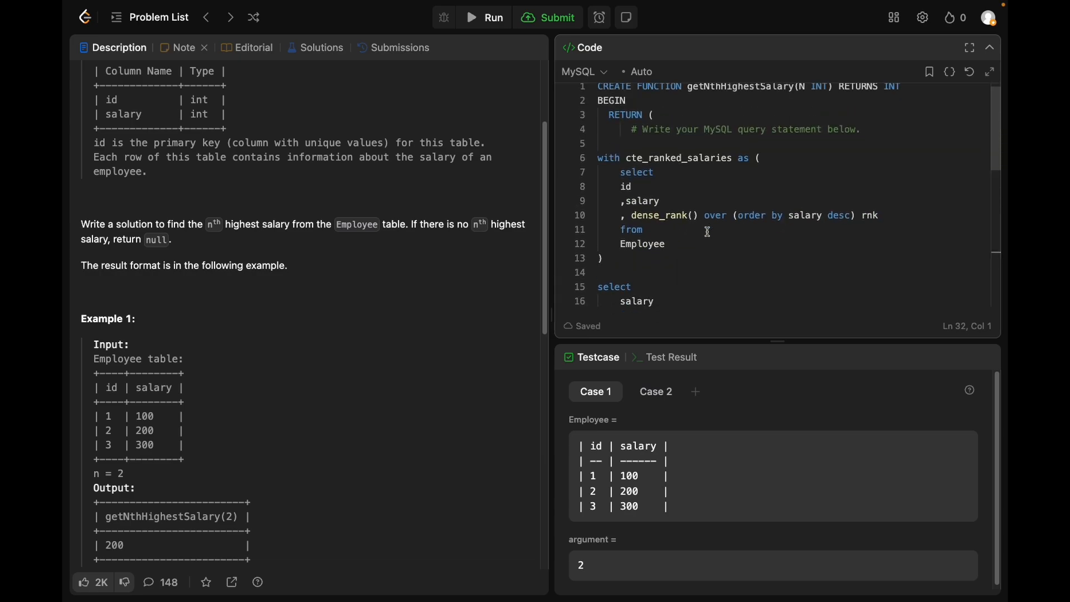
scroll(down, 3)
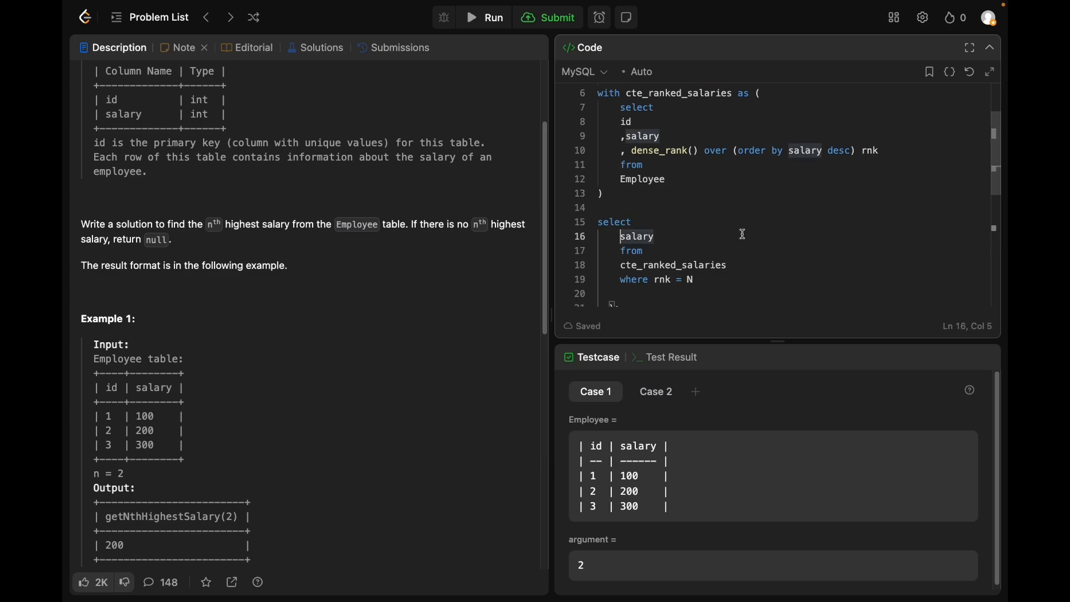
Step: Wrap salary in max() and alias it getNthHighestSalary, scrolling the description to Example 2
text(max()
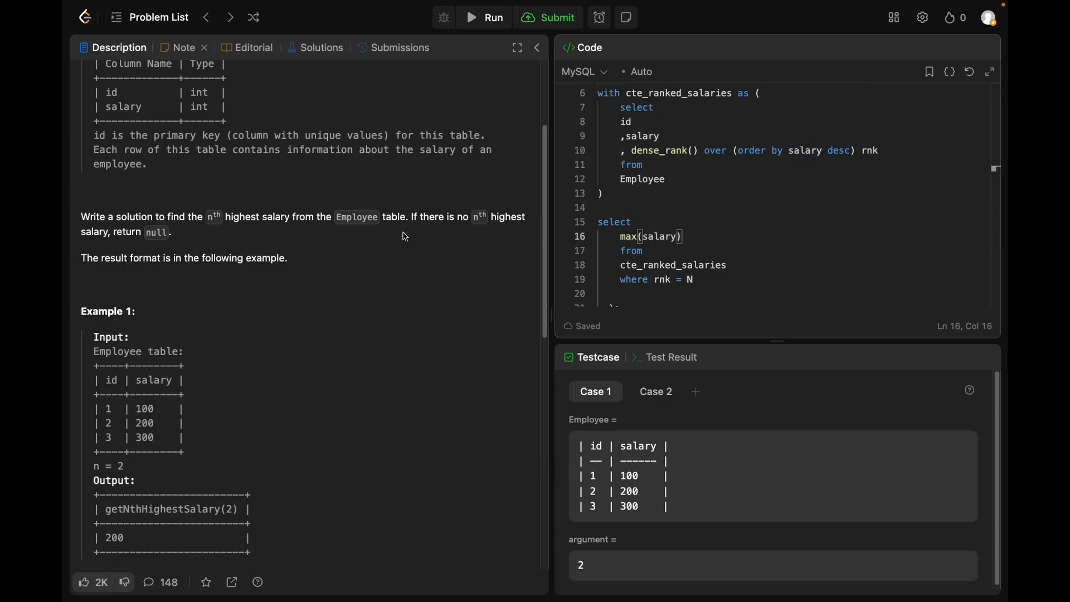
scroll(down, 3)
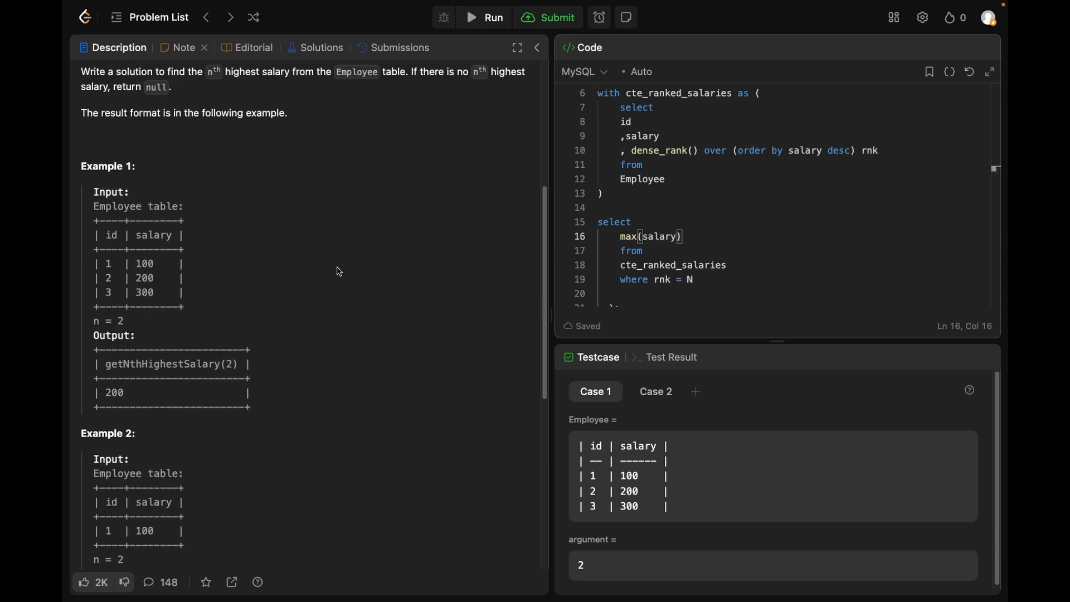
scroll(down, 3)
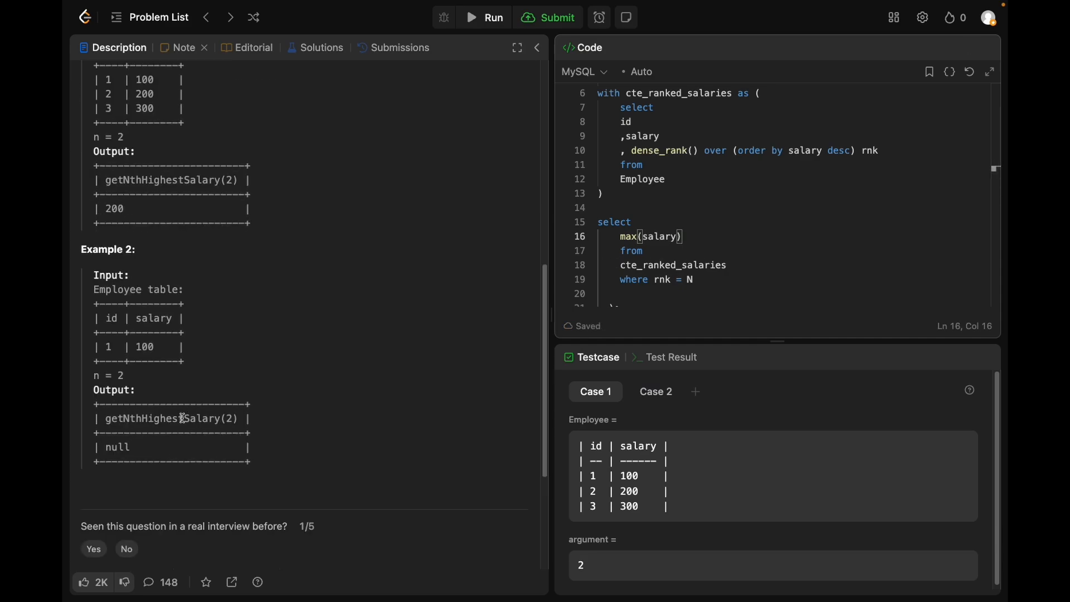
click(687, 236)
text( getNthHighestSalary)
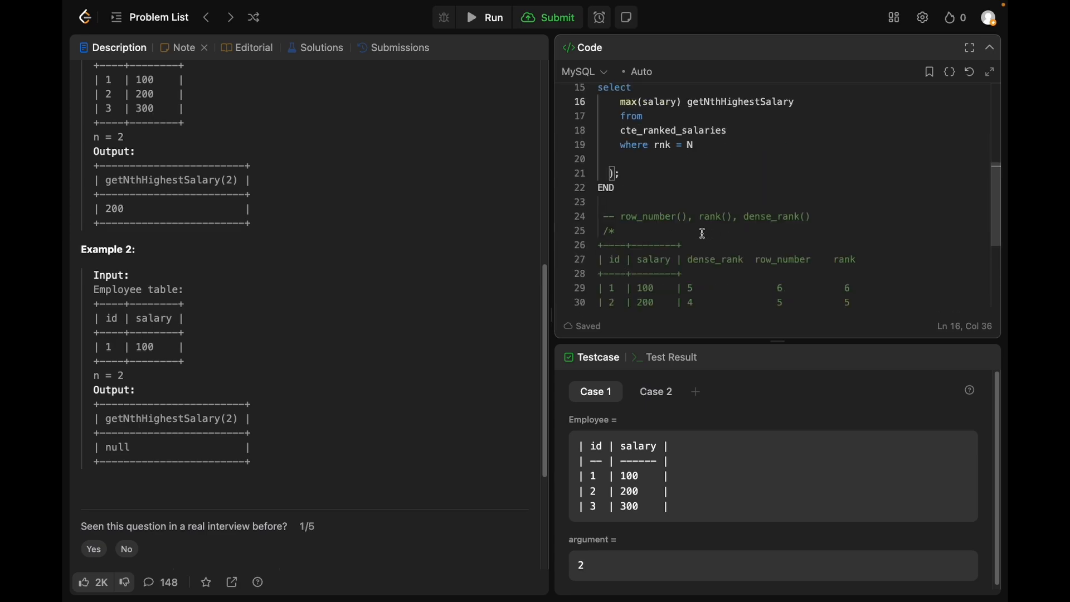
scroll(down, 3)
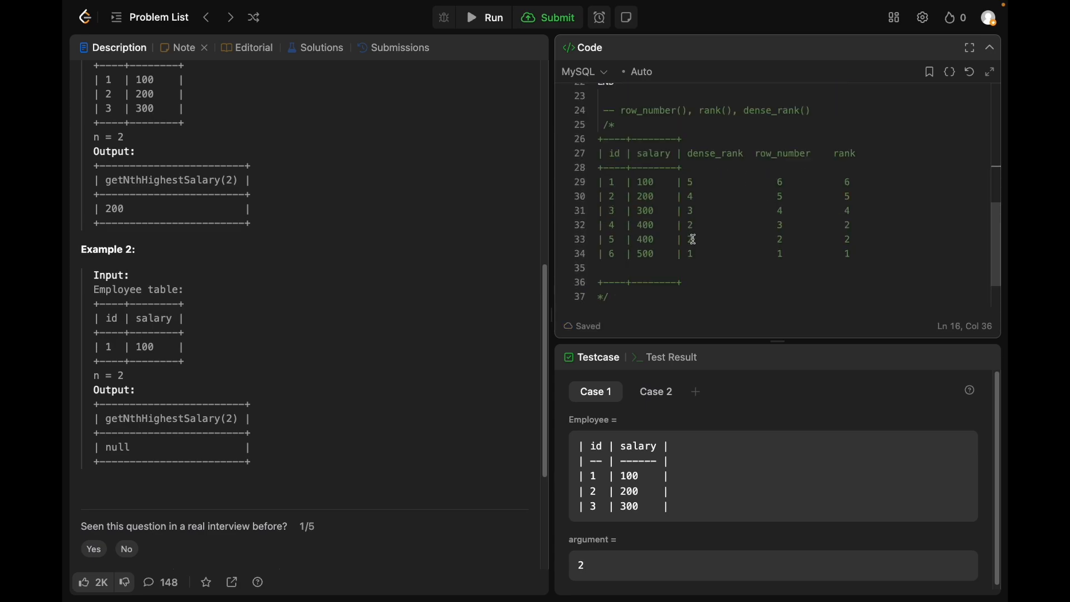
mouse_move(658, 240)
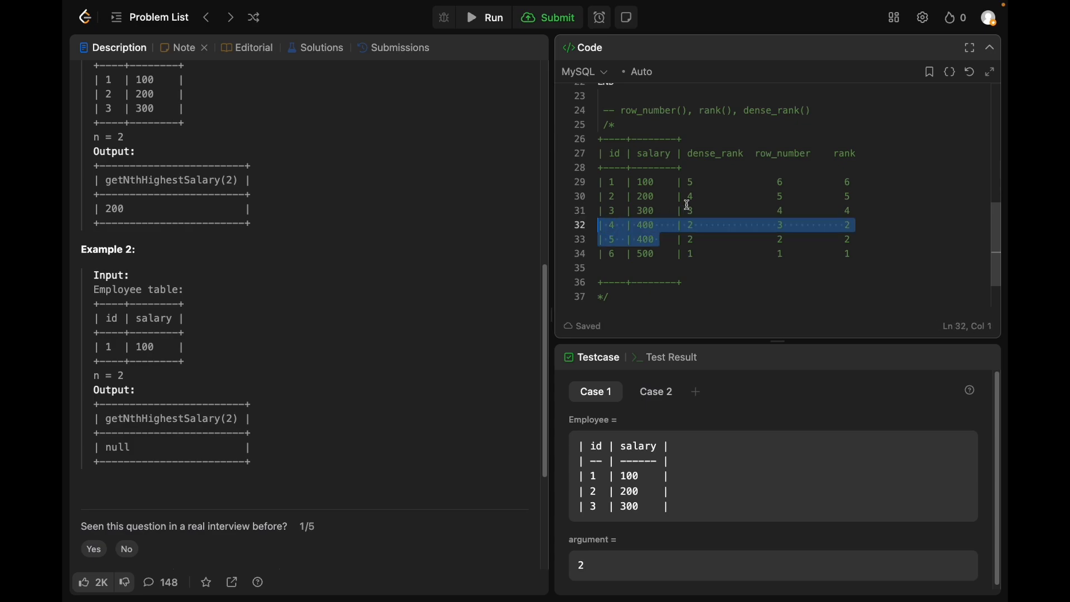
scroll(up, 3)
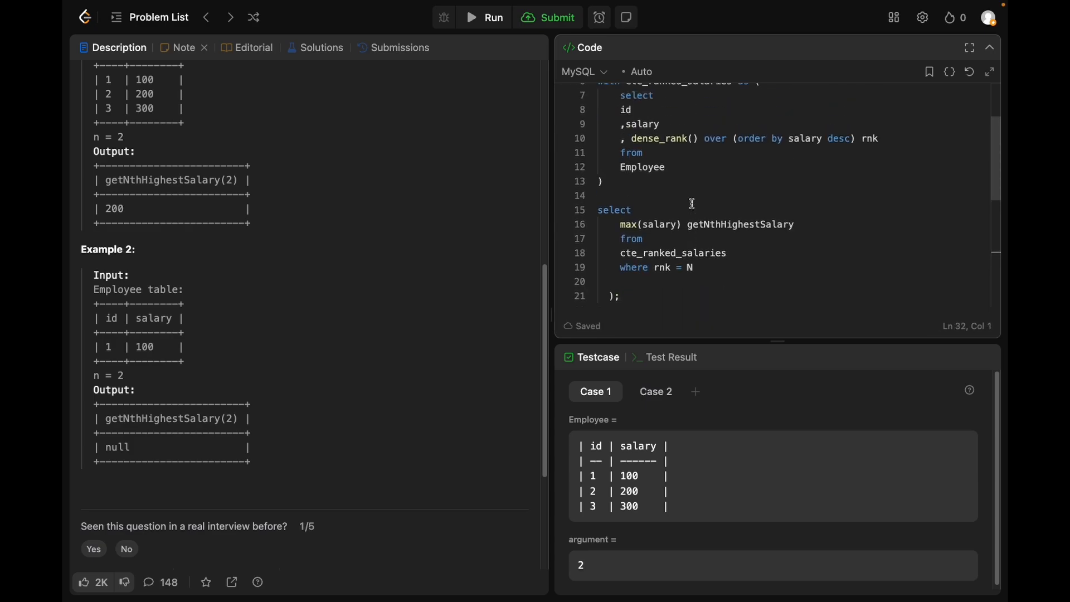
mouse_move(681, 219)
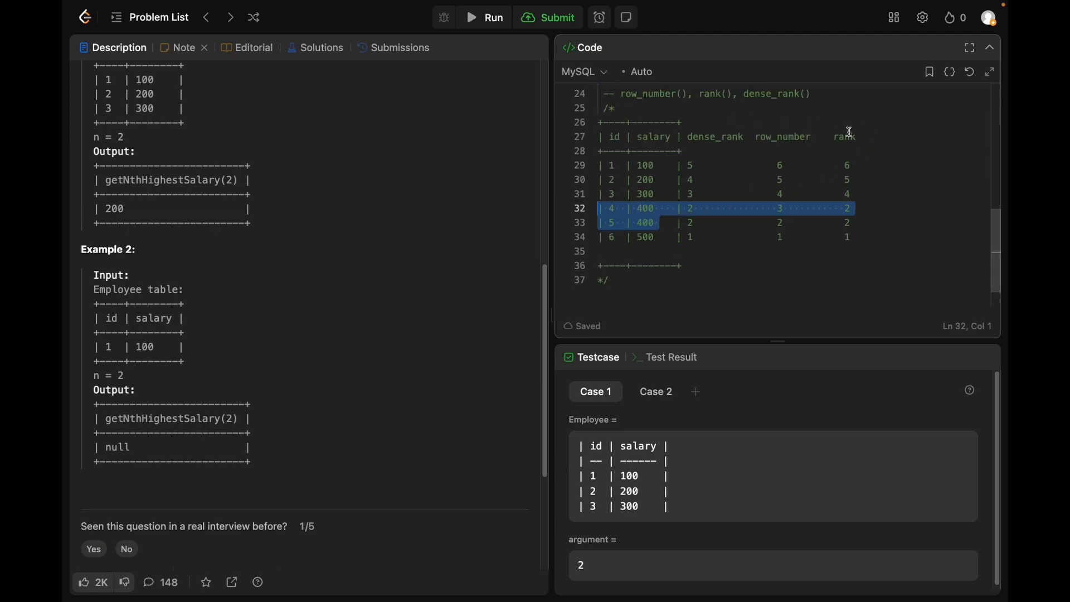
scroll(up, 3)
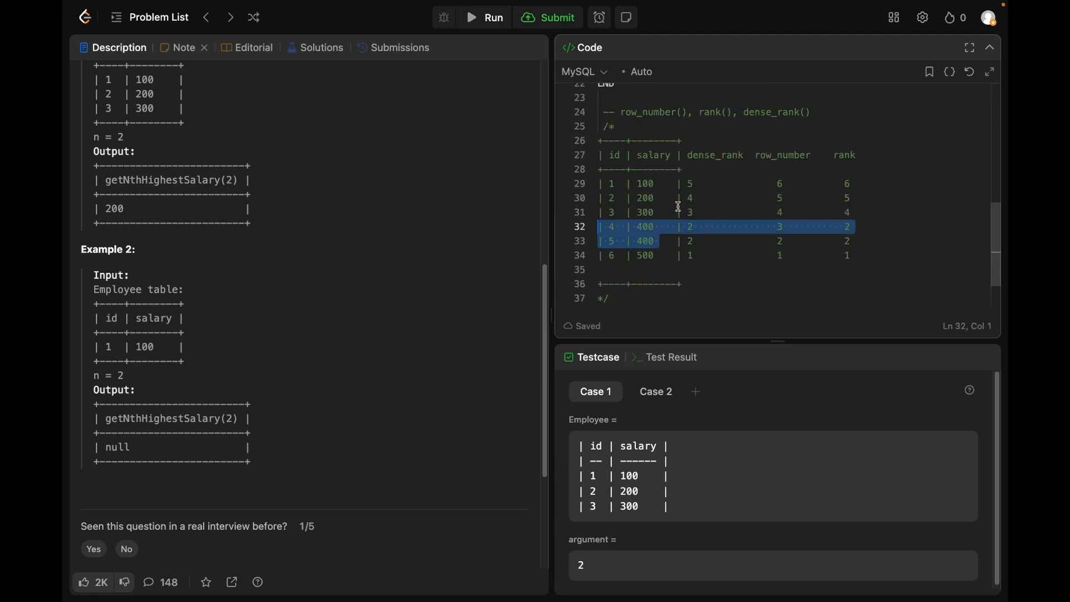
scroll(up, 3)
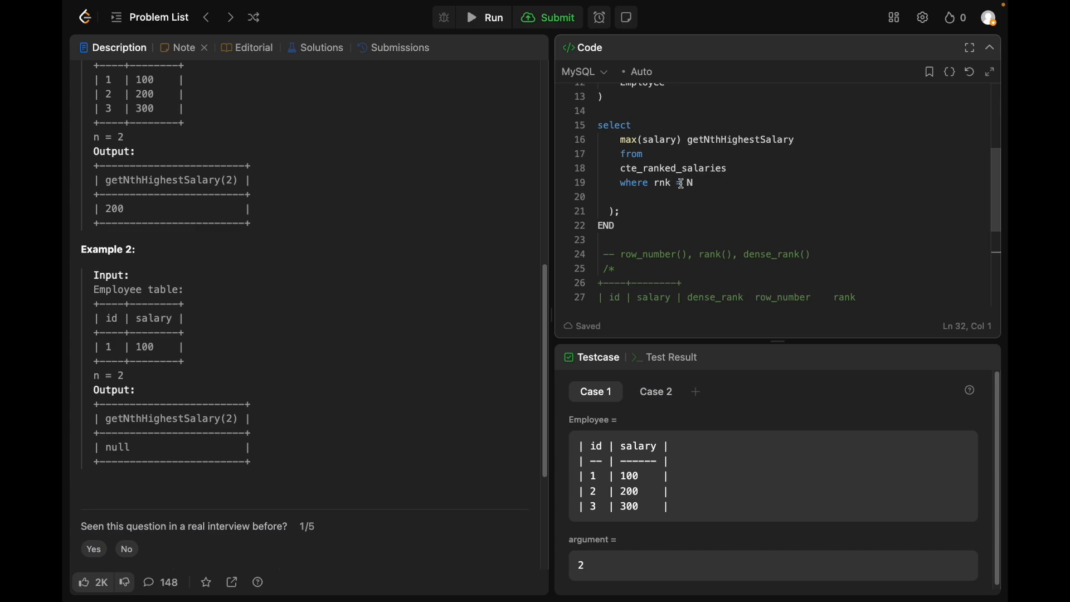
scroll(up, 3)
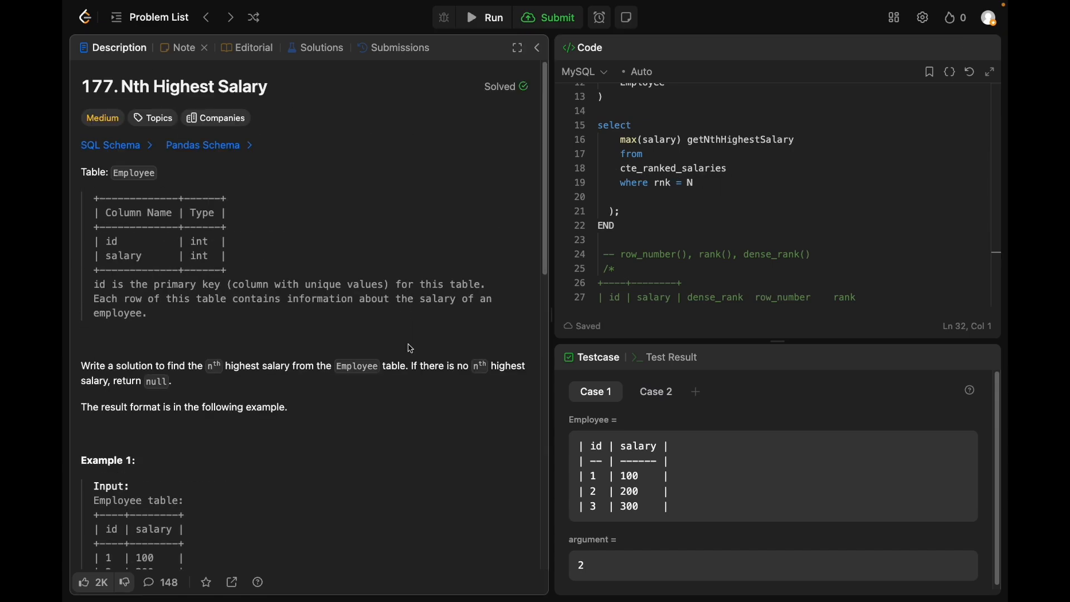
mouse_move(171, 386)
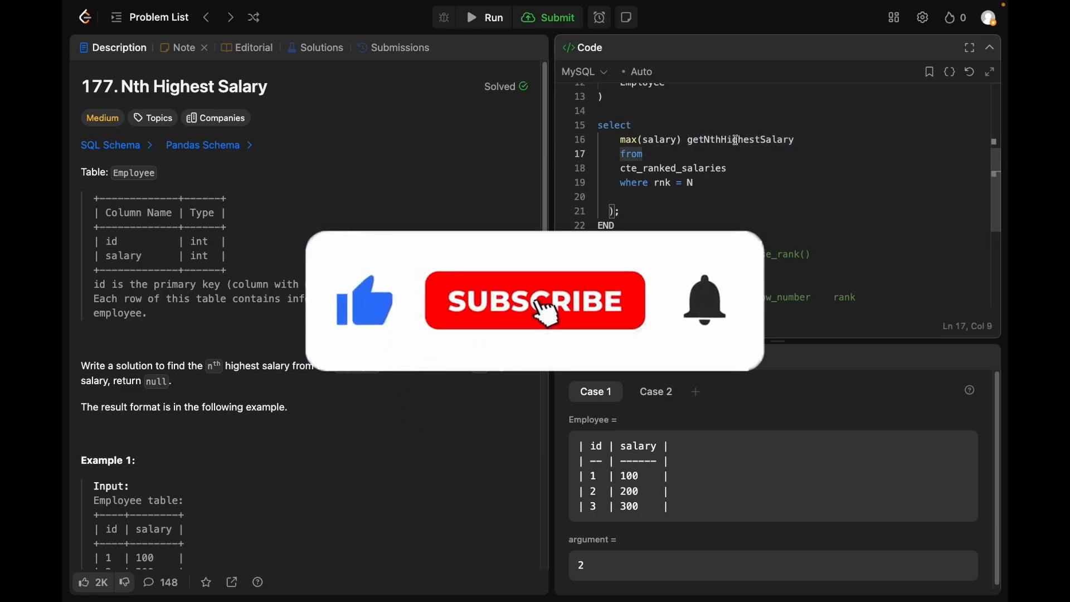
Step: Submit the solution and see it Accepted at 365 ms, beating 94.06%
click(535, 301)
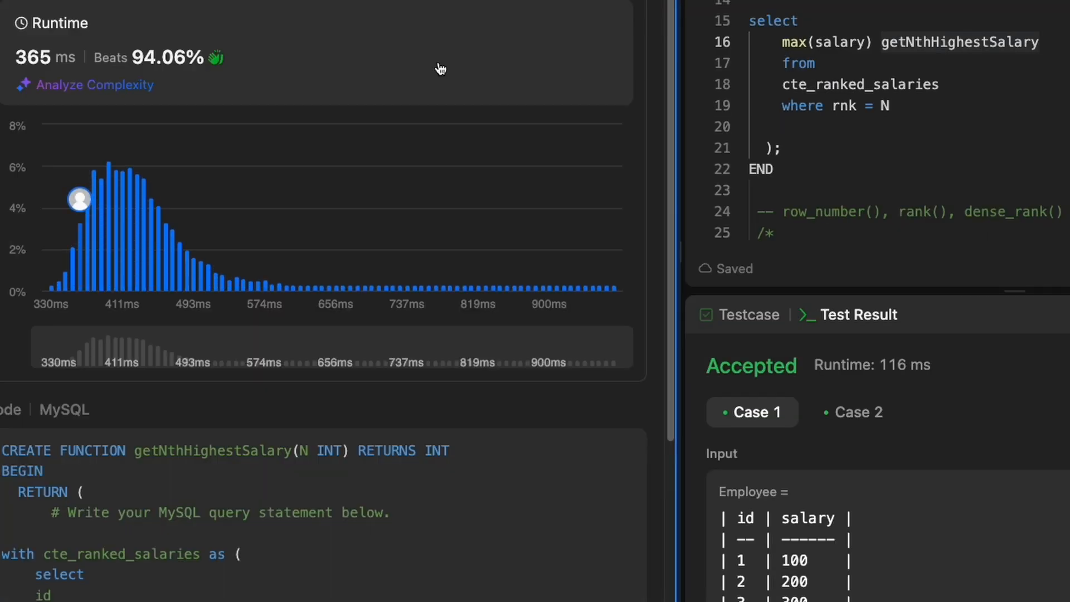
mouse_move(420, 45)
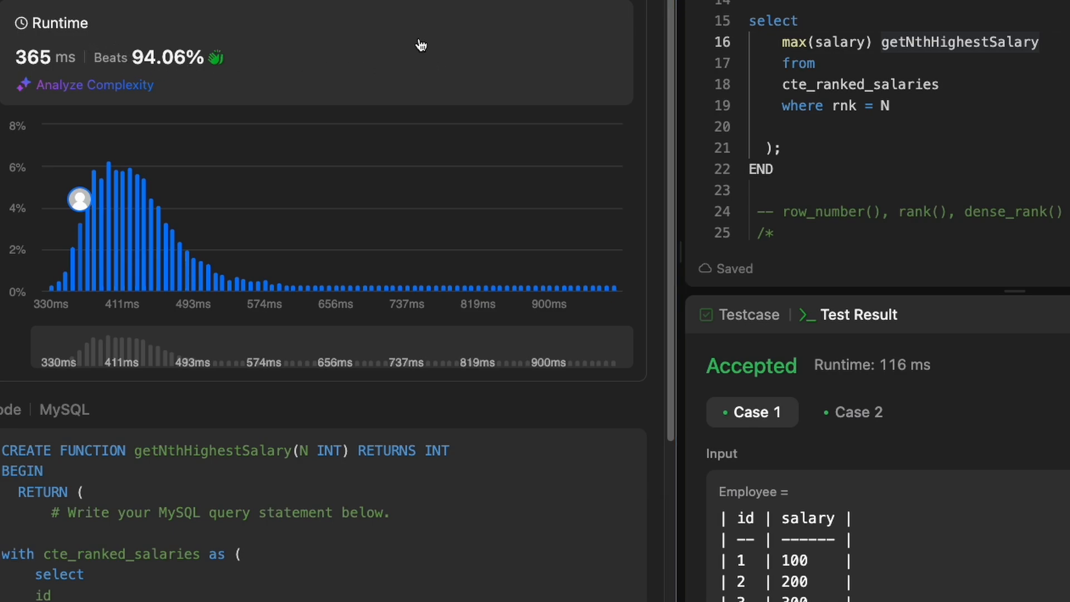